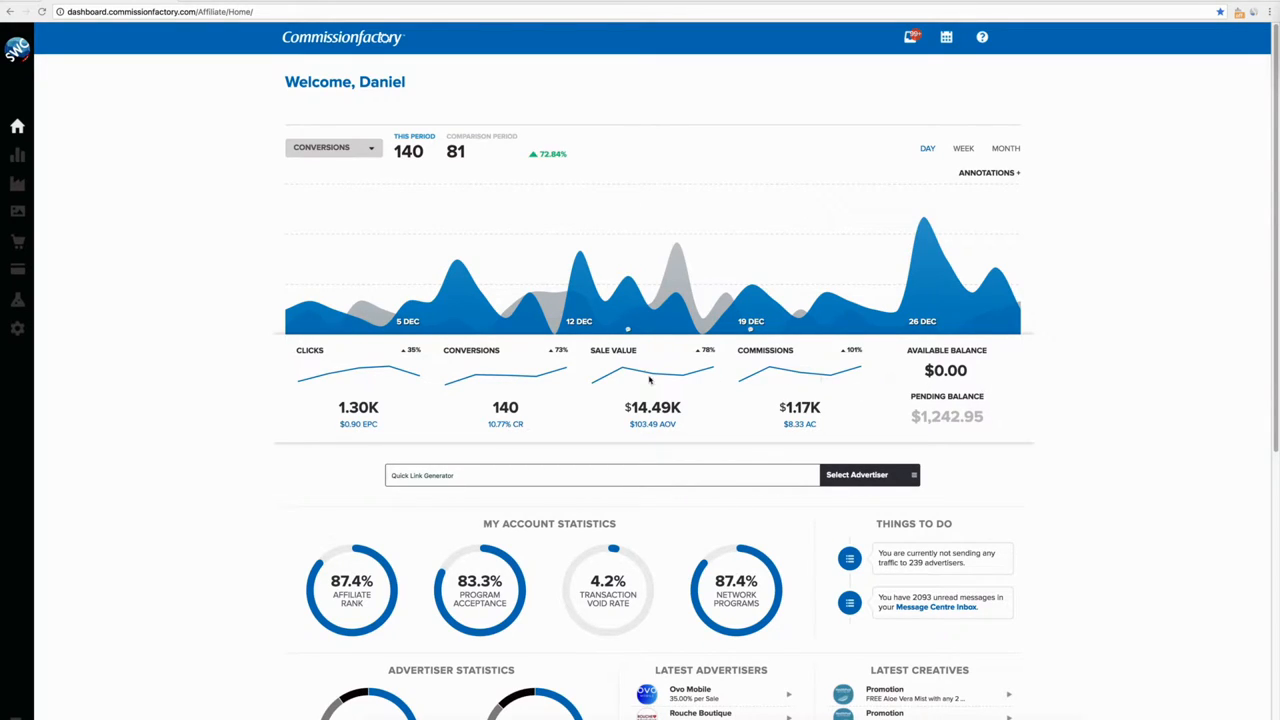
{"action": "mouse_move", "coordinate": [978, 378]}
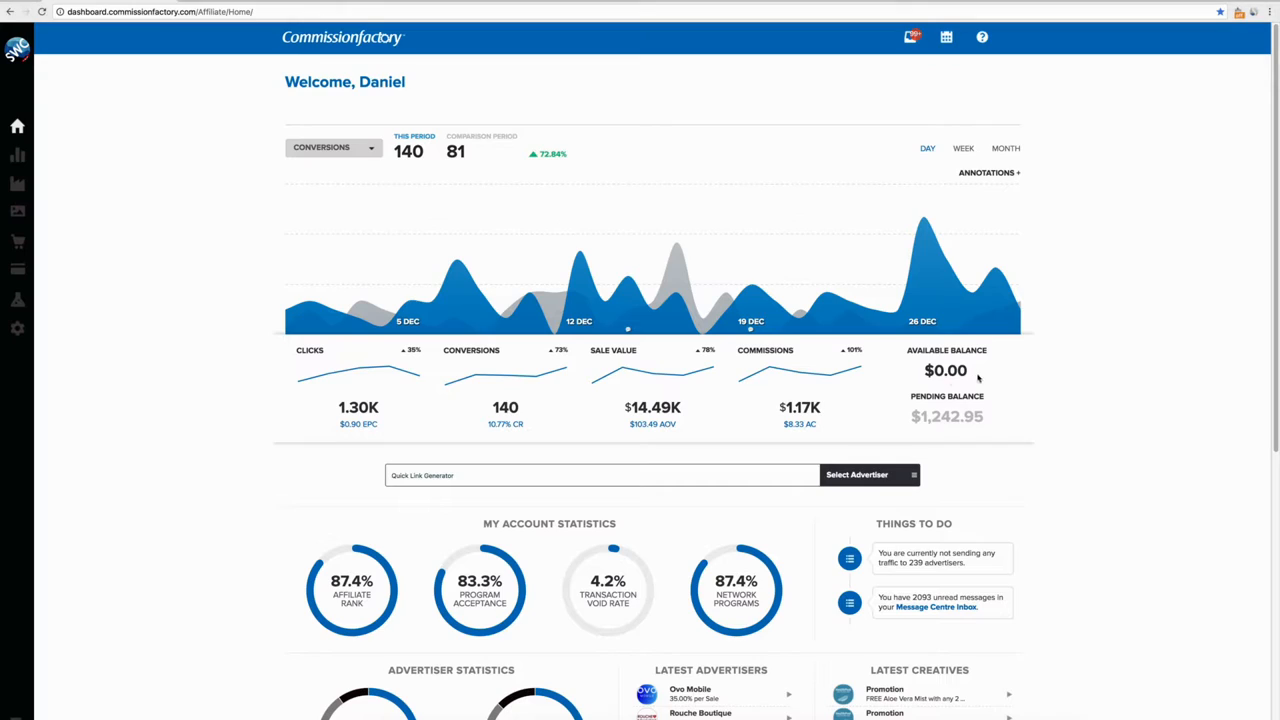
{"action": "mouse_move", "coordinate": [975, 377]}
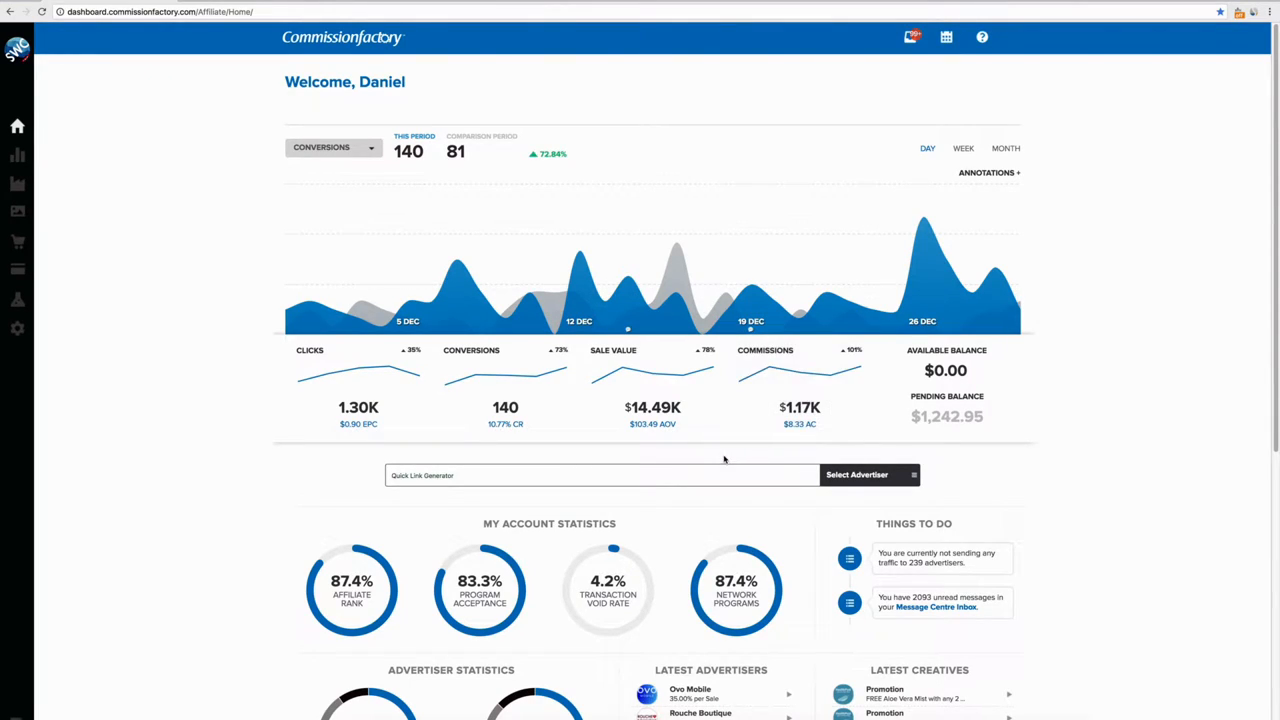
{"action": "mouse_move", "coordinate": [618, 365]}
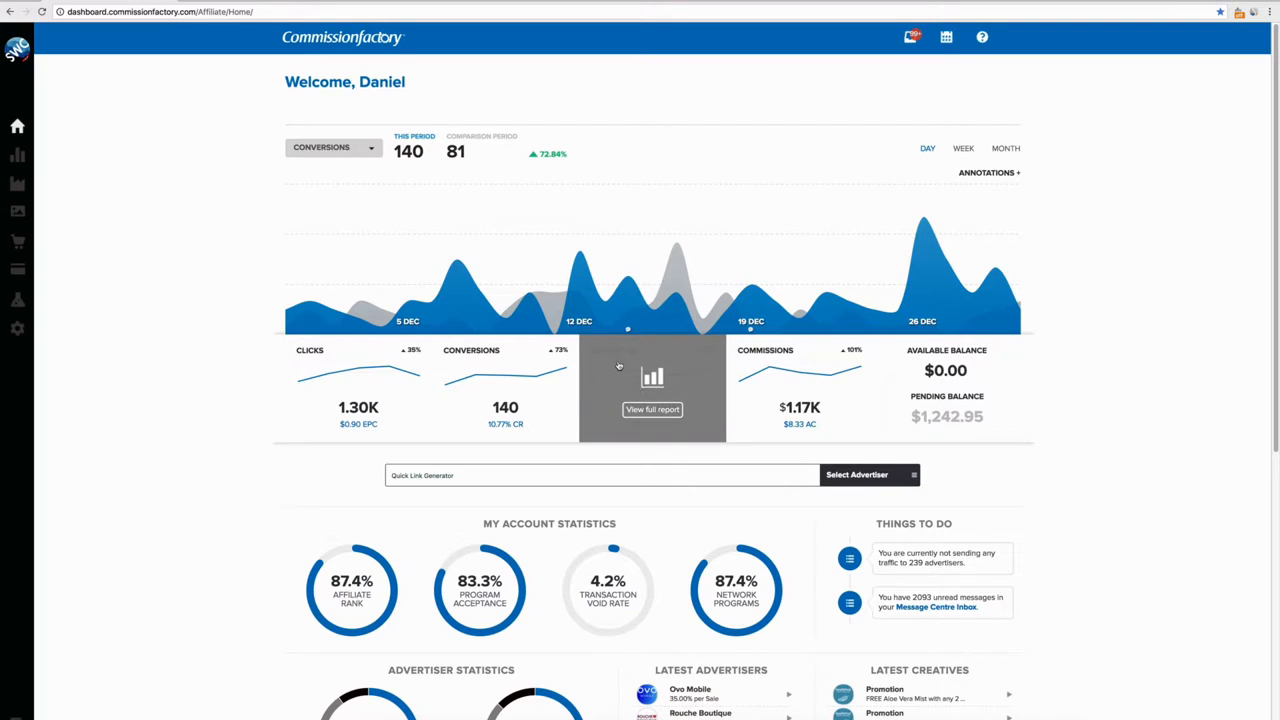
{"action": "mouse_move", "coordinate": [674, 459]}
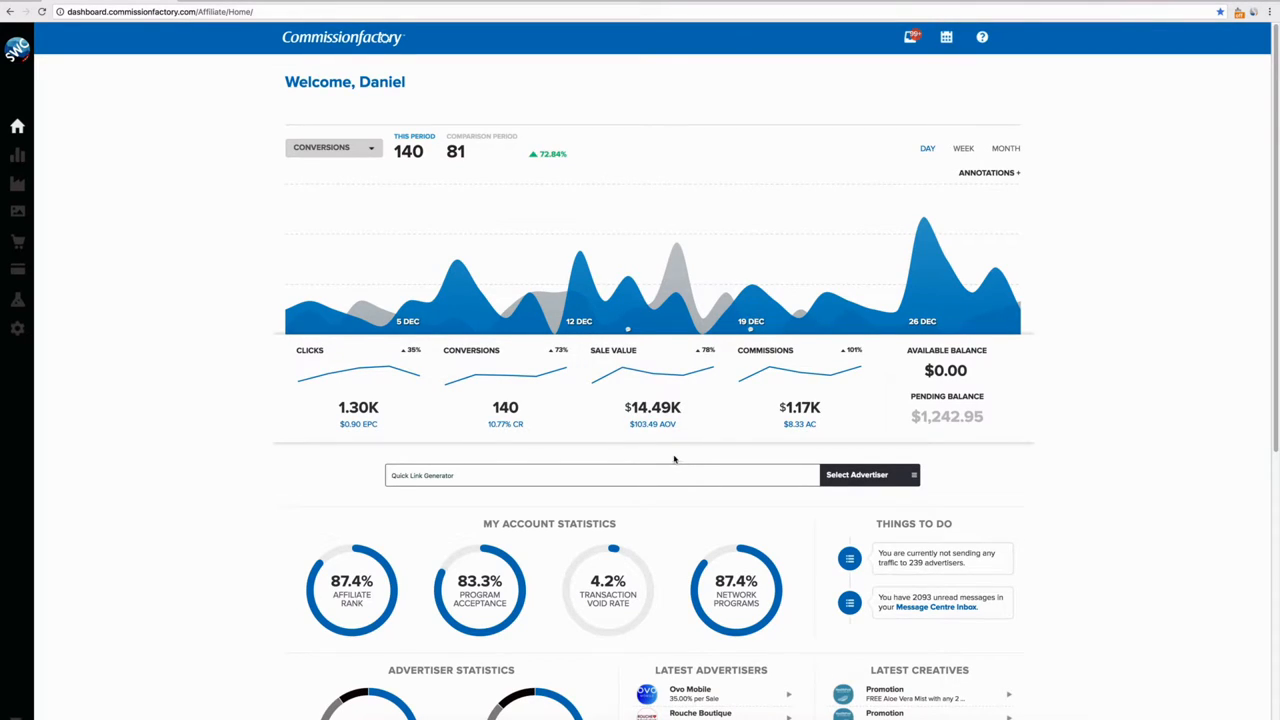
{"action": "mouse_move", "coordinate": [540, 459]}
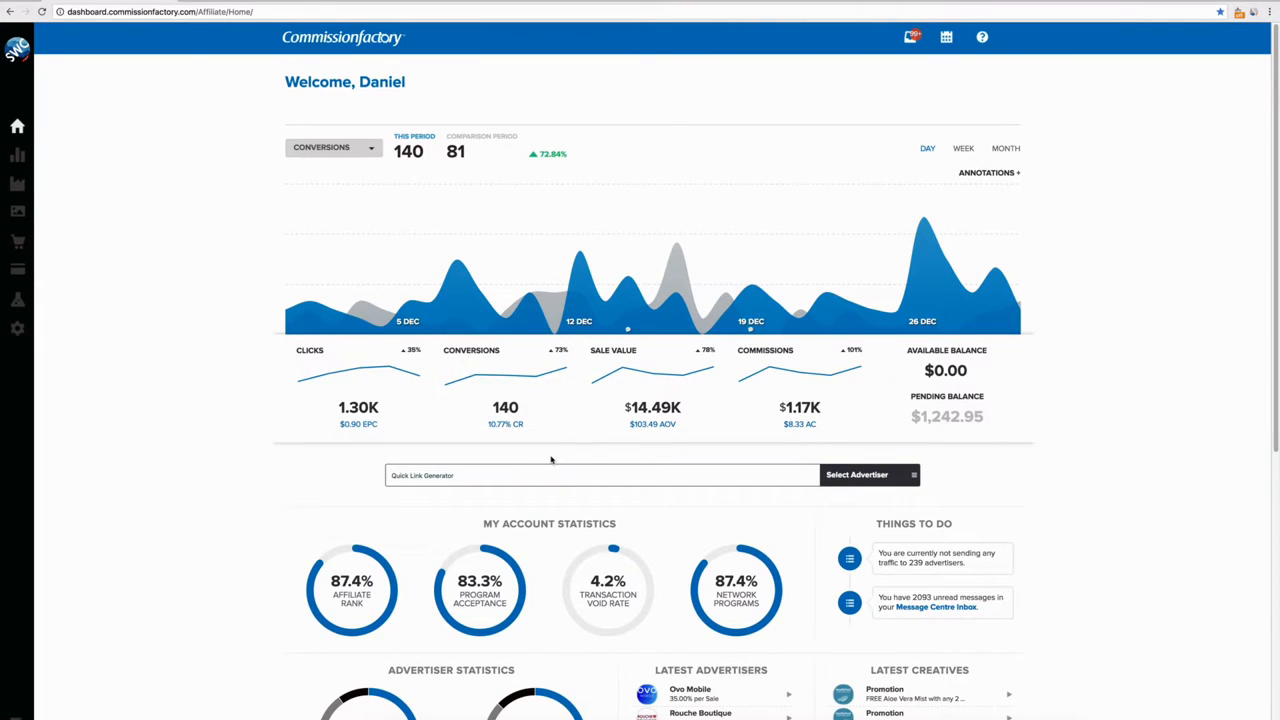
{"action": "mouse_move", "coordinate": [336, 456]}
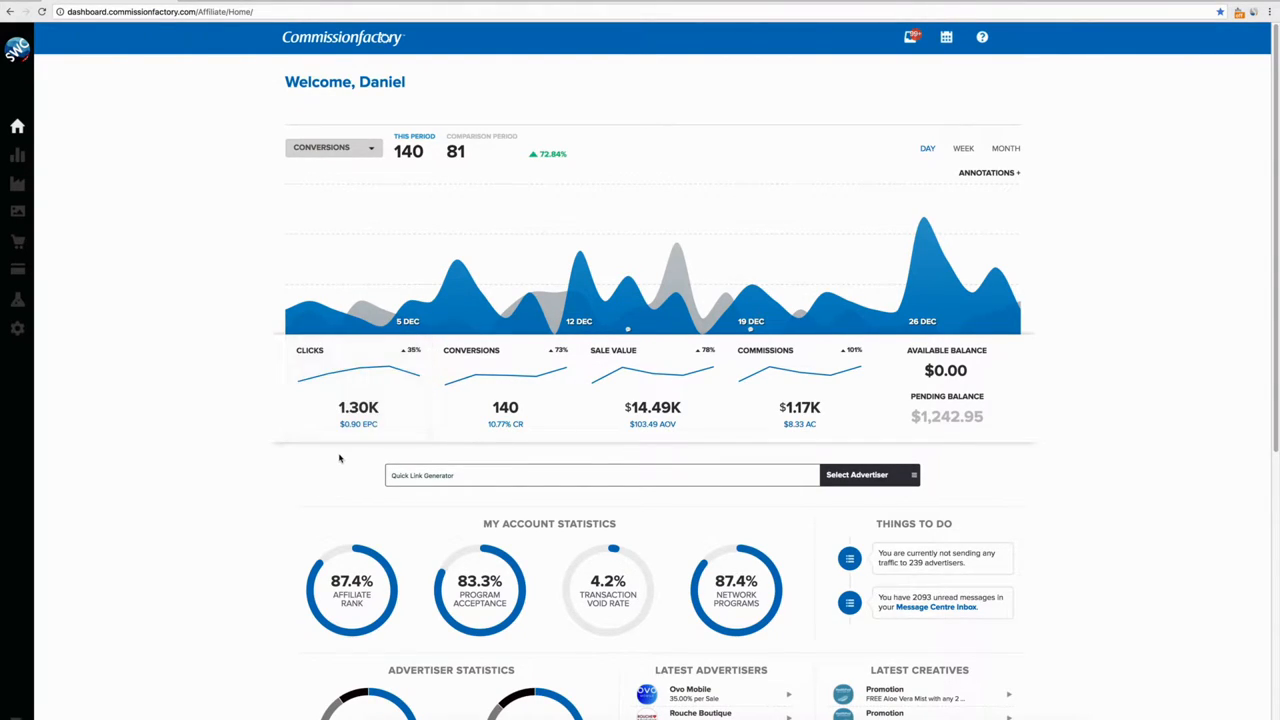
{"action": "mouse_move", "coordinate": [339, 453]}
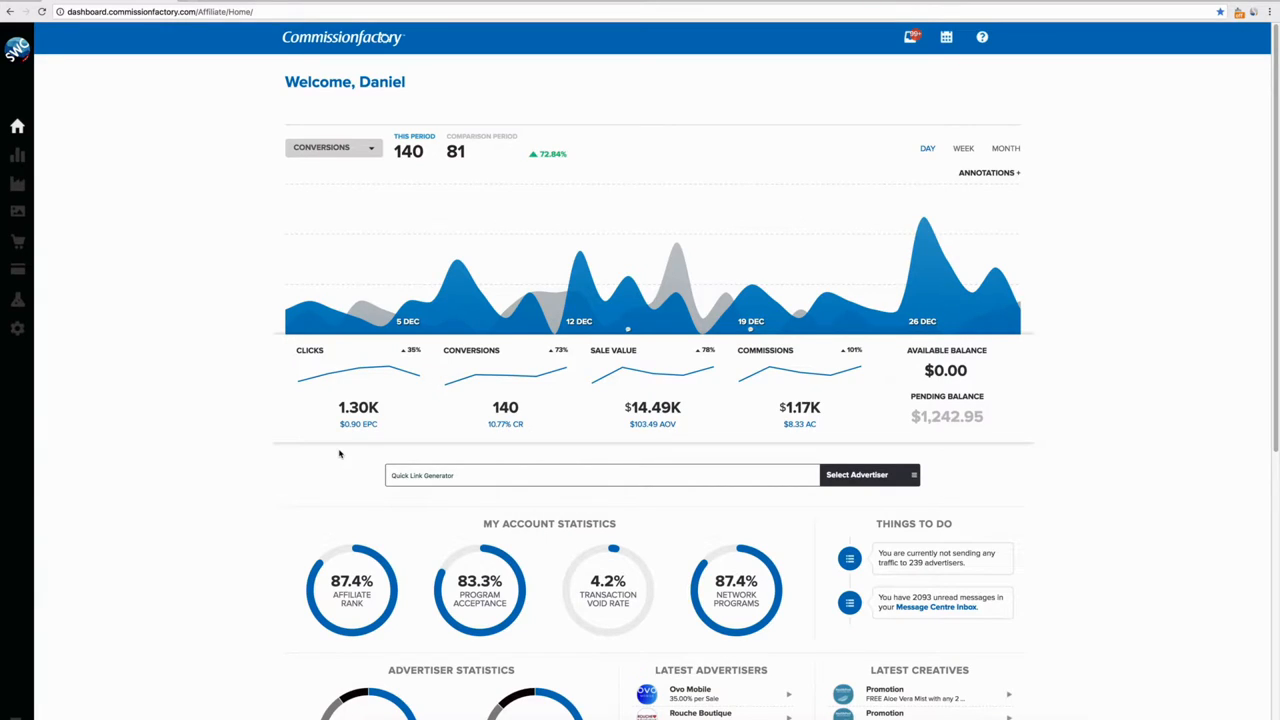
{"action": "mouse_move", "coordinate": [275, 335]}
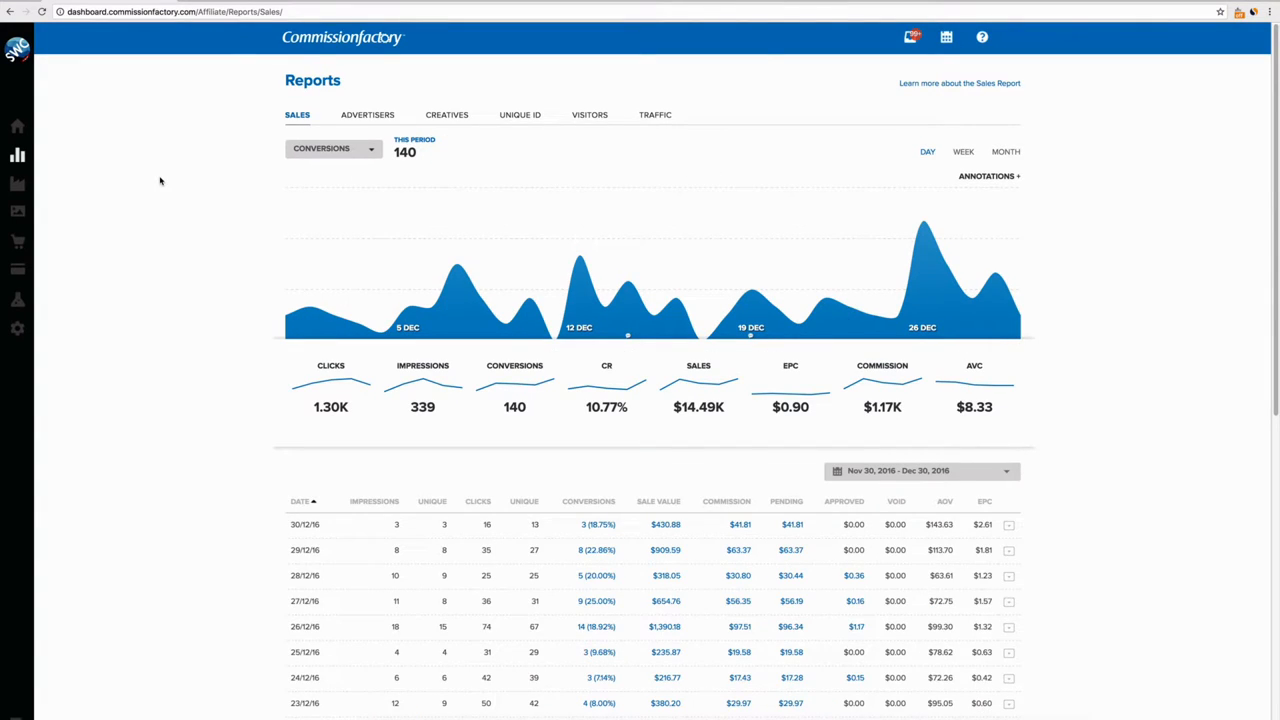
{"action": "mouse_move", "coordinate": [410, 492]}
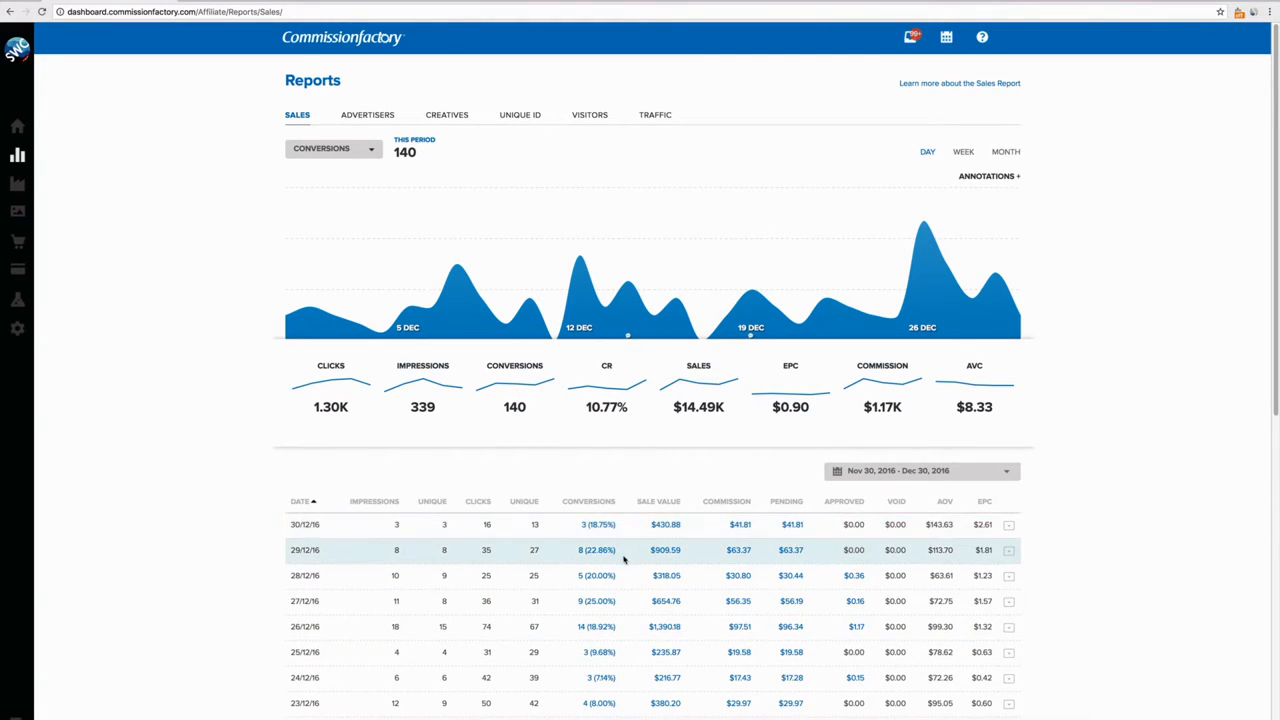
{"action": "mouse_move", "coordinate": [576, 601]}
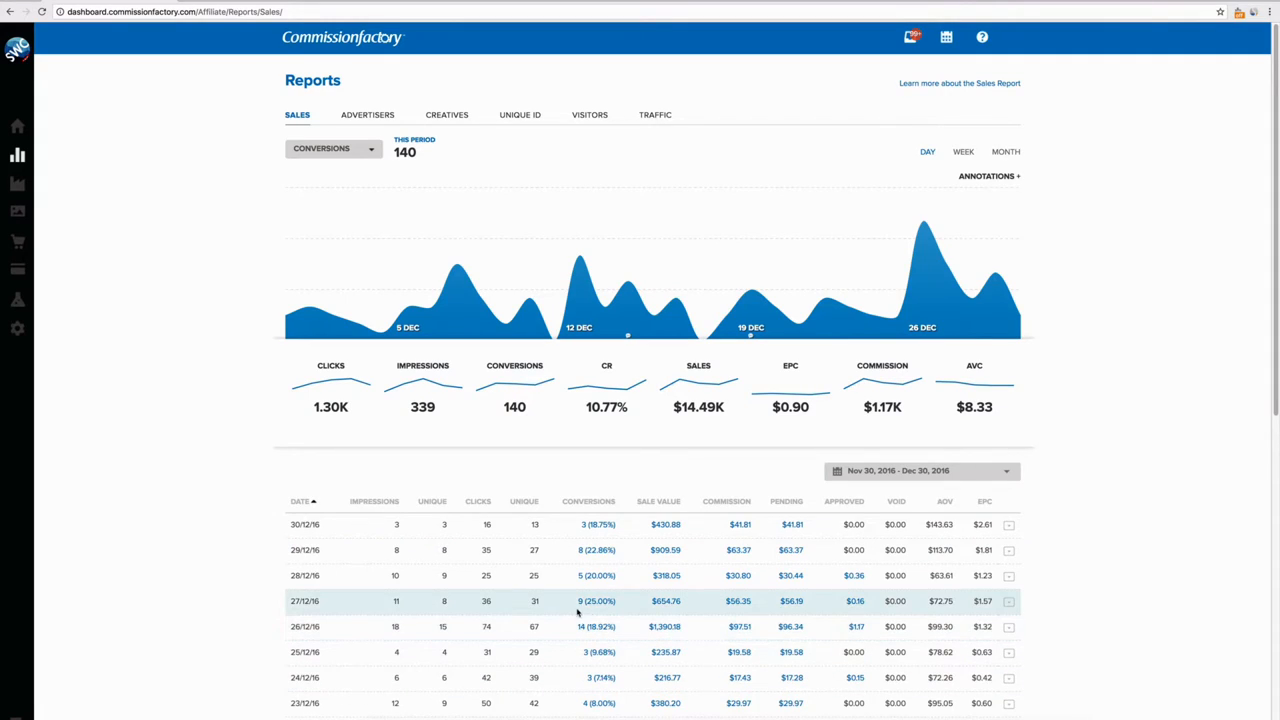
{"action": "mouse_move", "coordinate": [666, 524]}
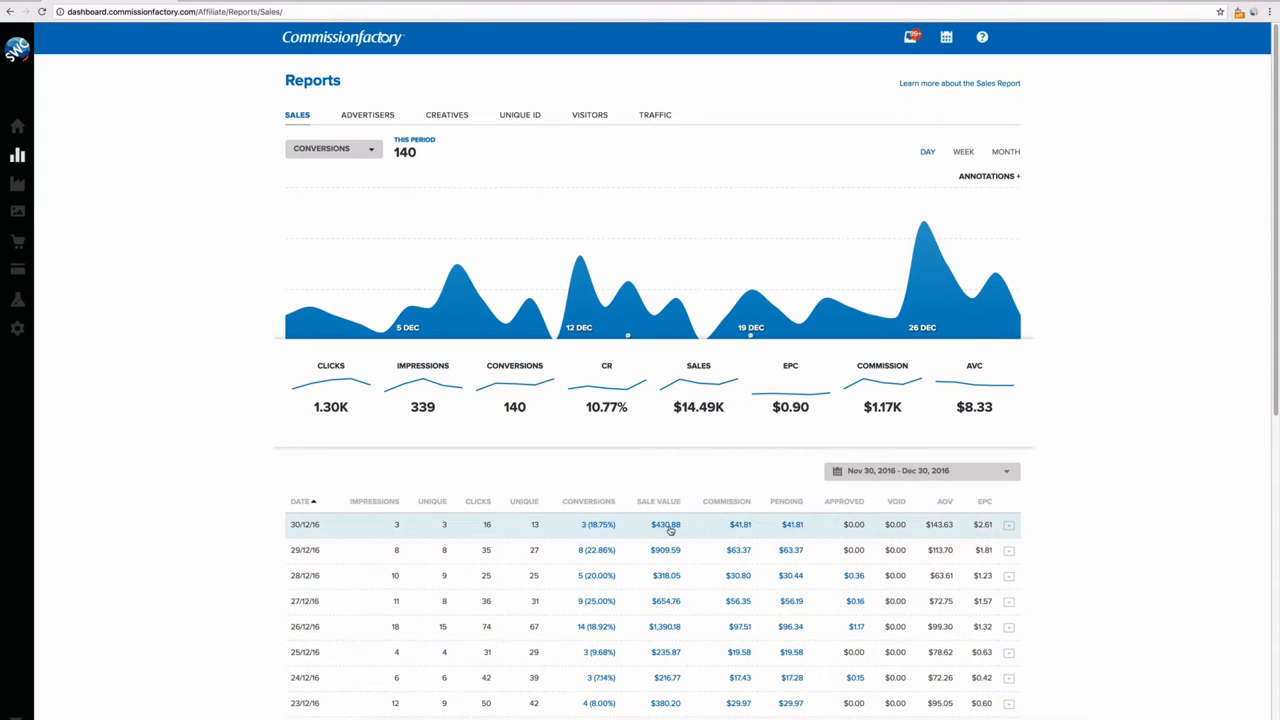
{"action": "mouse_move", "coordinate": [634, 531]}
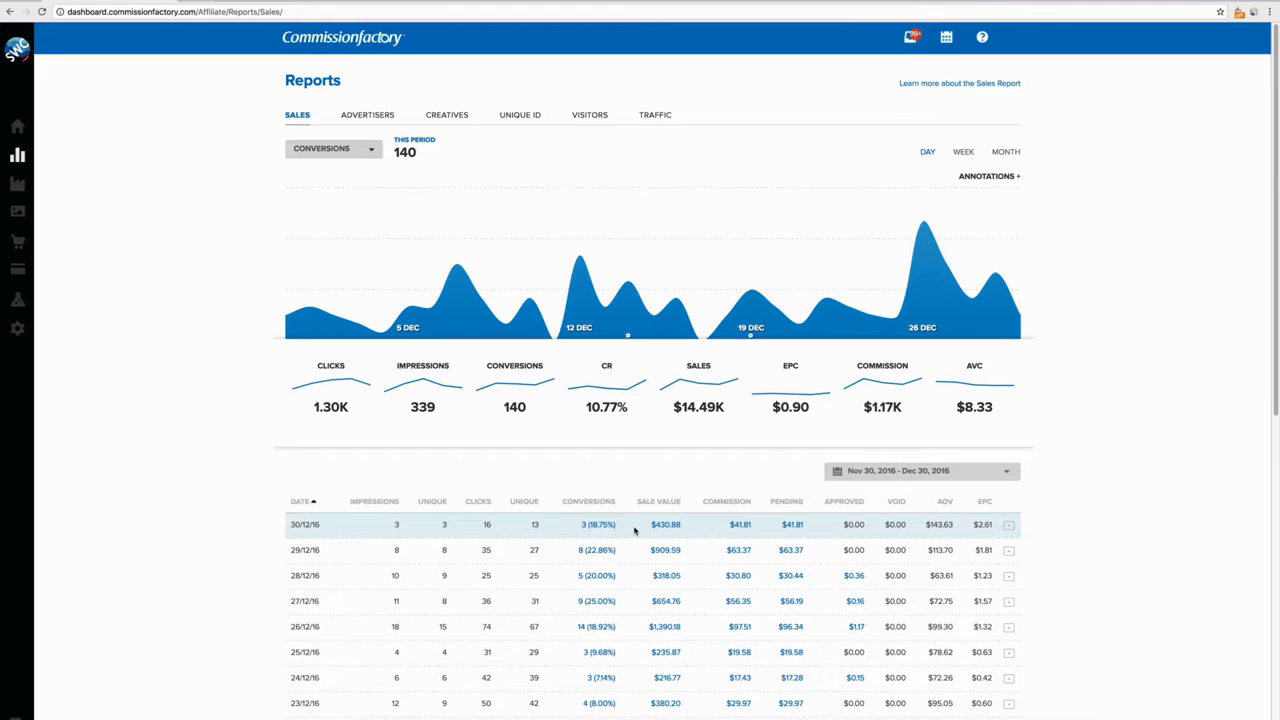
{"action": "mouse_move", "coordinate": [638, 542]}
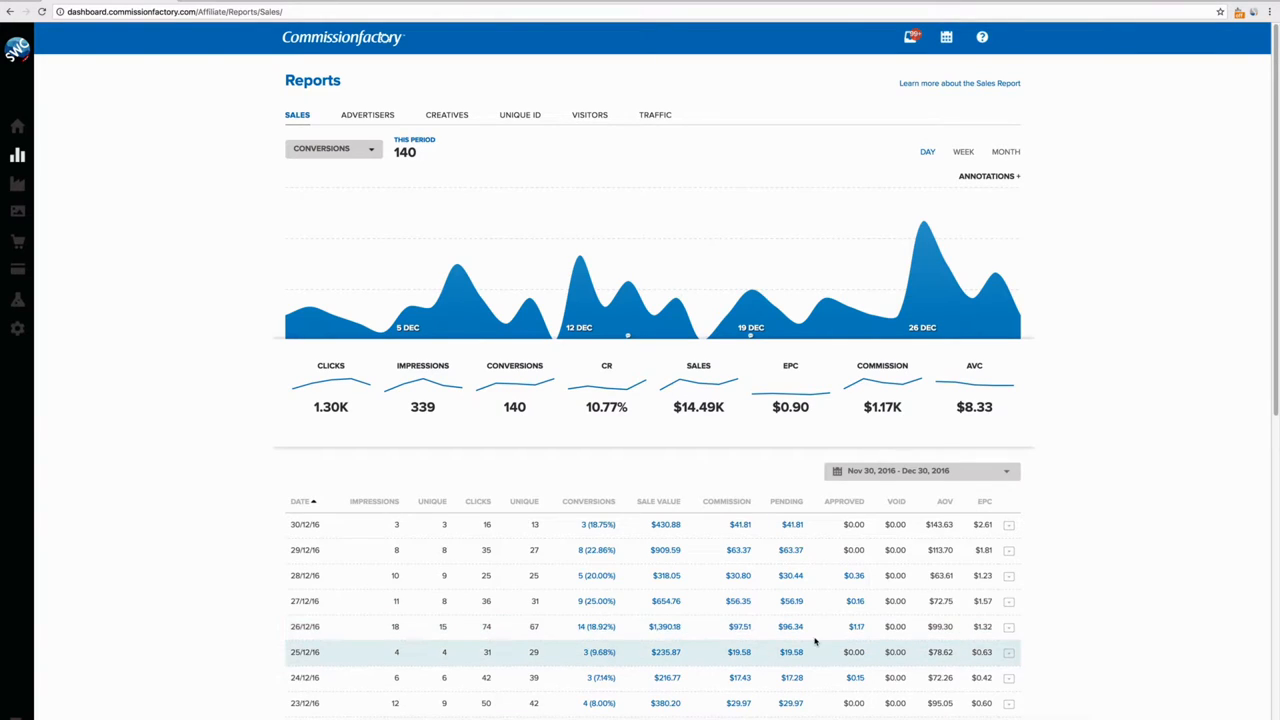
Scroll through the Nov 30–Dec 30, 2016 daily Sales breakdown and back to the top.
{"action": "scroll", "scroll_direction": "down", "scroll_amount": 3}
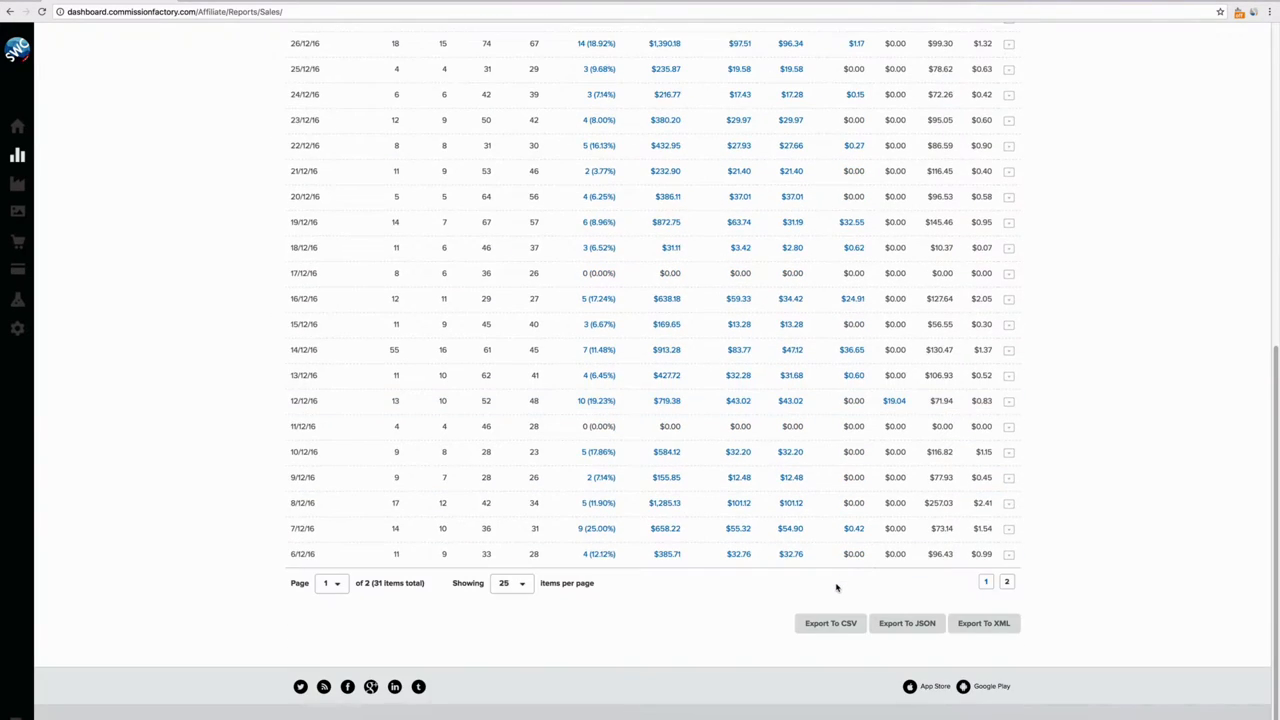
{"action": "mouse_move", "coordinate": [530, 503]}
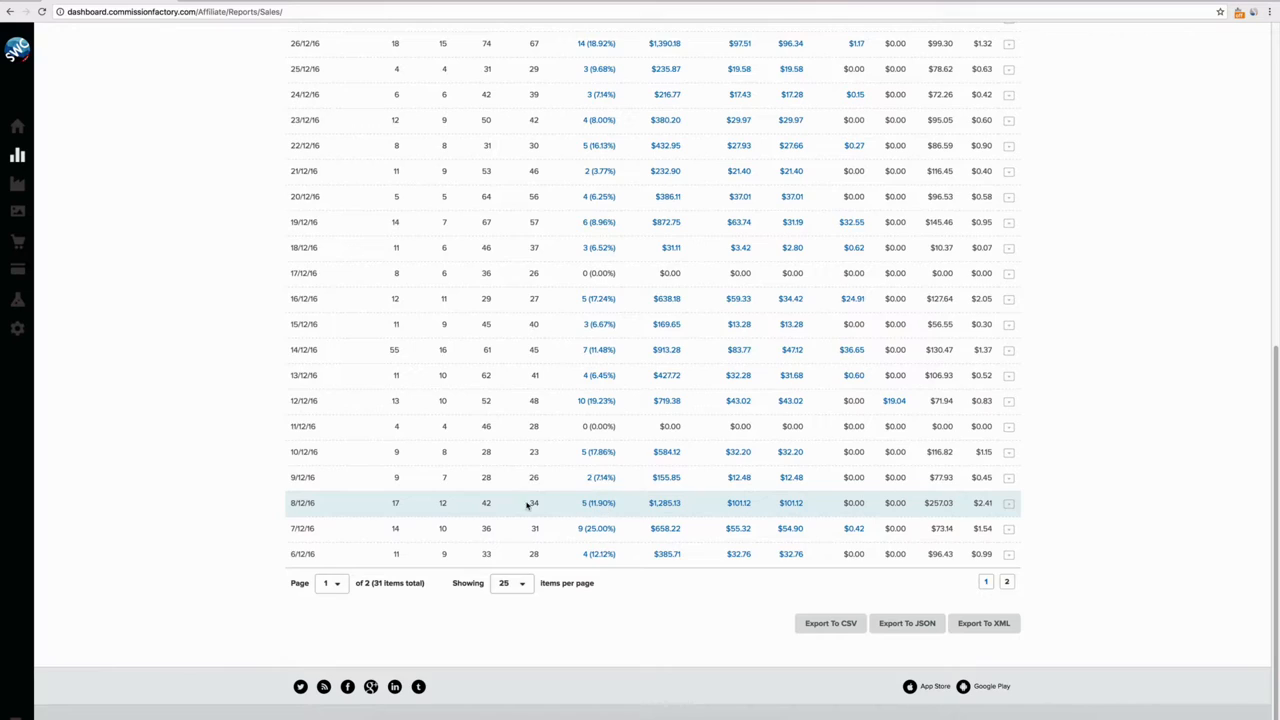
{"action": "mouse_move", "coordinate": [610, 505]}
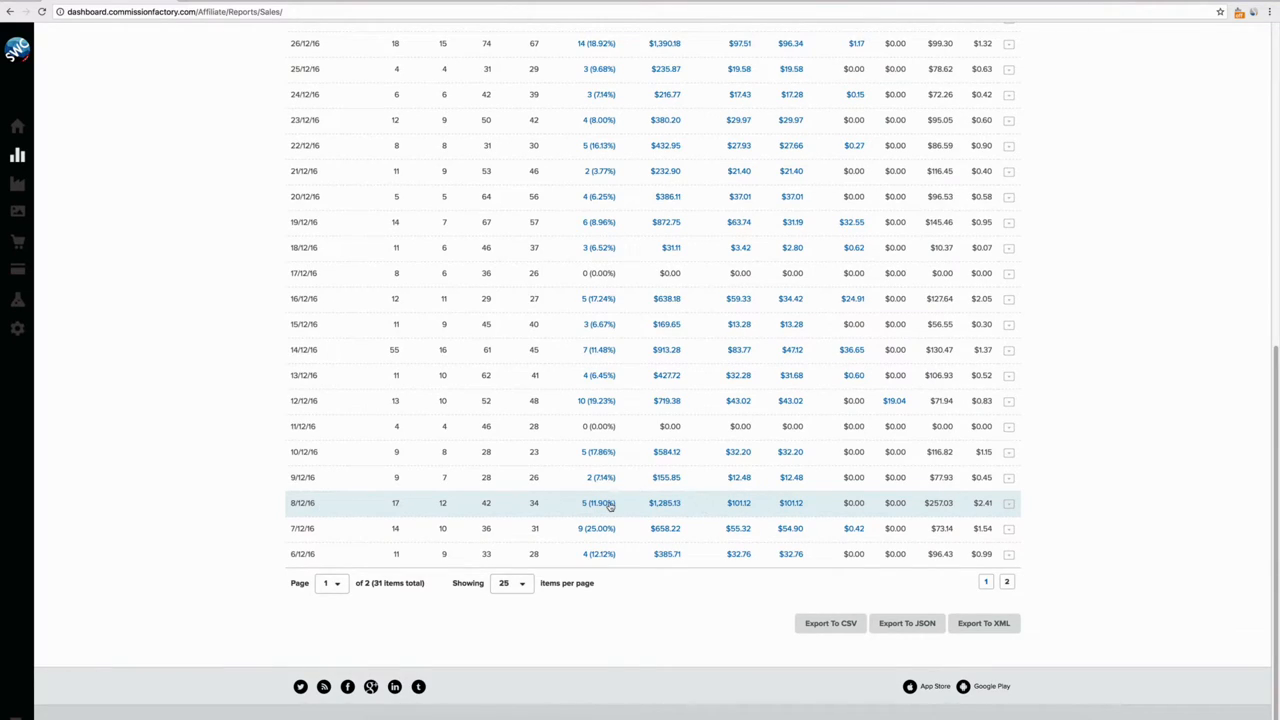
{"action": "mouse_move", "coordinate": [800, 505]}
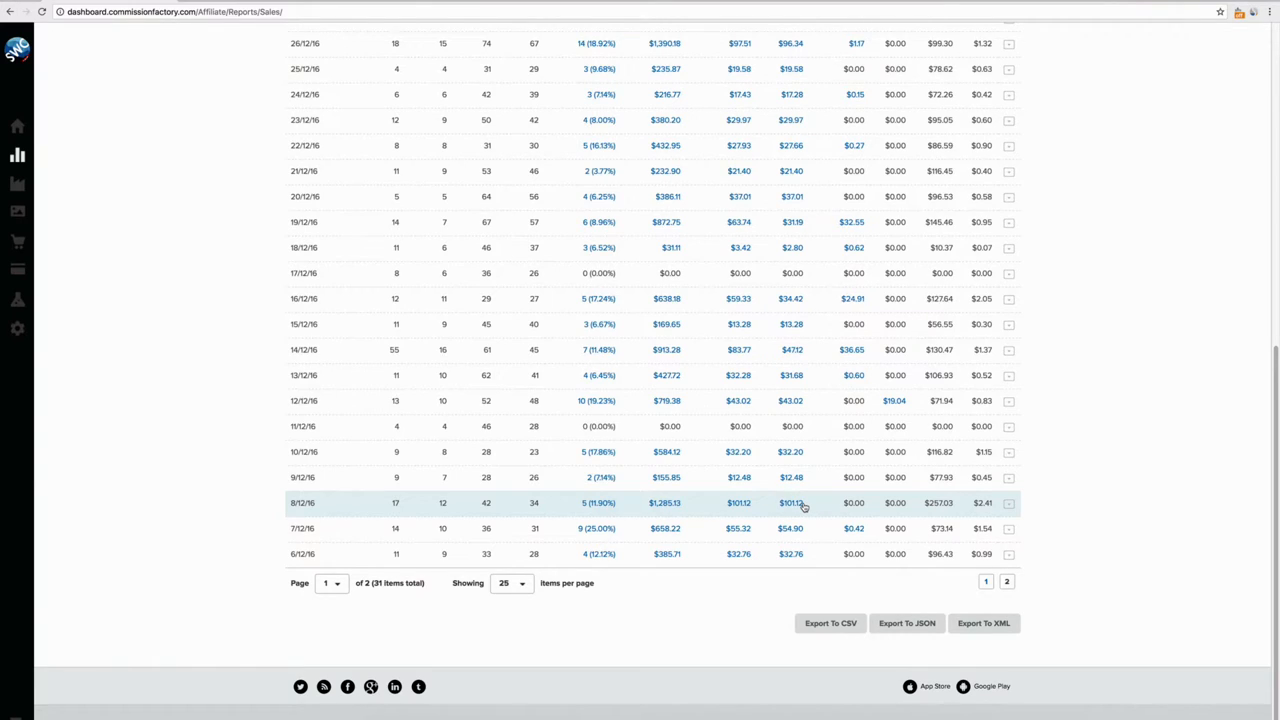
{"action": "scroll", "scroll_direction": "up", "scroll_amount": 3}
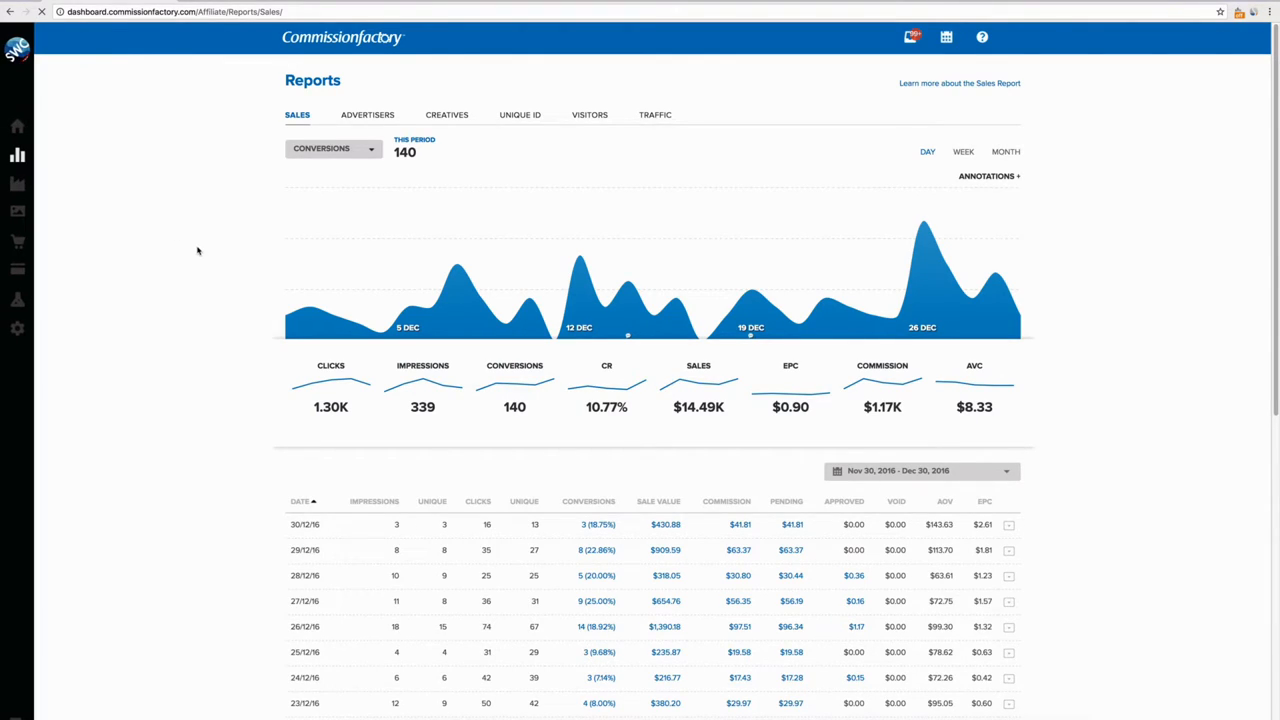
Open the Advertisers Marketplace list showing commission rates, launch dates and joined or pending status.
{"action": "left_click", "coordinate": [17, 183]}
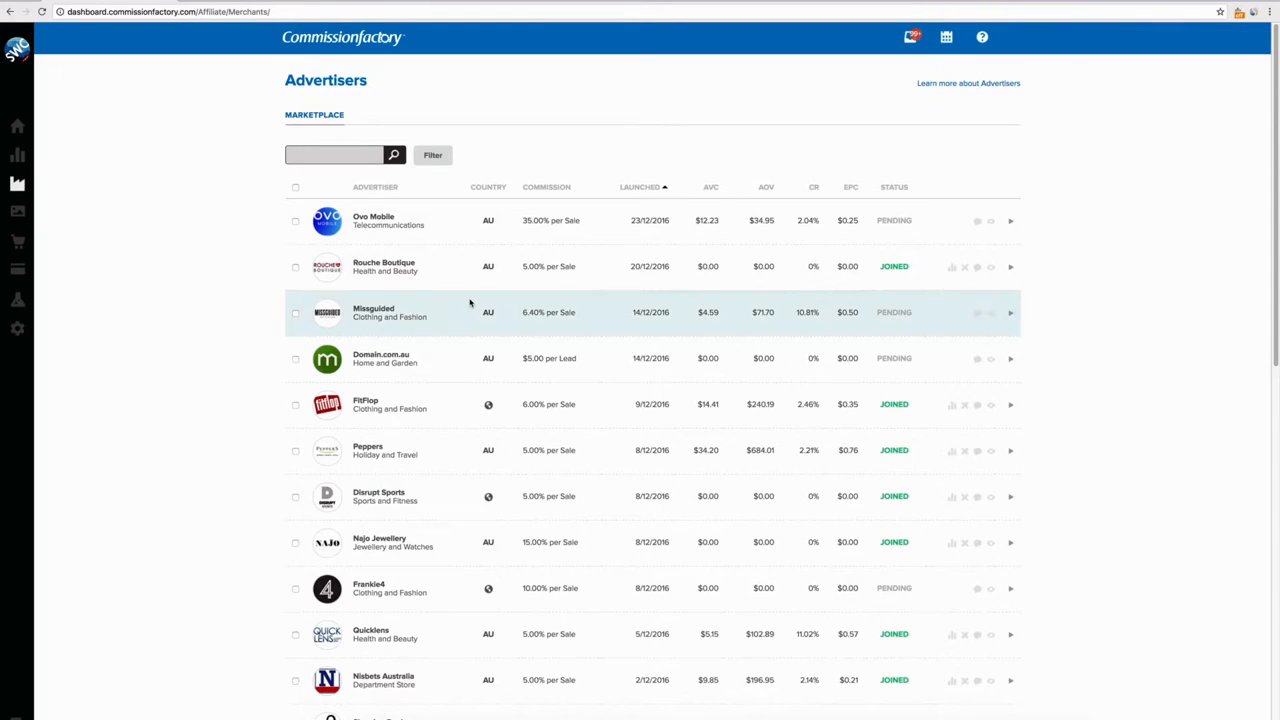
{"action": "mouse_move", "coordinate": [1070, 288]}
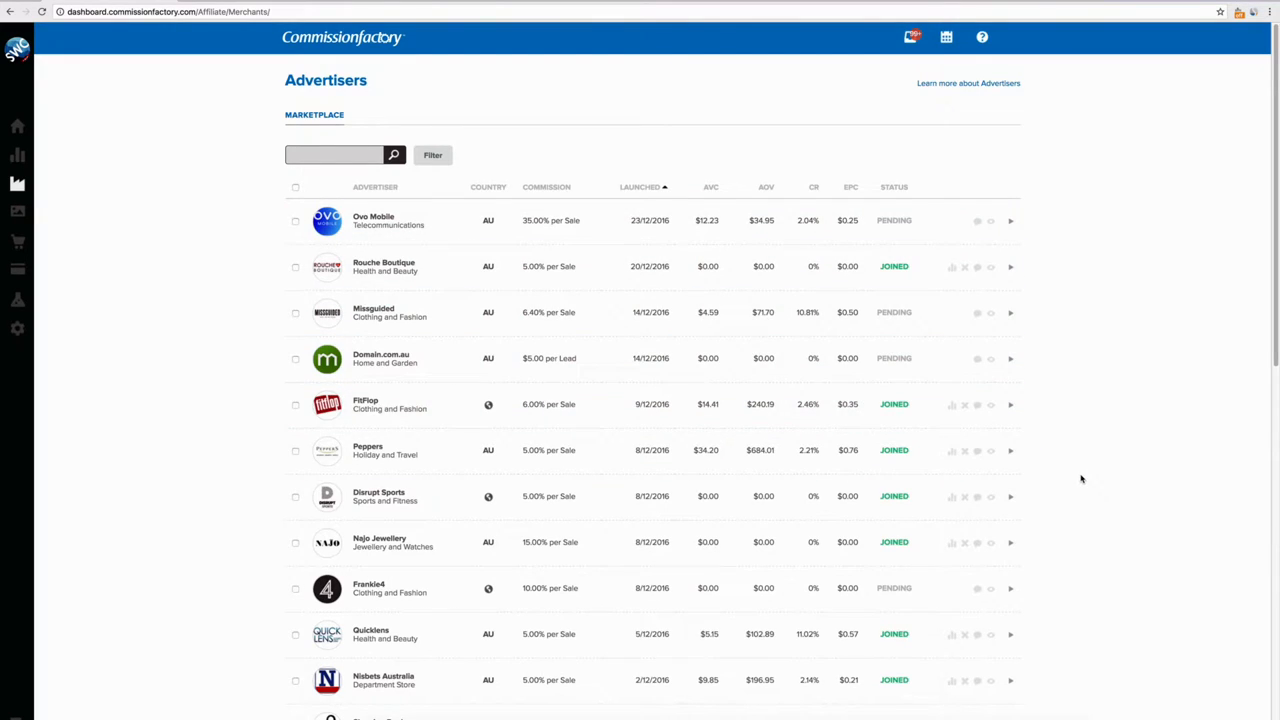
{"action": "mouse_move", "coordinate": [1076, 383]}
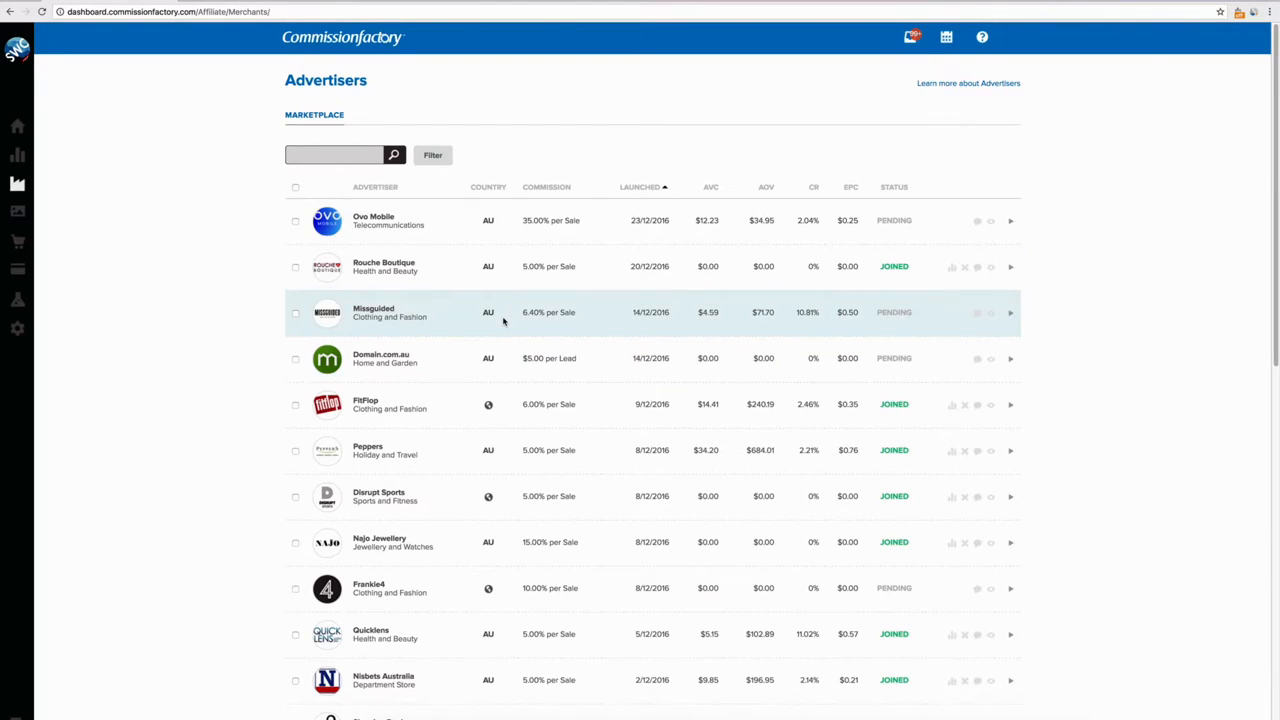
{"action": "double_click", "coordinate": [373, 308]}
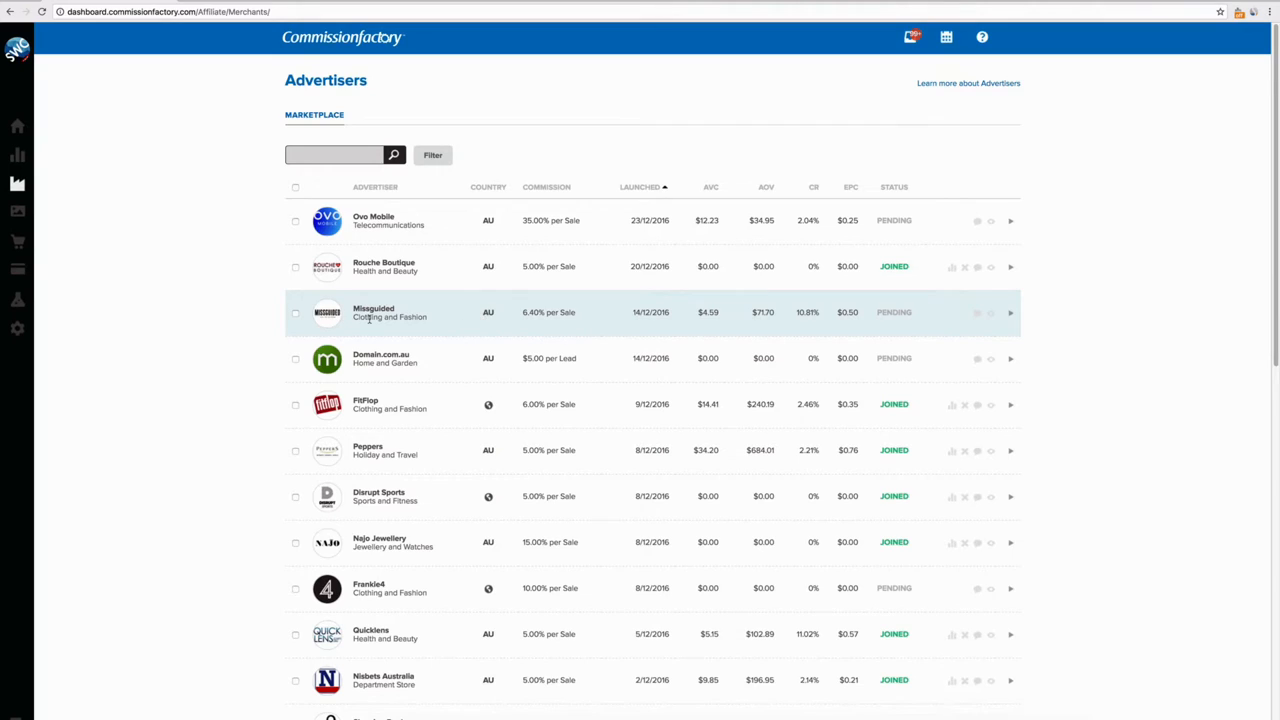
Expand Missguided's row to reveal its description, website link and 21 banners.
{"action": "left_click", "coordinate": [295, 313]}
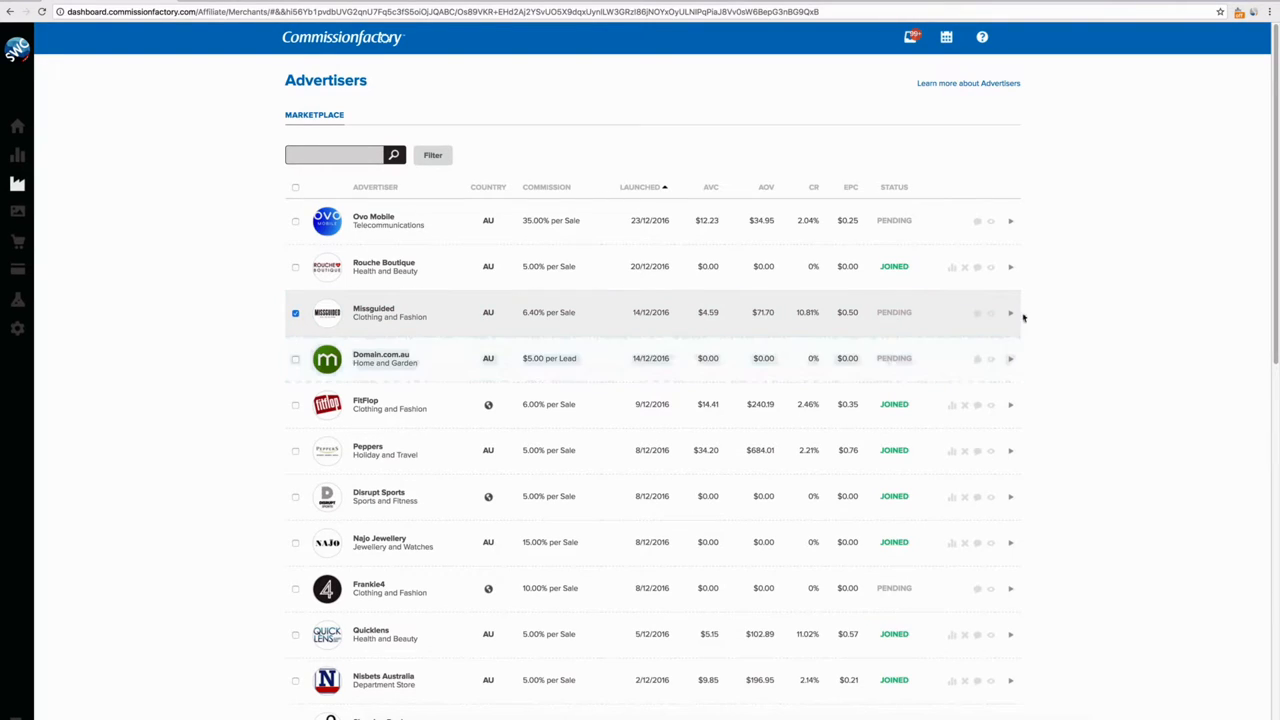
{"action": "left_click", "coordinate": [1010, 312]}
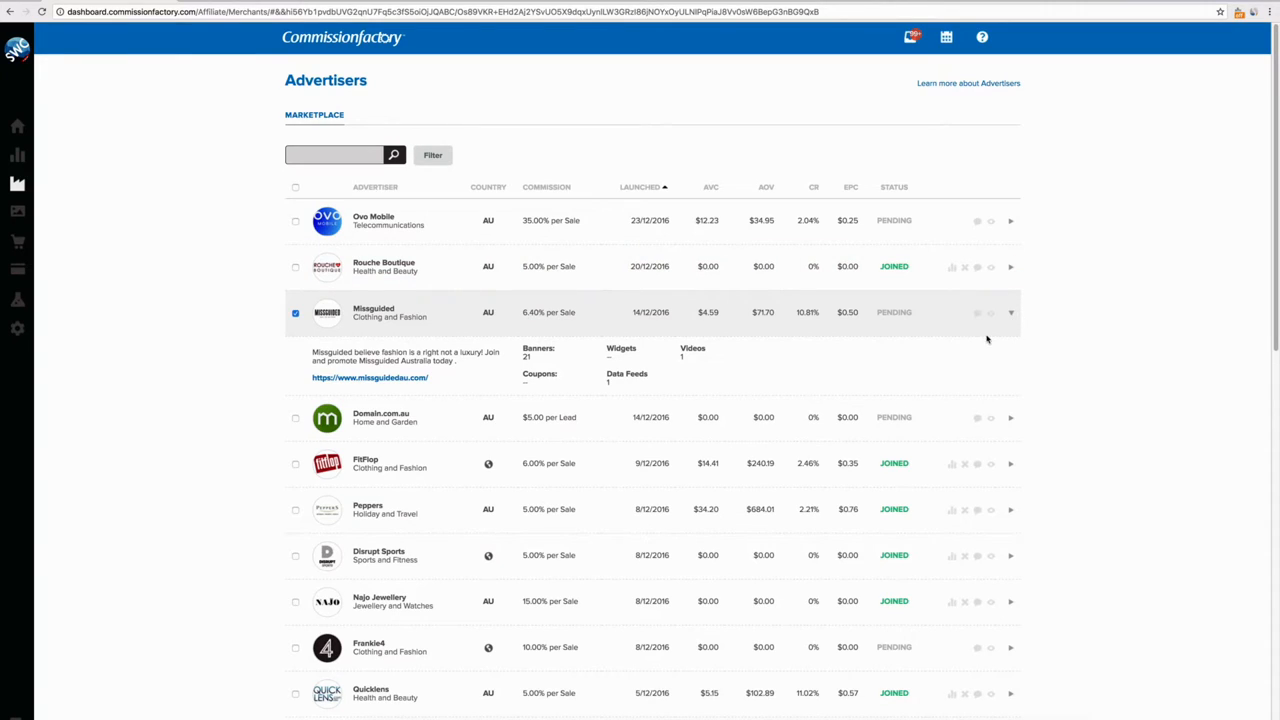
{"action": "mouse_move", "coordinate": [945, 318]}
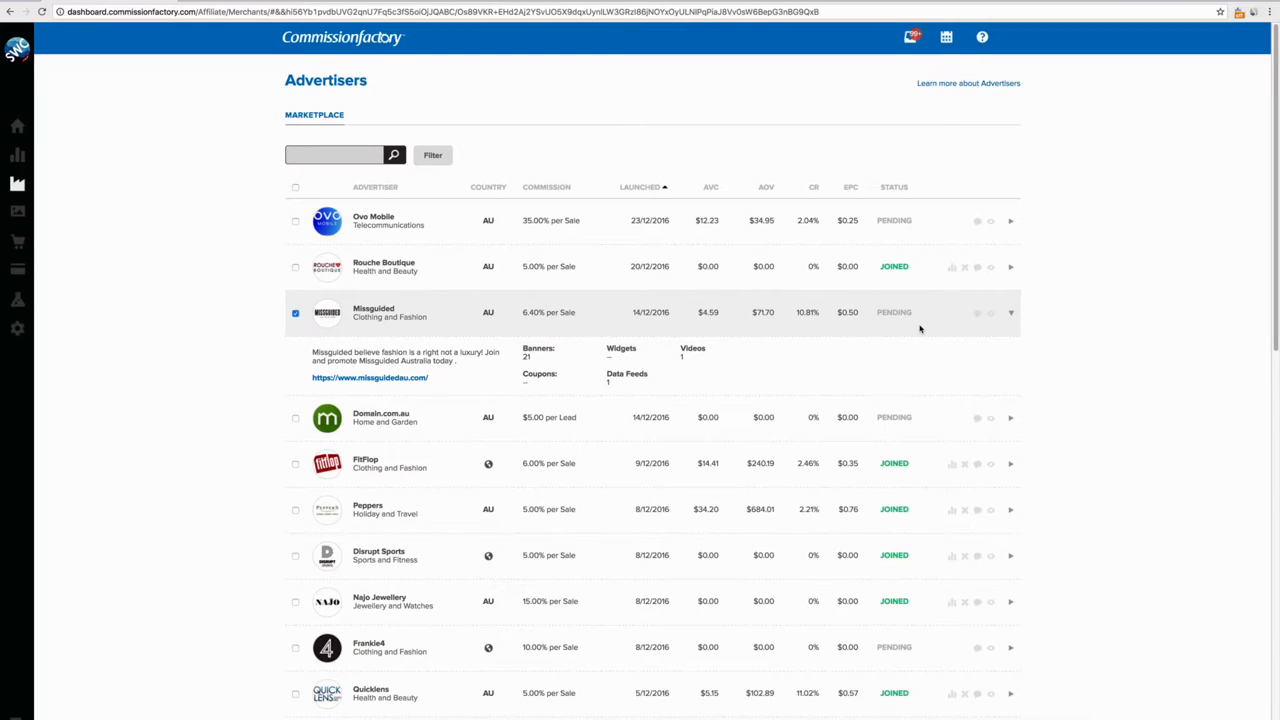
{"action": "mouse_move", "coordinate": [923, 320]}
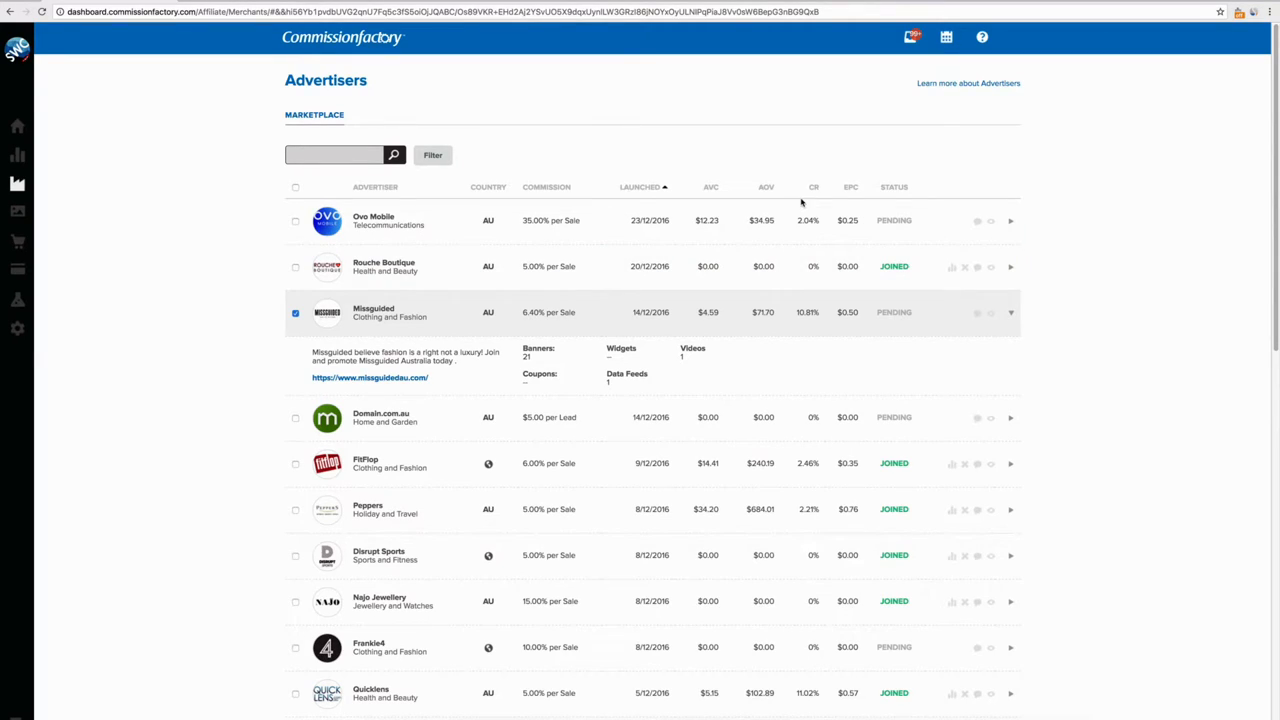
{"action": "left_click", "coordinate": [295, 313]}
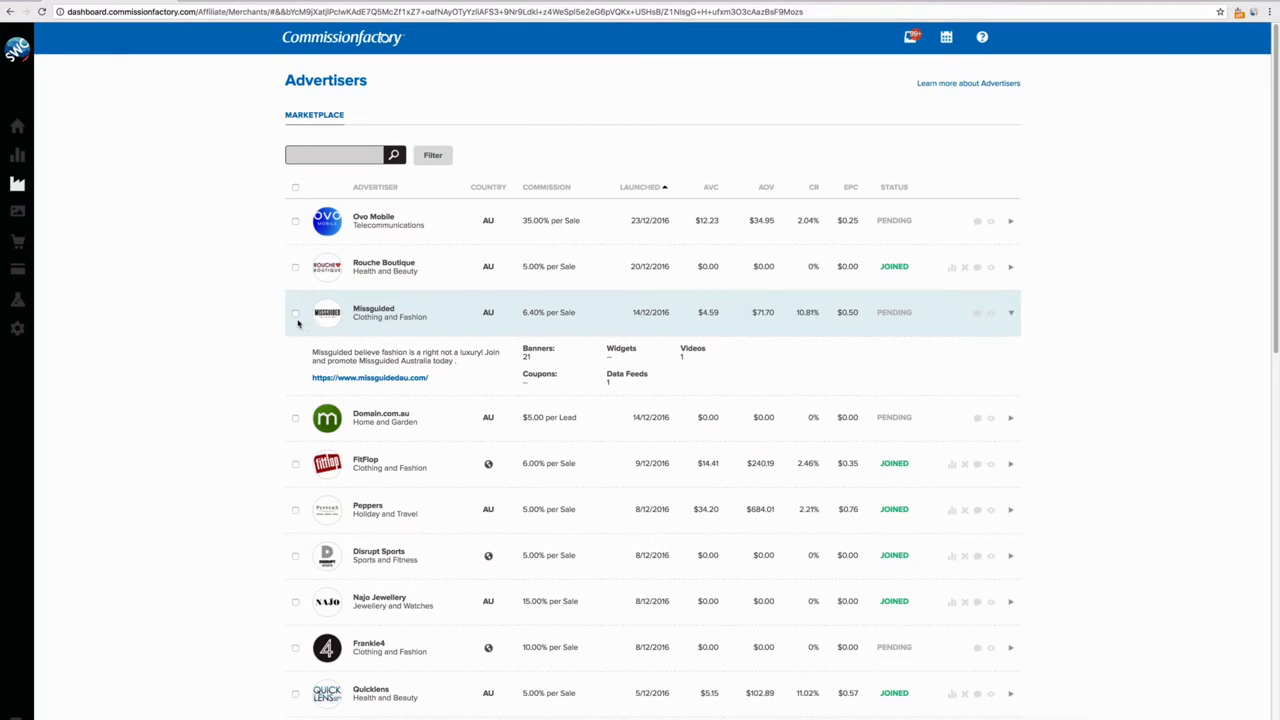
{"action": "mouse_move", "coordinate": [40, 167]}
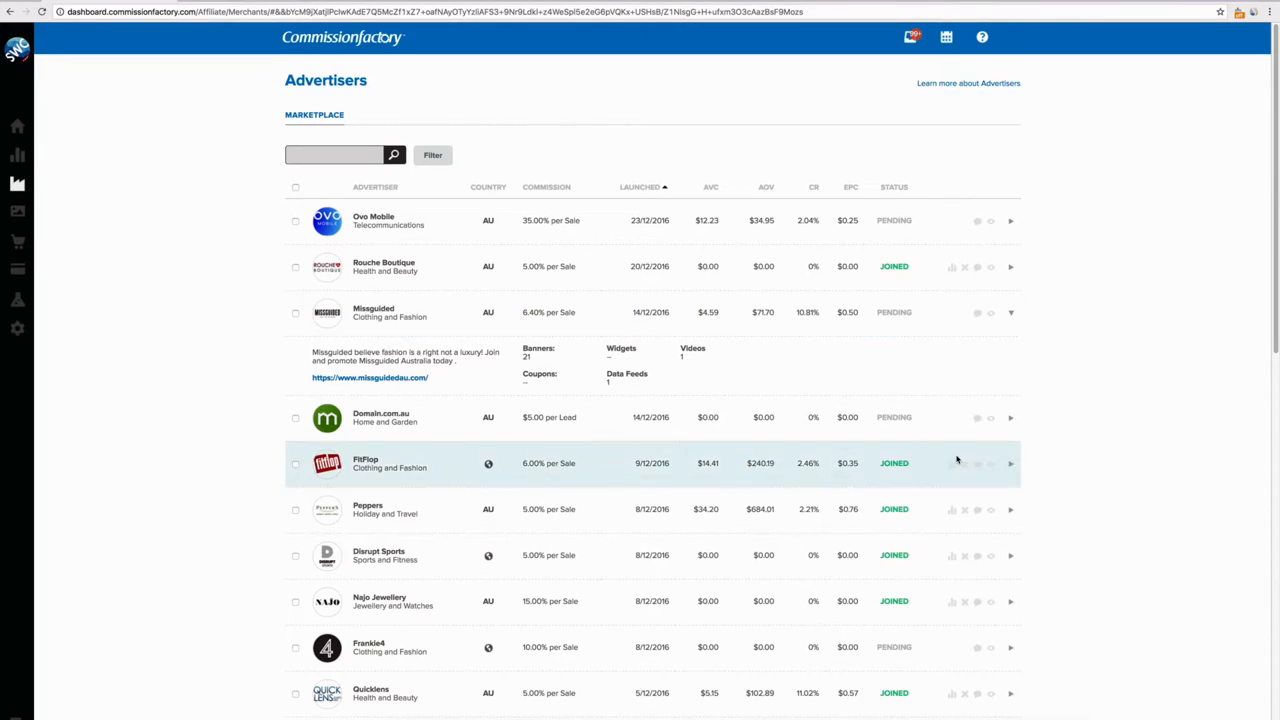
{"action": "mouse_move", "coordinate": [855, 417]}
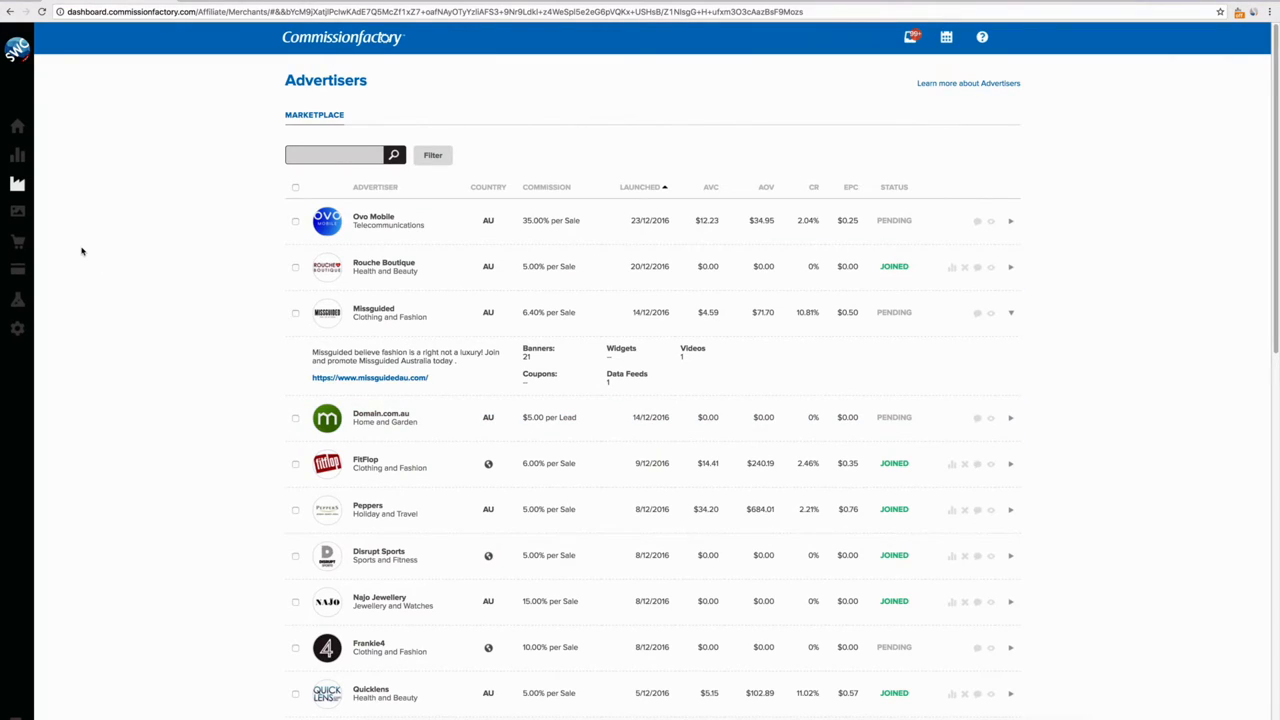
{"action": "mouse_move", "coordinate": [134, 263]}
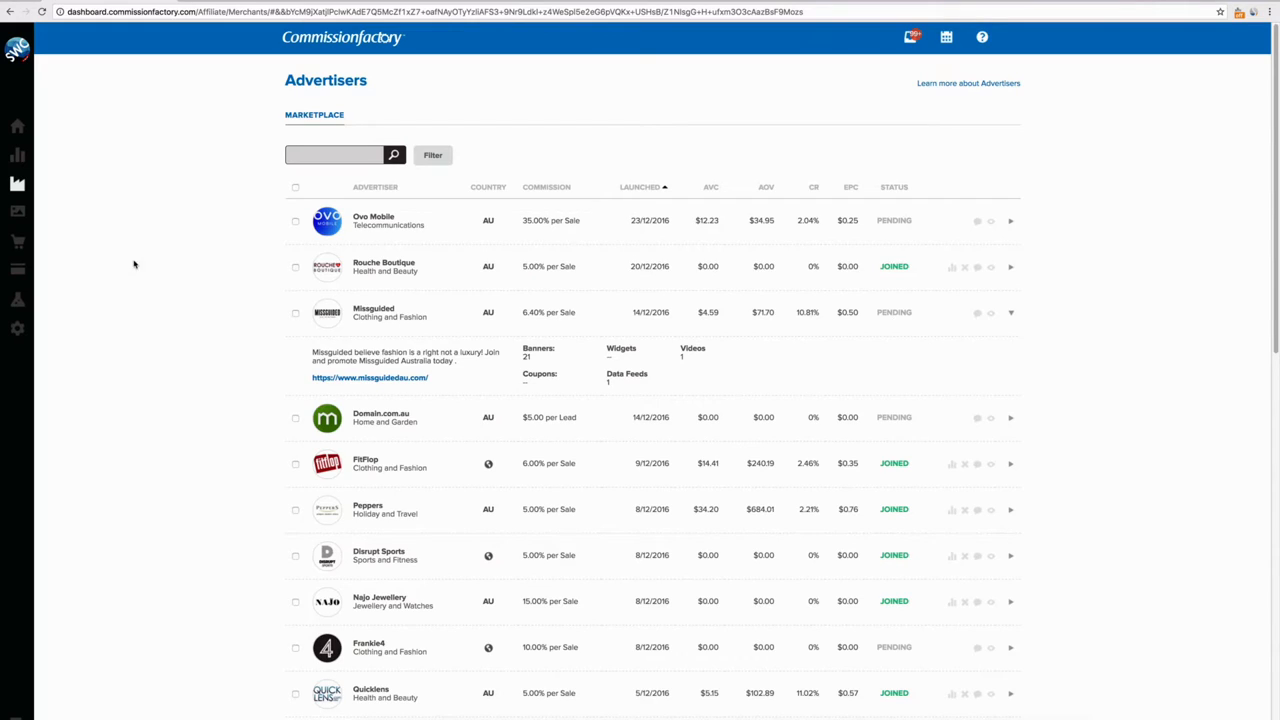
{"action": "mouse_move", "coordinate": [995, 353]}
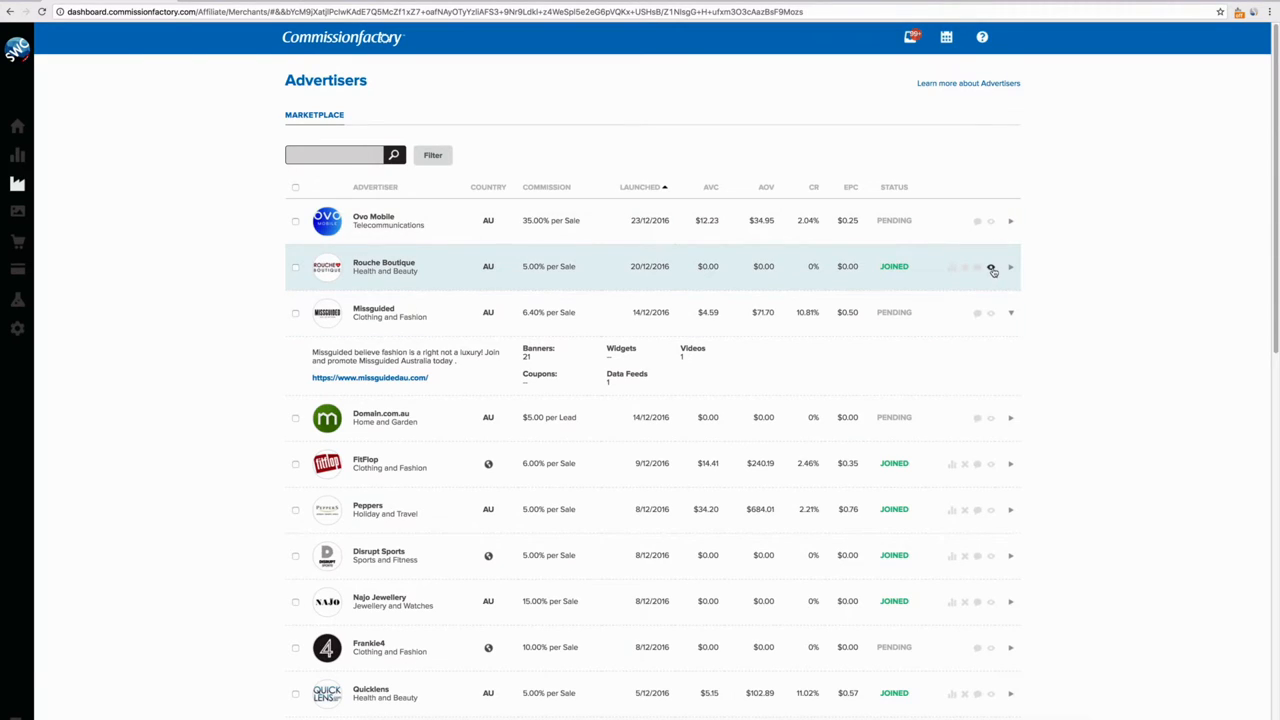
{"action": "mouse_move", "coordinate": [991, 267]}
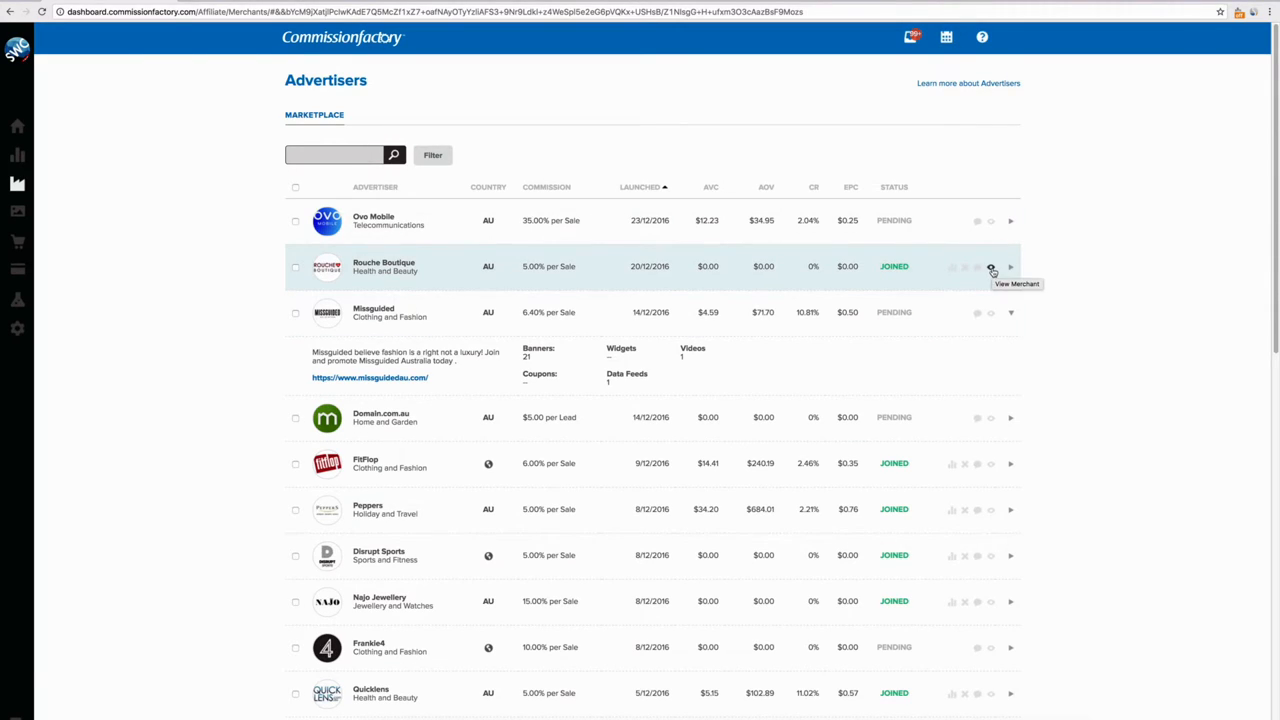
Review Rouche Boutique's merchant profile, then move to the Creatives banners library.
{"action": "left_click", "coordinate": [991, 267]}
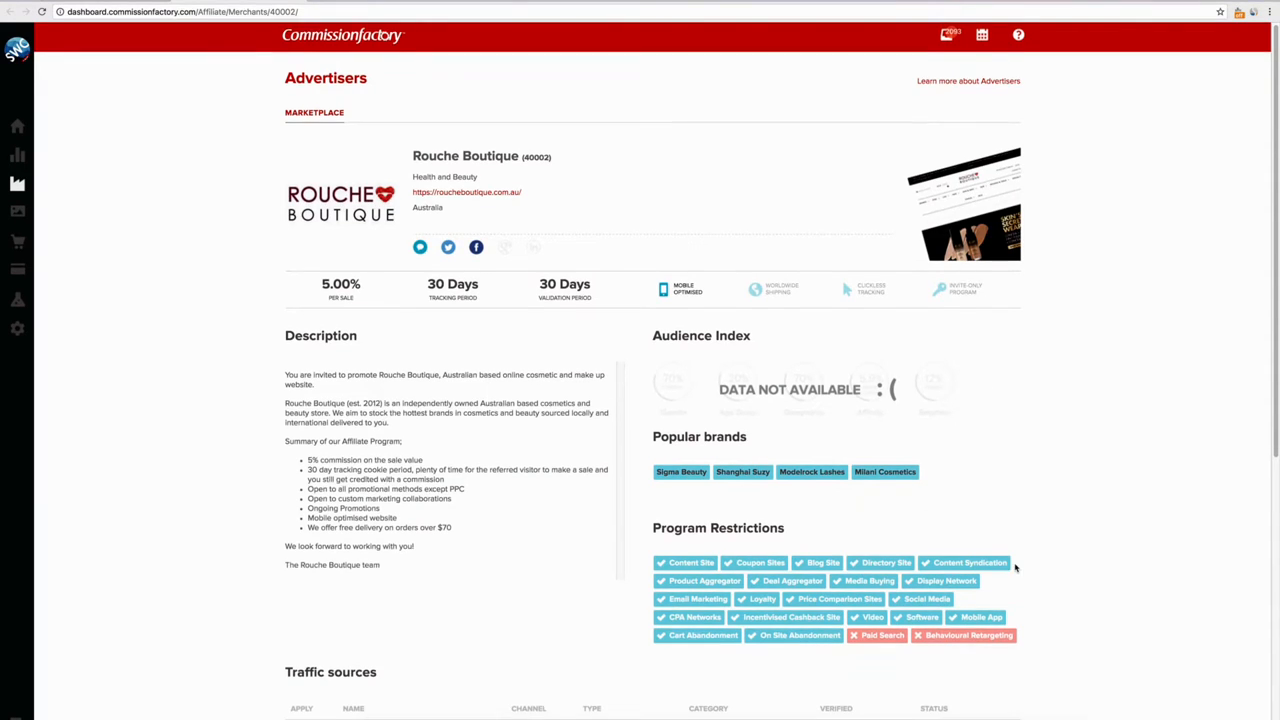
{"action": "scroll", "scroll_direction": "down", "scroll_amount": 3}
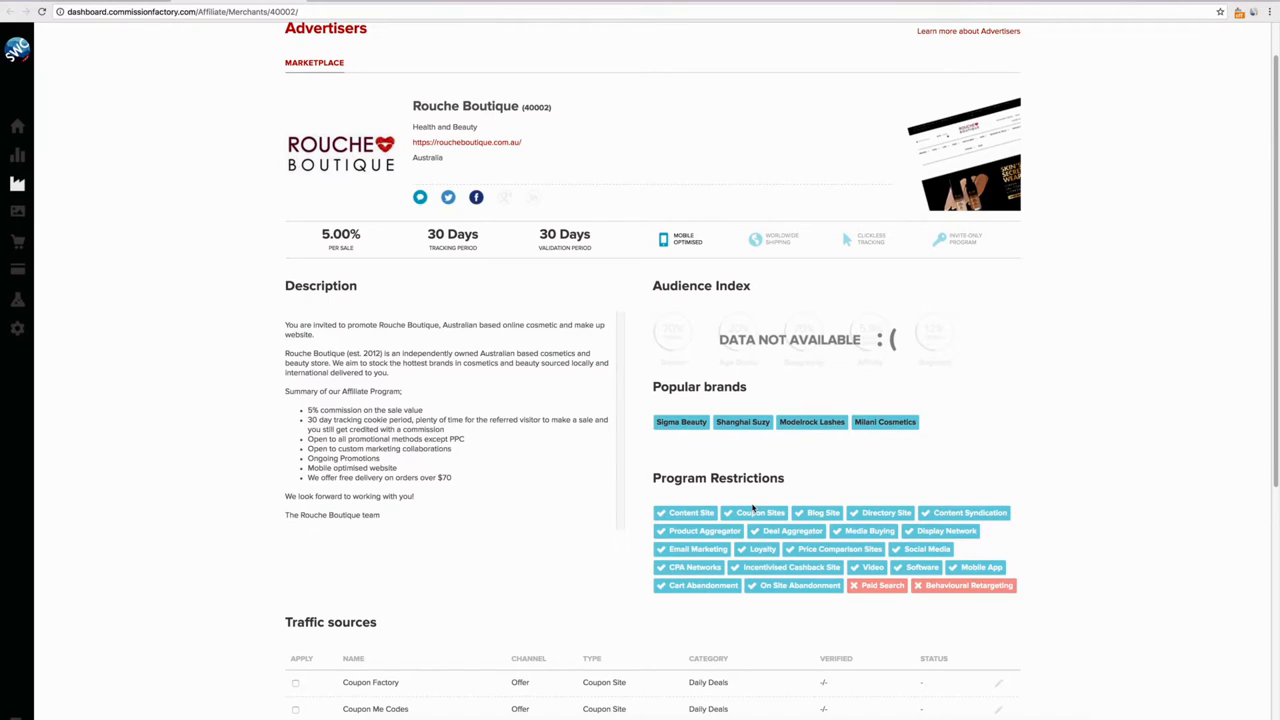
{"action": "mouse_move", "coordinate": [810, 512]}
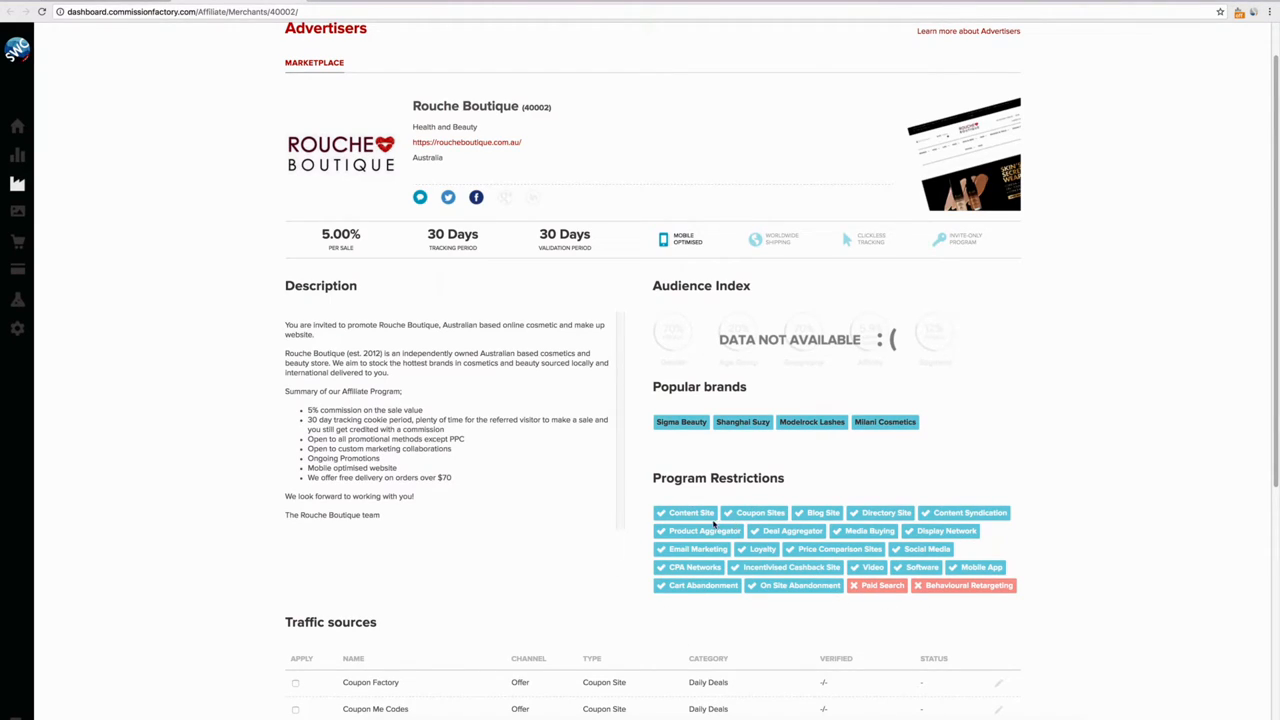
{"action": "mouse_move", "coordinate": [731, 540]}
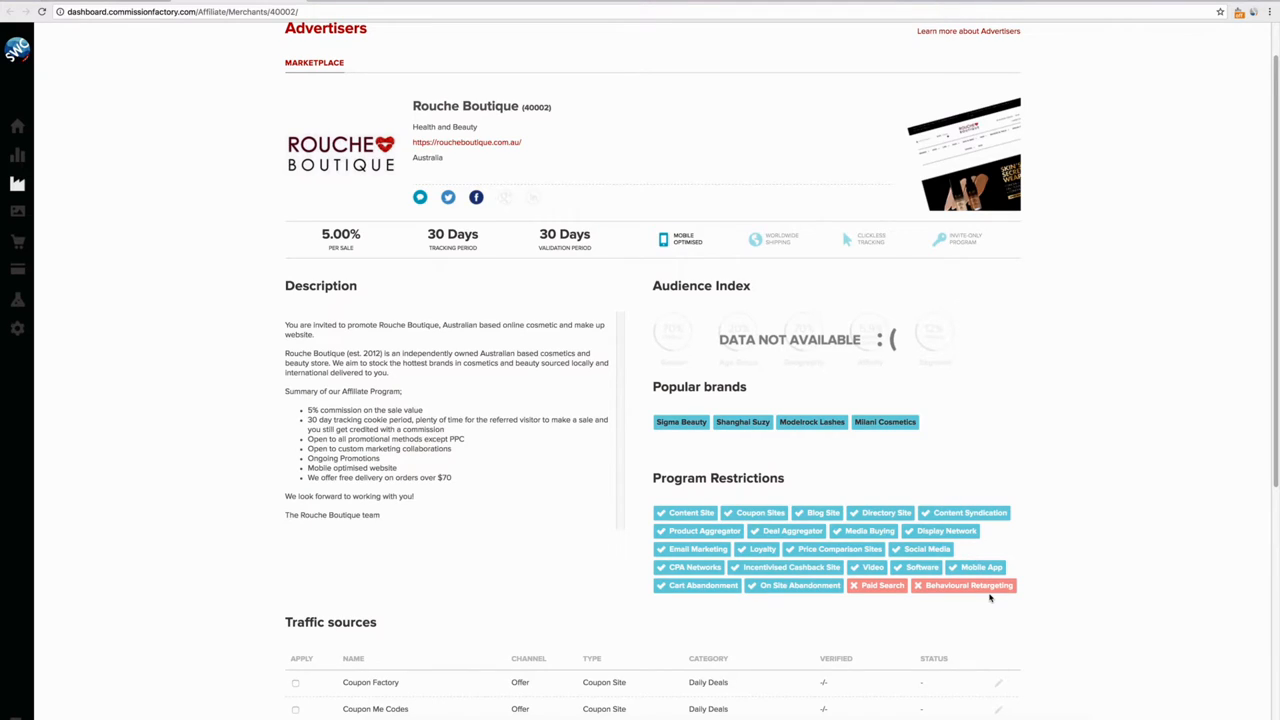
{"action": "mouse_move", "coordinate": [278, 163]}
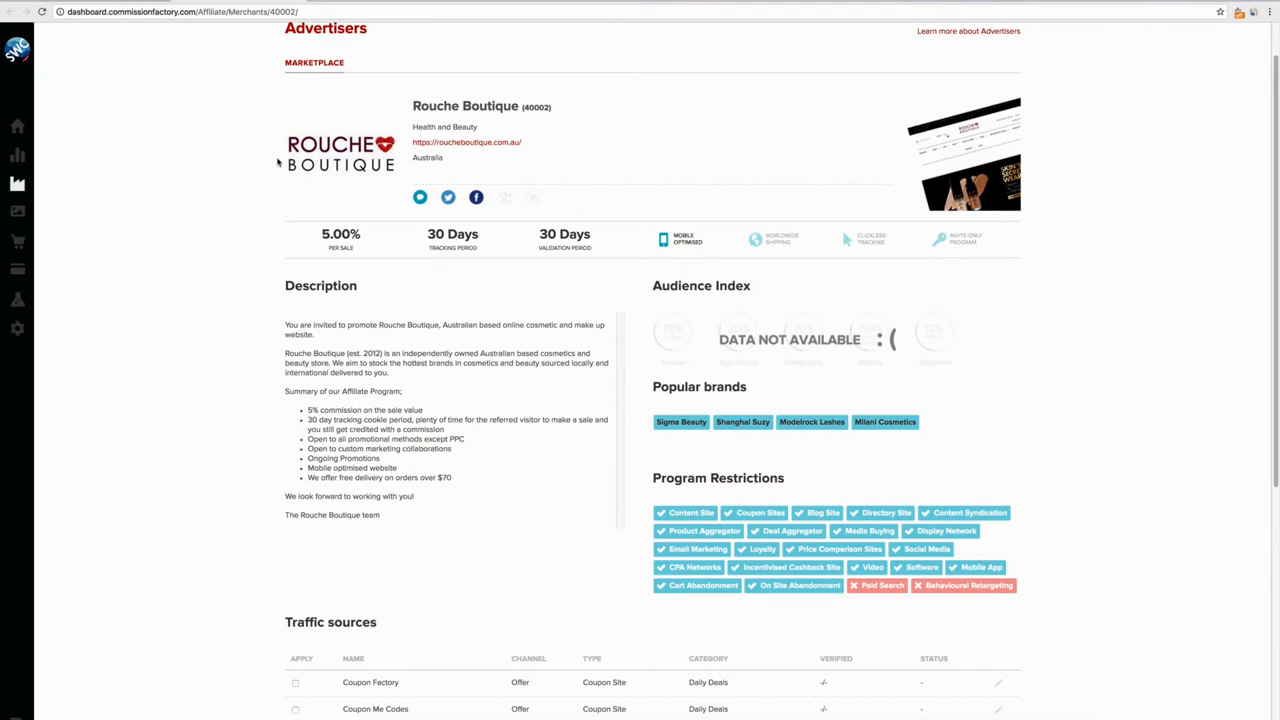
{"action": "mouse_move", "coordinate": [460, 485]}
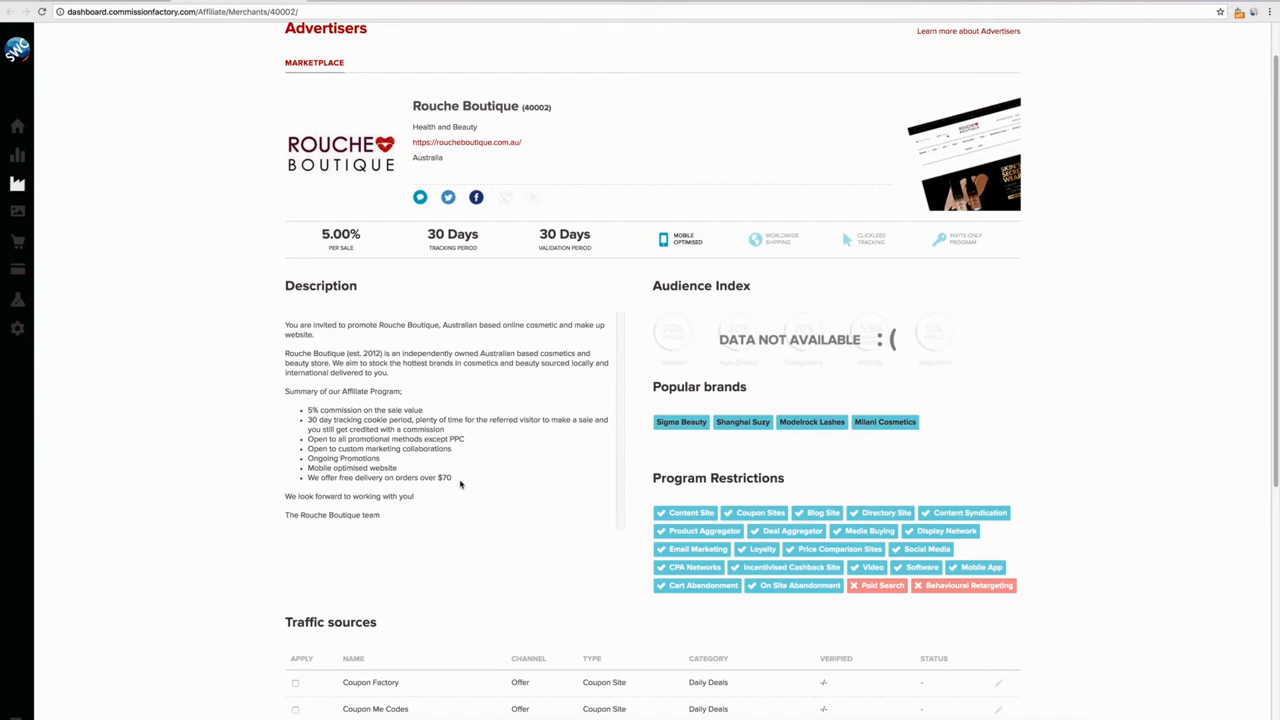
{"action": "mouse_move", "coordinate": [537, 507]}
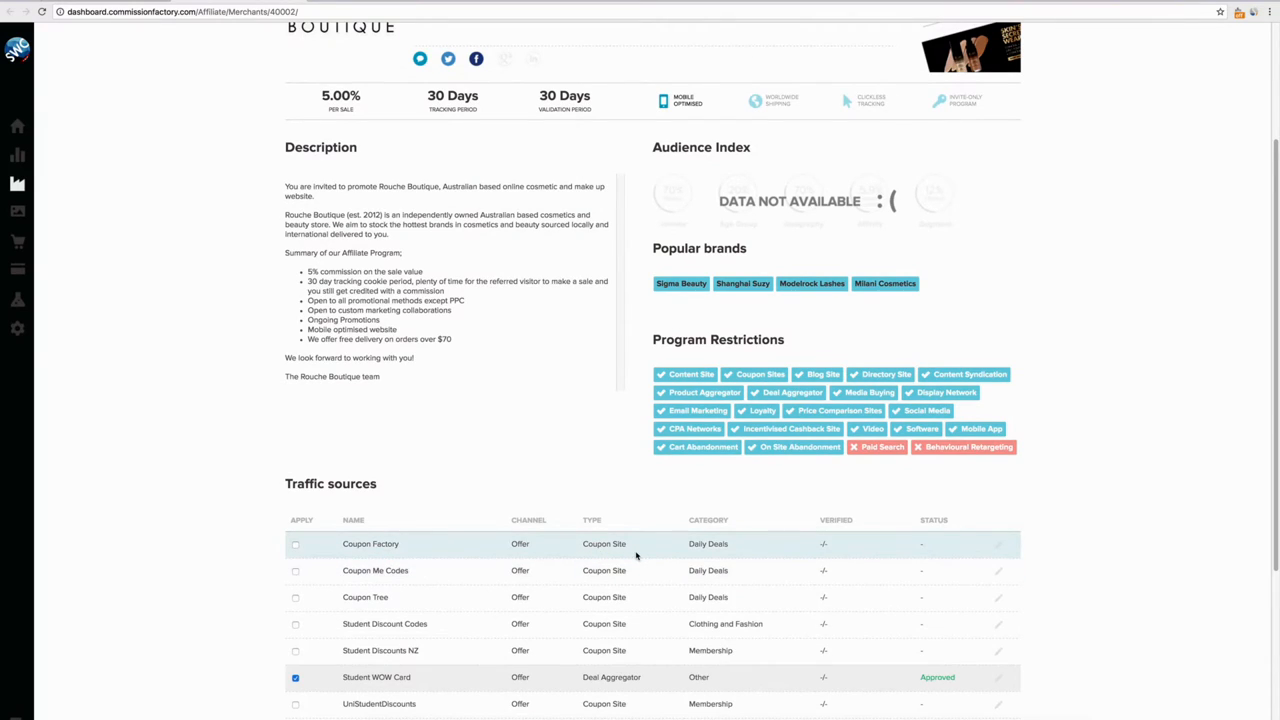
{"action": "mouse_move", "coordinate": [950, 463]}
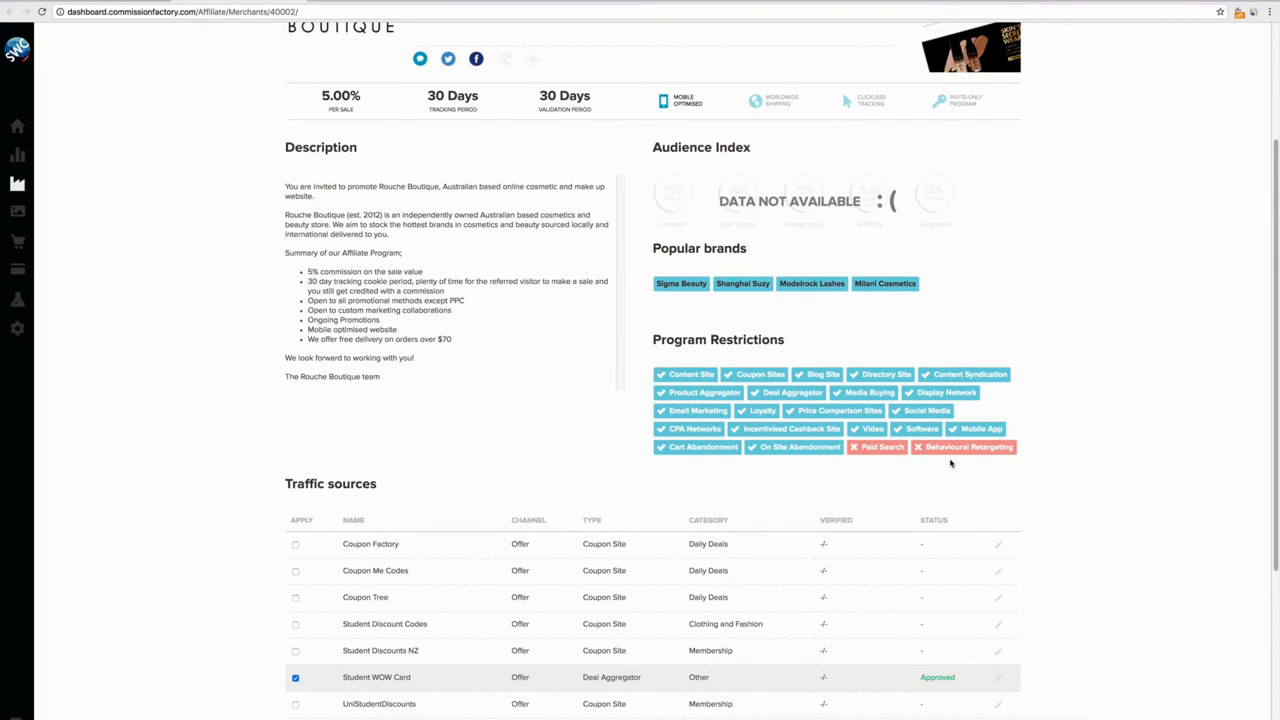
{"action": "mouse_move", "coordinate": [77, 208]}
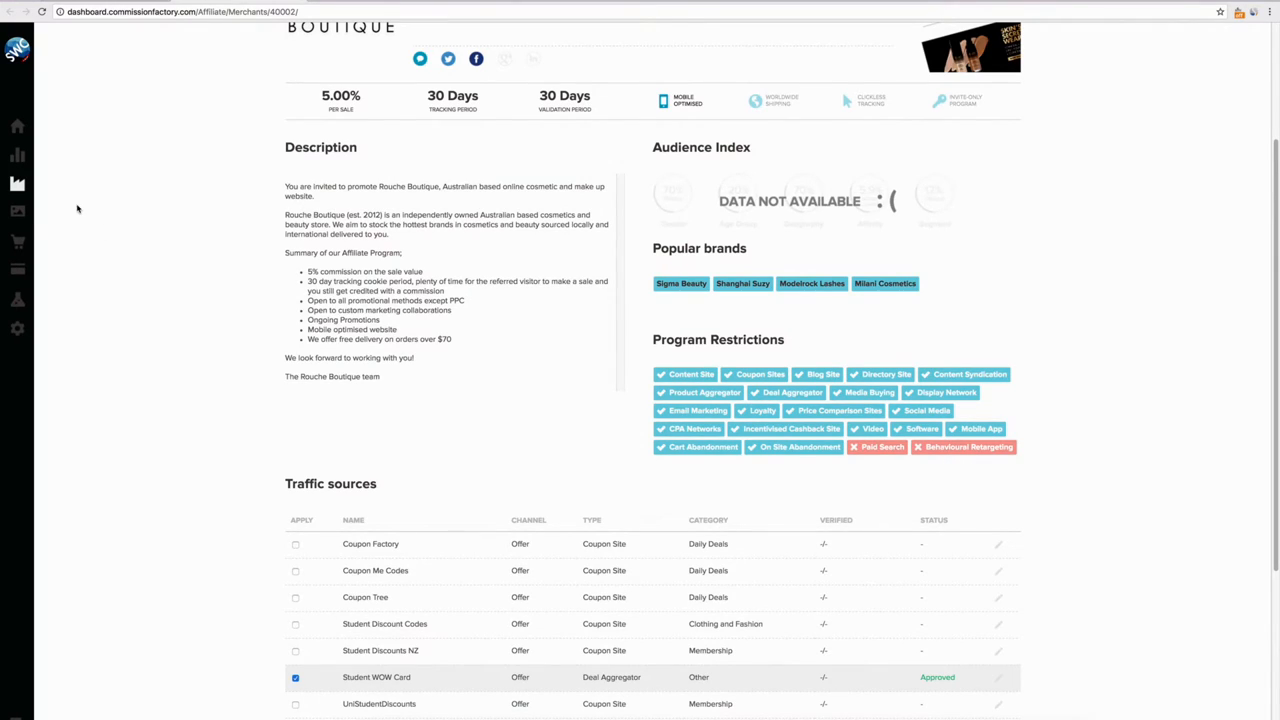
{"action": "left_click", "coordinate": [17, 211]}
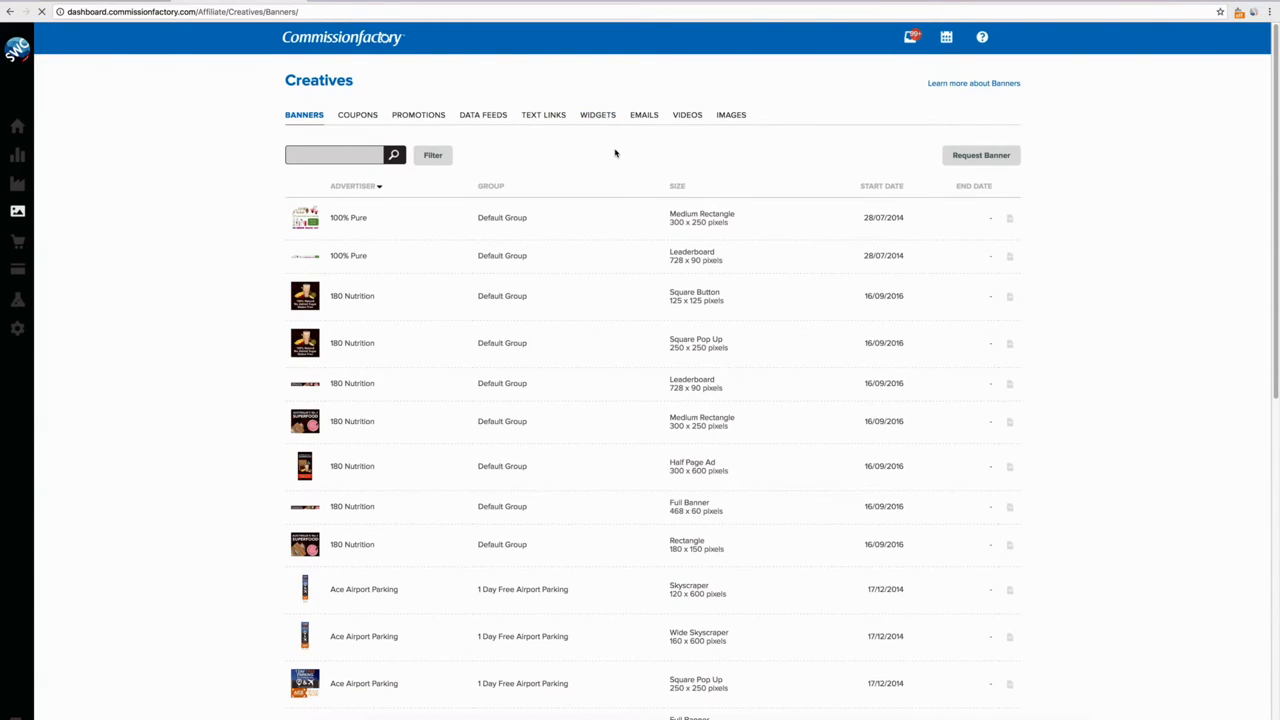
Browse the Widgets, Coupons, Promotions and Videos creative libraries in turn.
{"action": "left_click", "coordinate": [597, 114]}
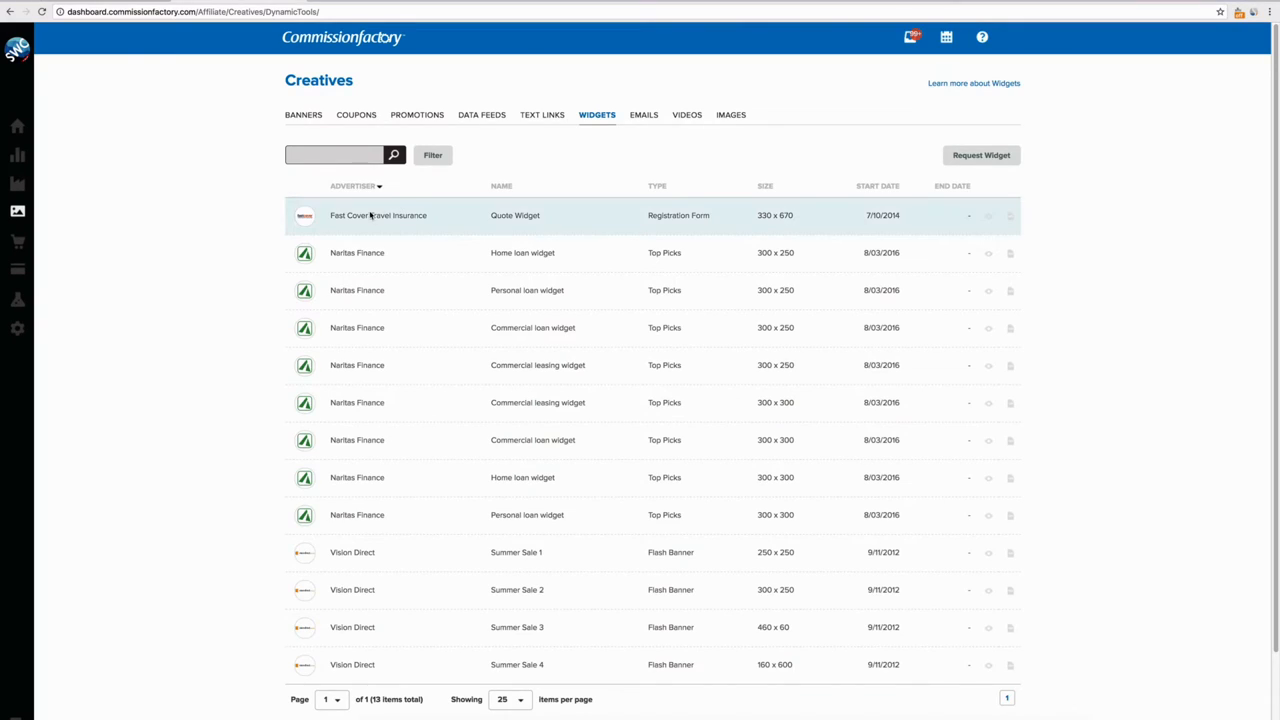
{"action": "mouse_move", "coordinate": [974, 234]}
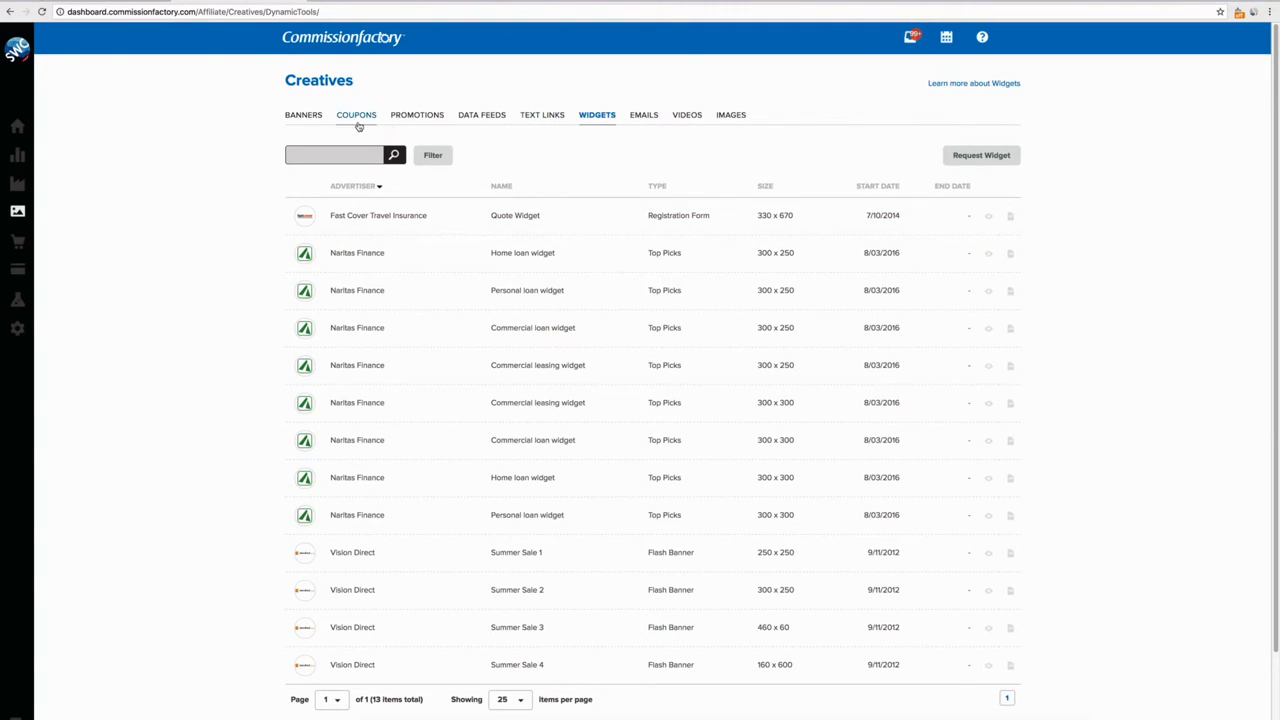
{"action": "left_click", "coordinate": [417, 114]}
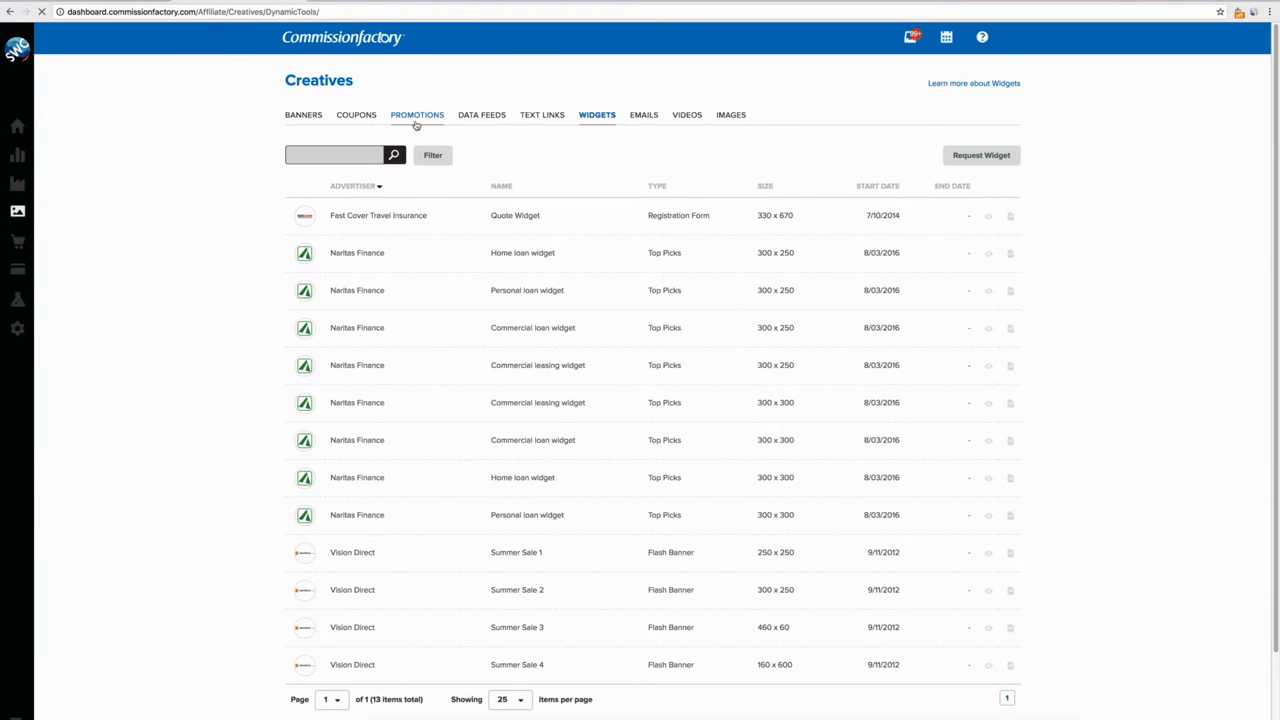
{"action": "left_click", "coordinate": [418, 114]}
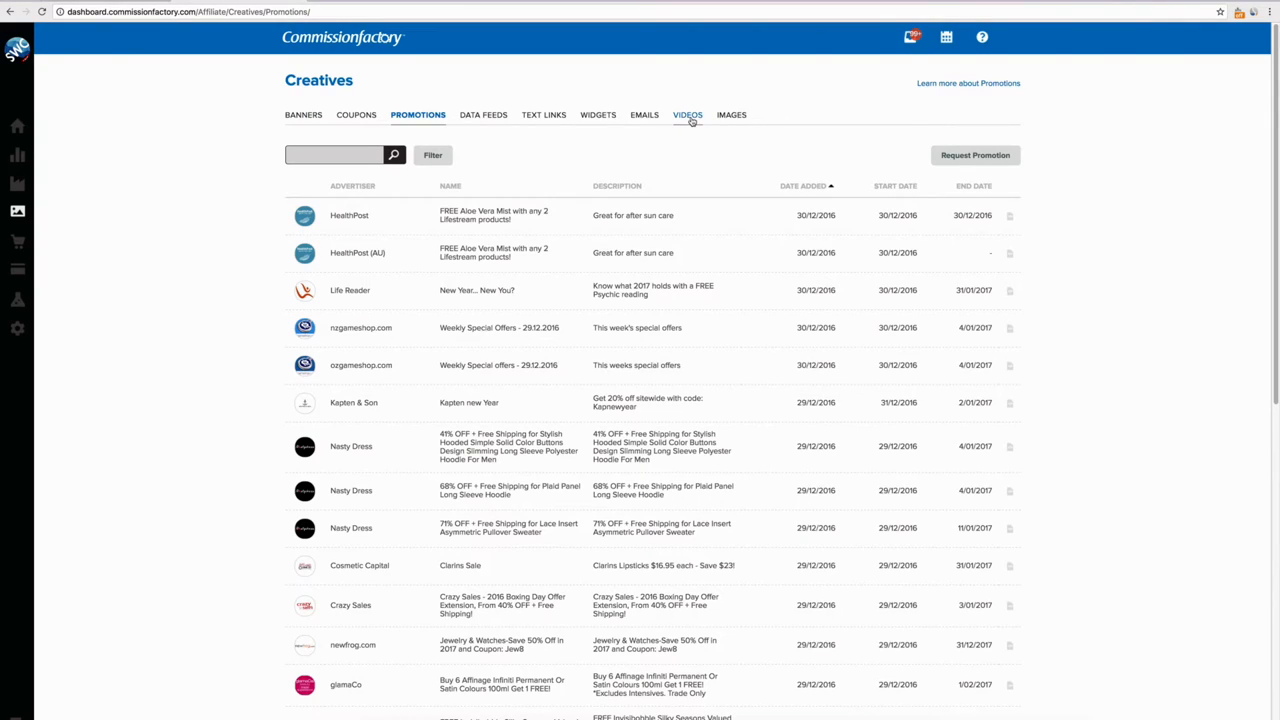
{"action": "left_click", "coordinate": [686, 114]}
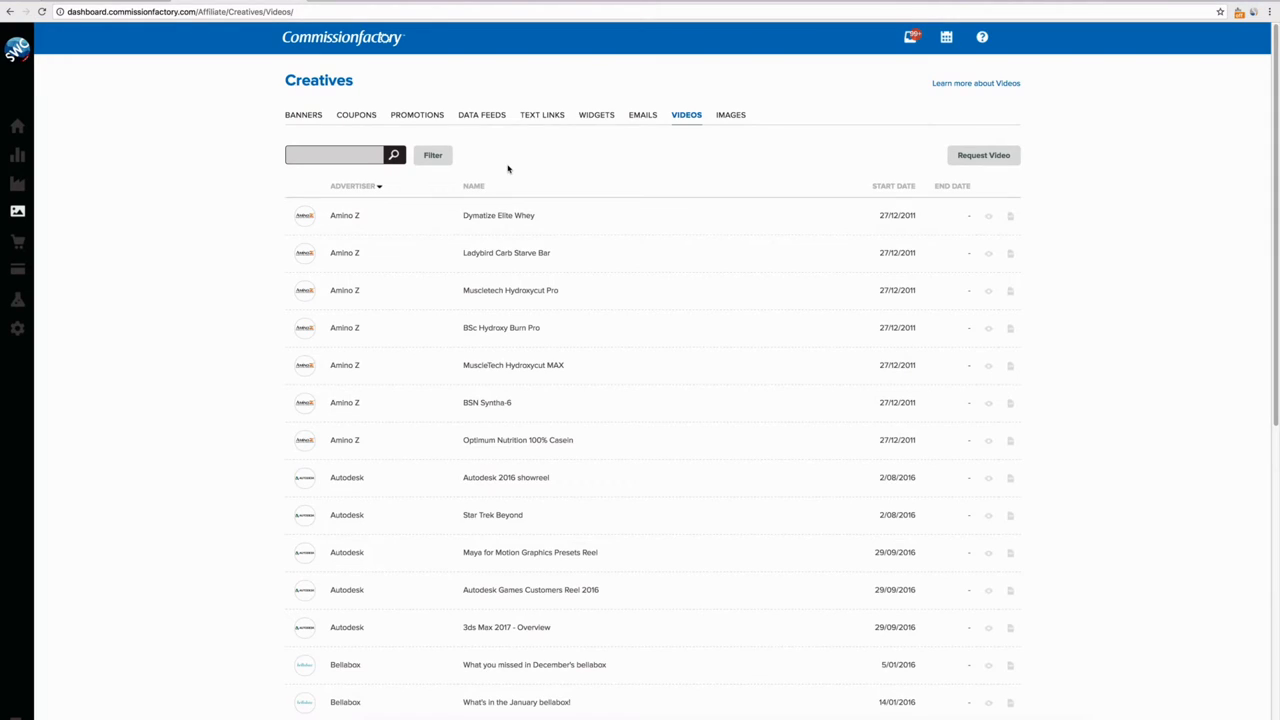
{"action": "mouse_move", "coordinate": [472, 174]}
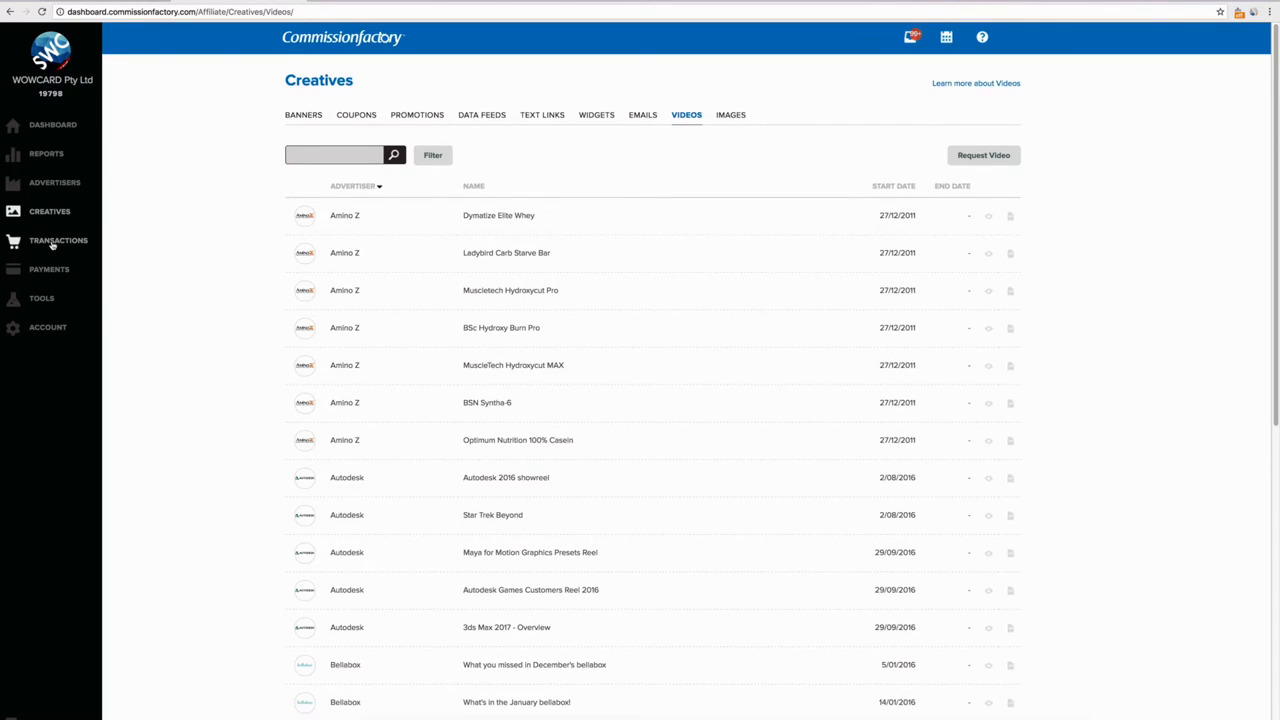
{"action": "left_click", "coordinate": [57, 240]}
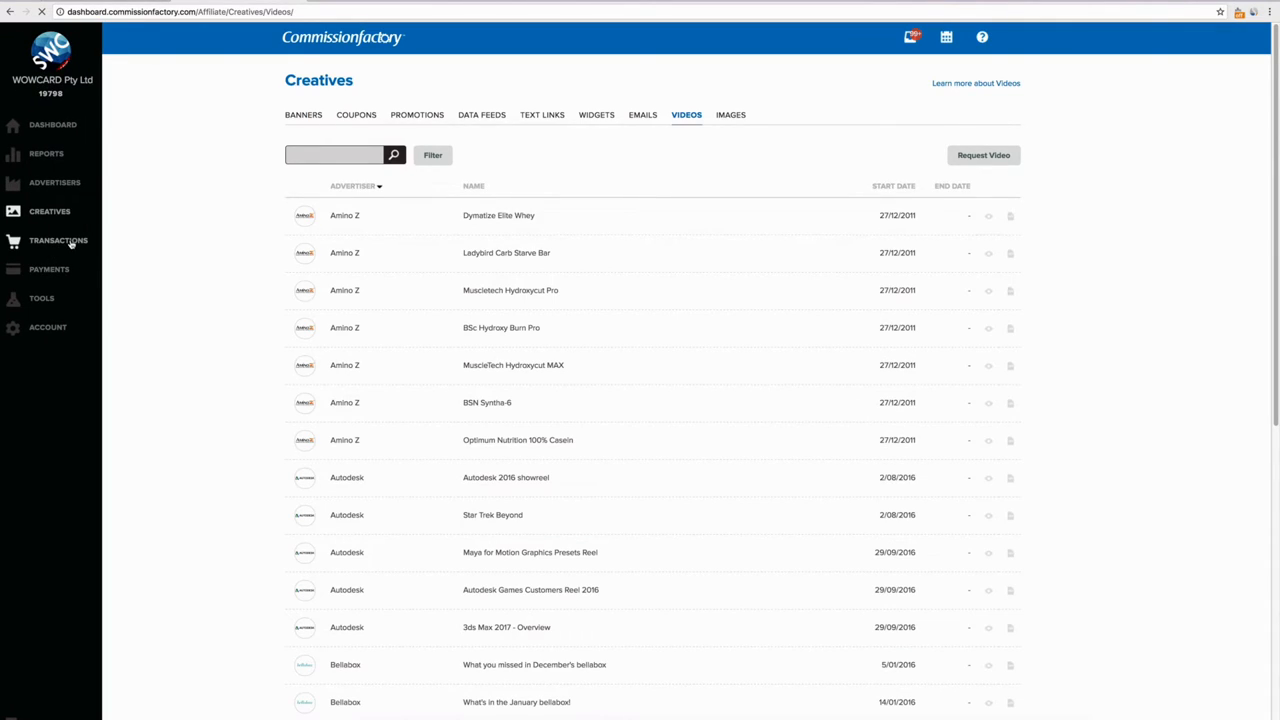
Expand Kapten & Son's conversion details in Transactions, then collapse them again.
{"action": "left_click", "coordinate": [58, 240]}
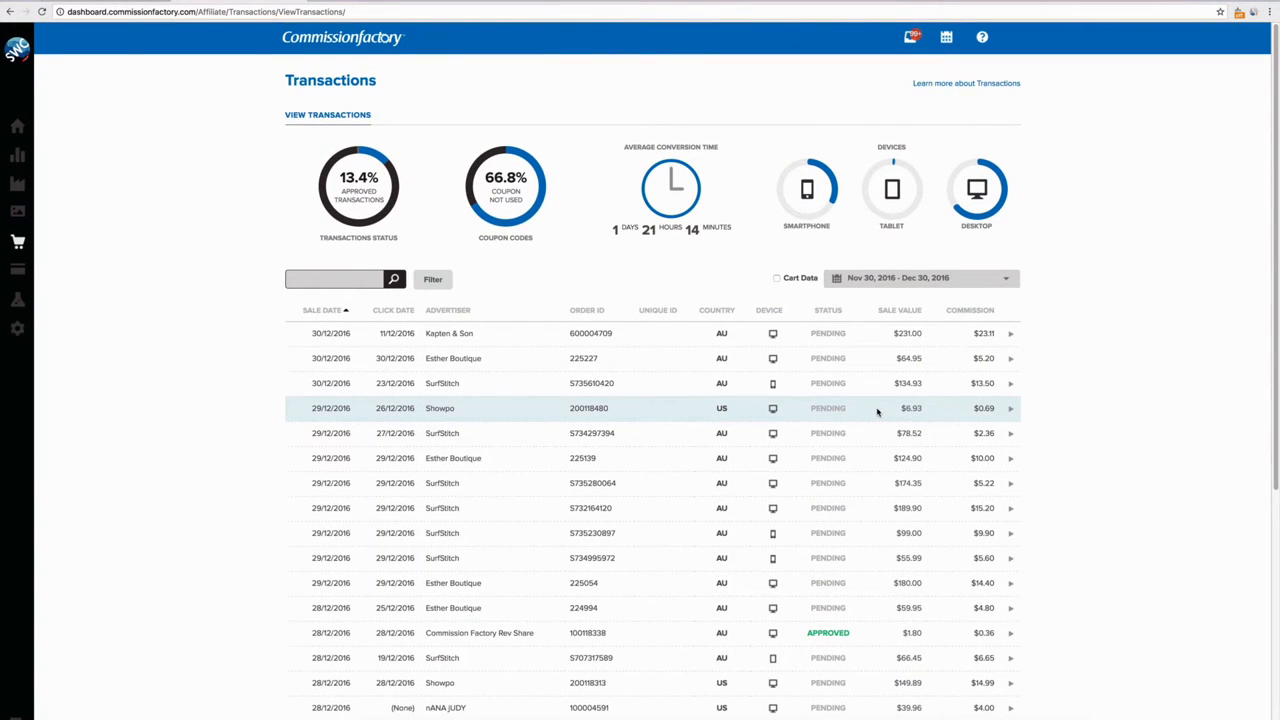
{"action": "mouse_move", "coordinate": [867, 417]}
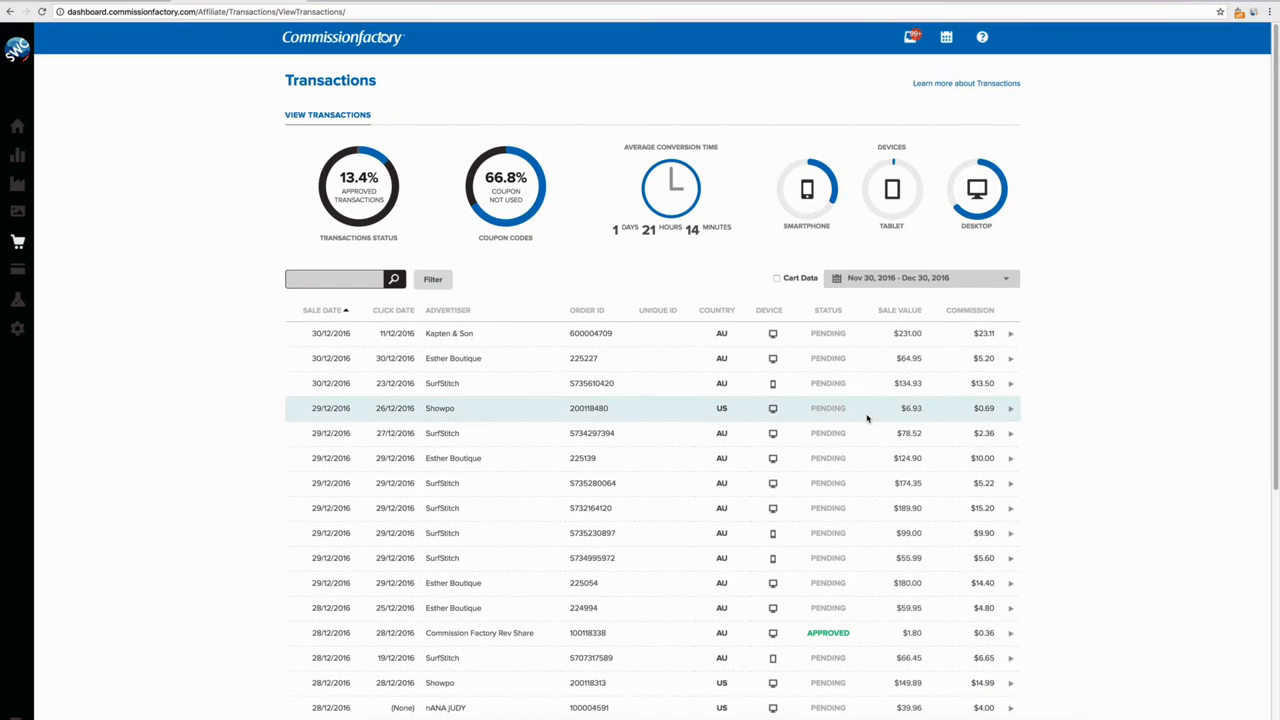
{"action": "mouse_move", "coordinate": [583, 333]}
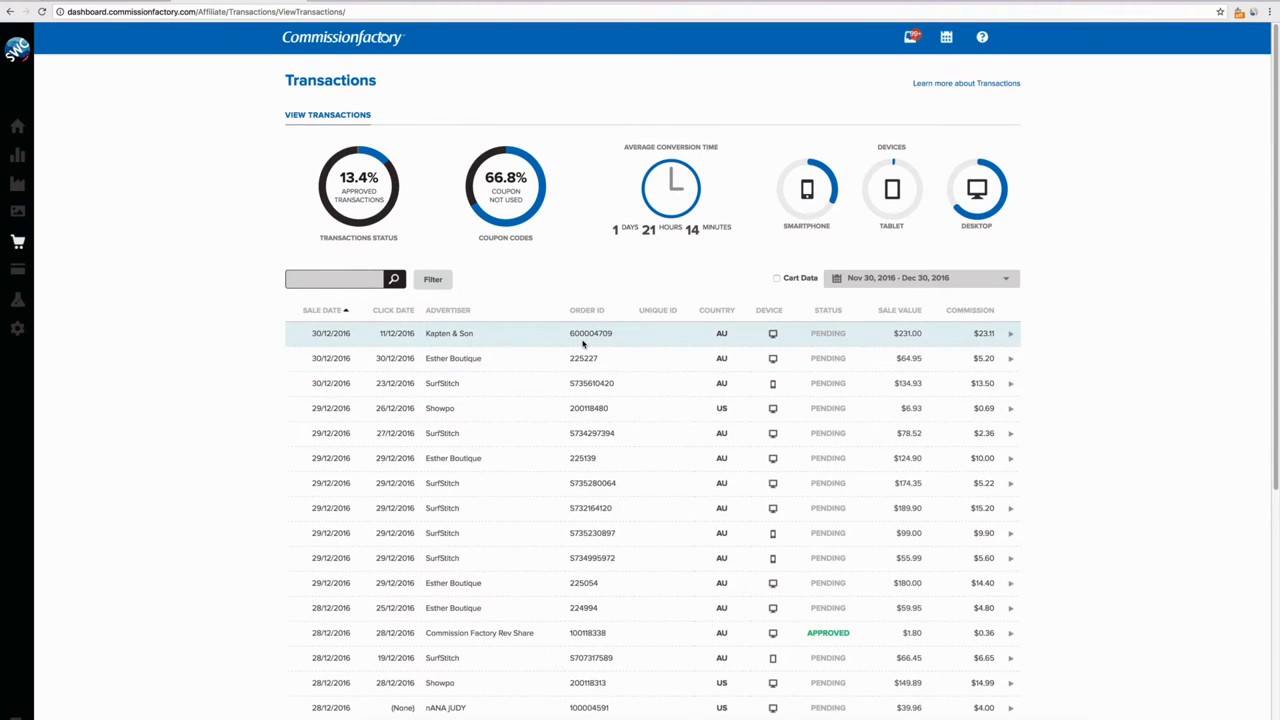
{"action": "mouse_move", "coordinate": [1014, 336]}
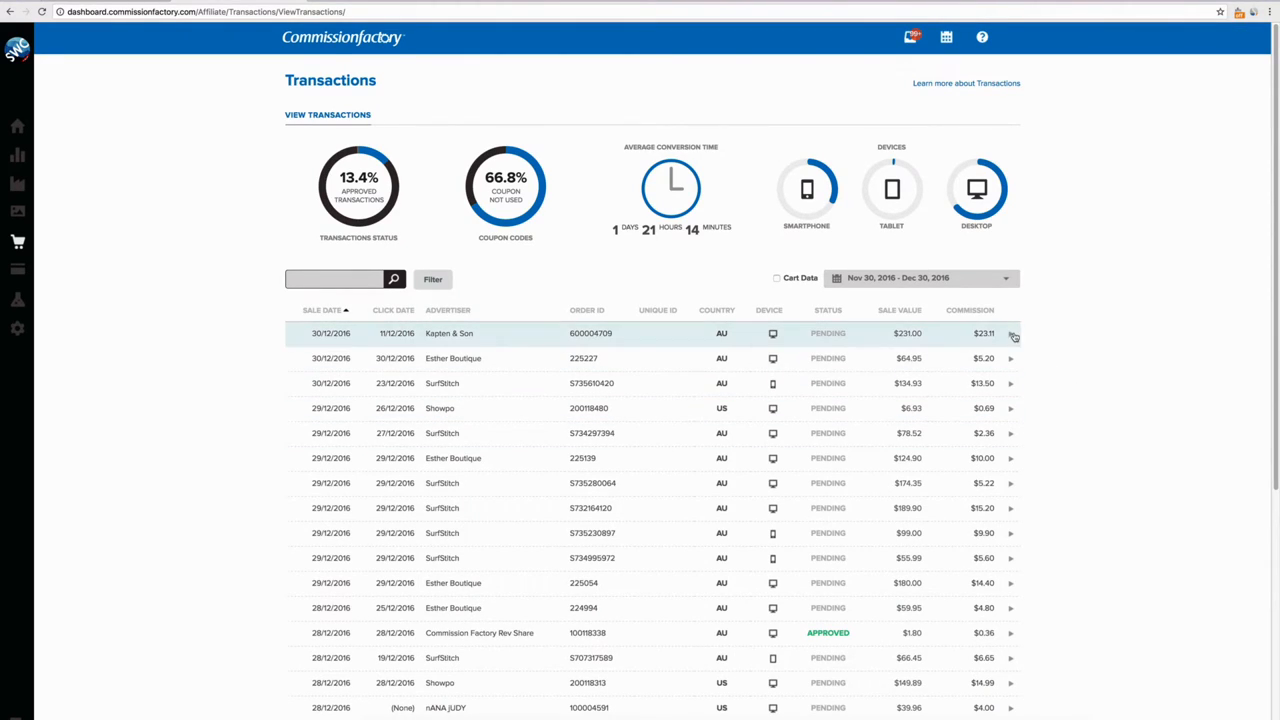
{"action": "left_click", "coordinate": [1010, 333]}
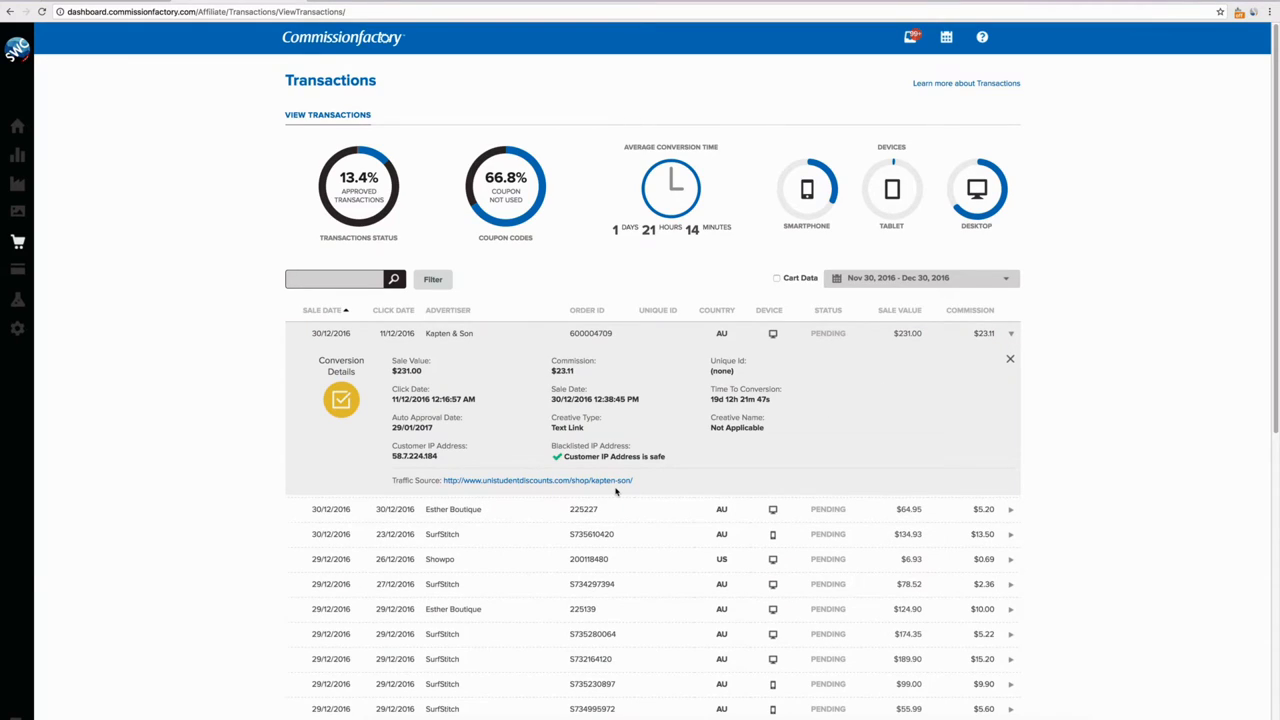
{"action": "mouse_move", "coordinate": [973, 343]}
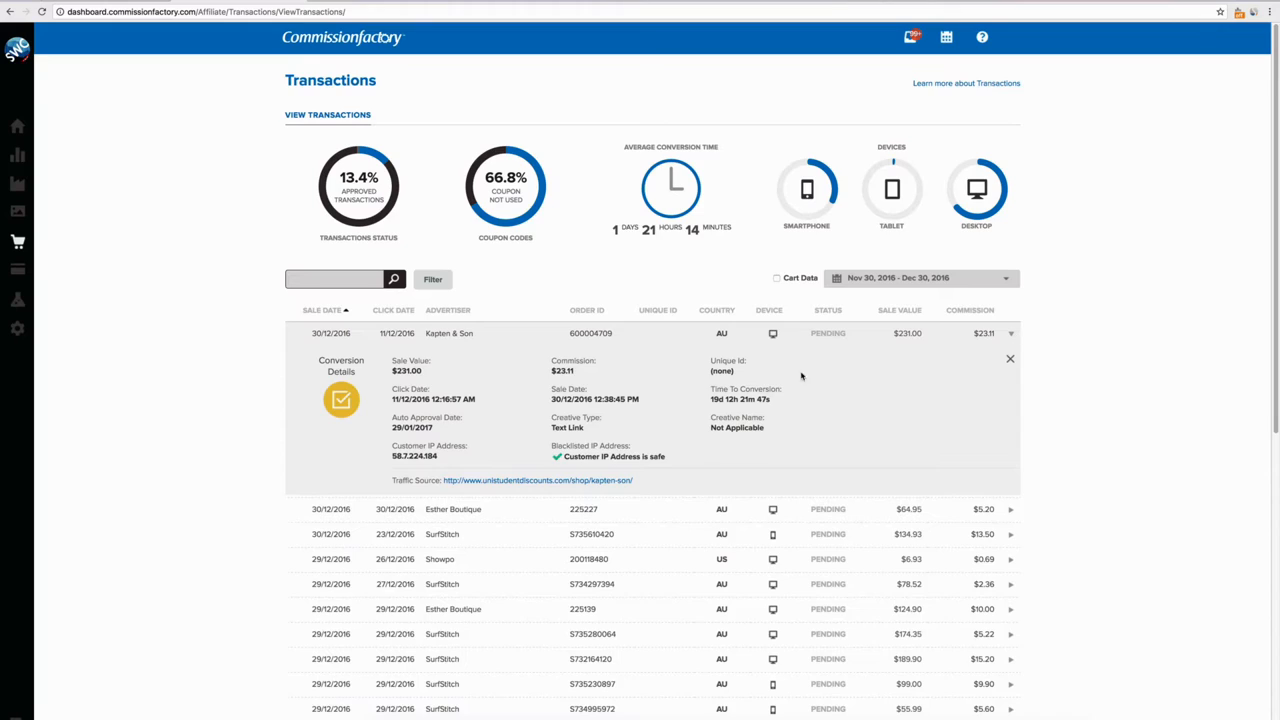
{"action": "mouse_move", "coordinate": [593, 425]}
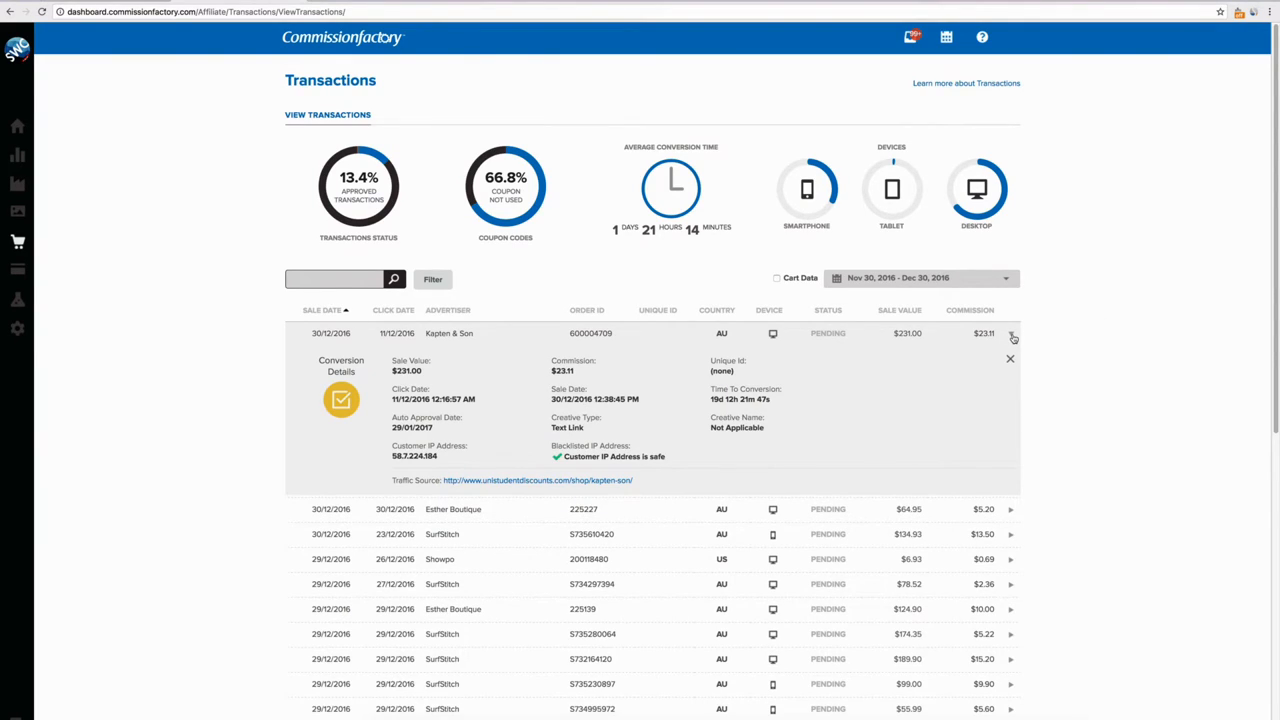
{"action": "mouse_move", "coordinate": [1012, 335]}
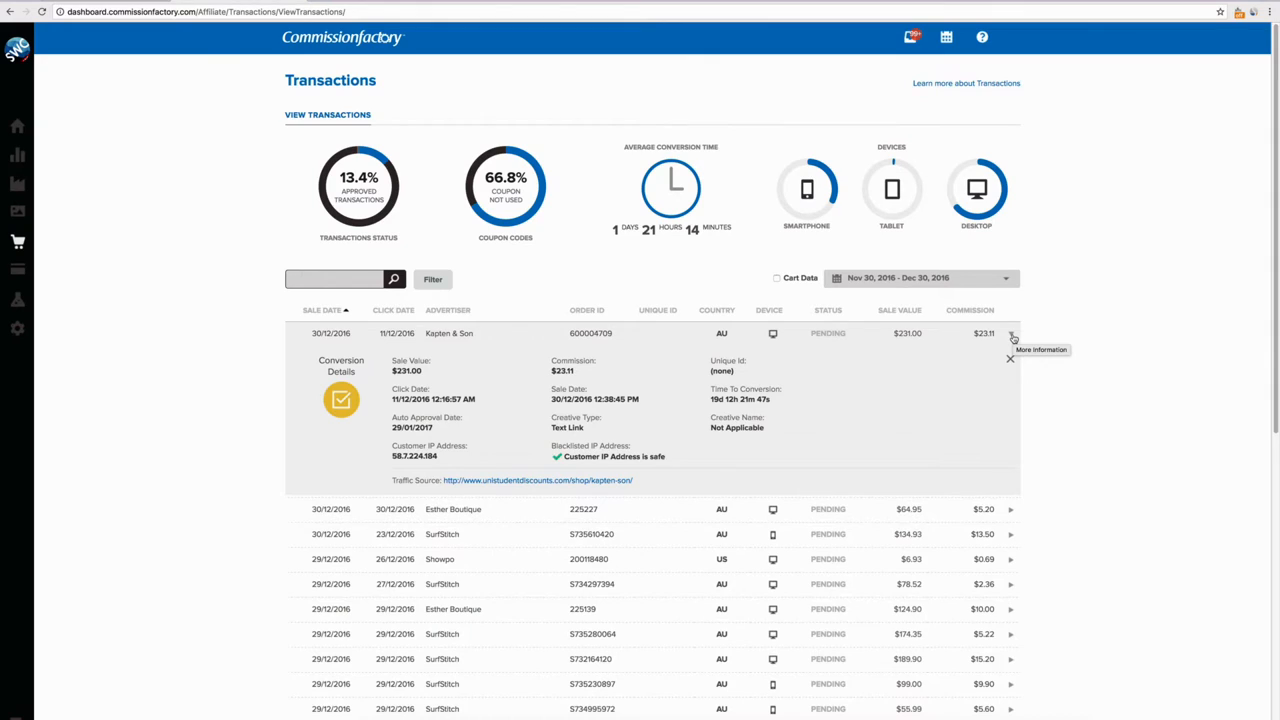
{"action": "left_click", "coordinate": [1010, 333]}
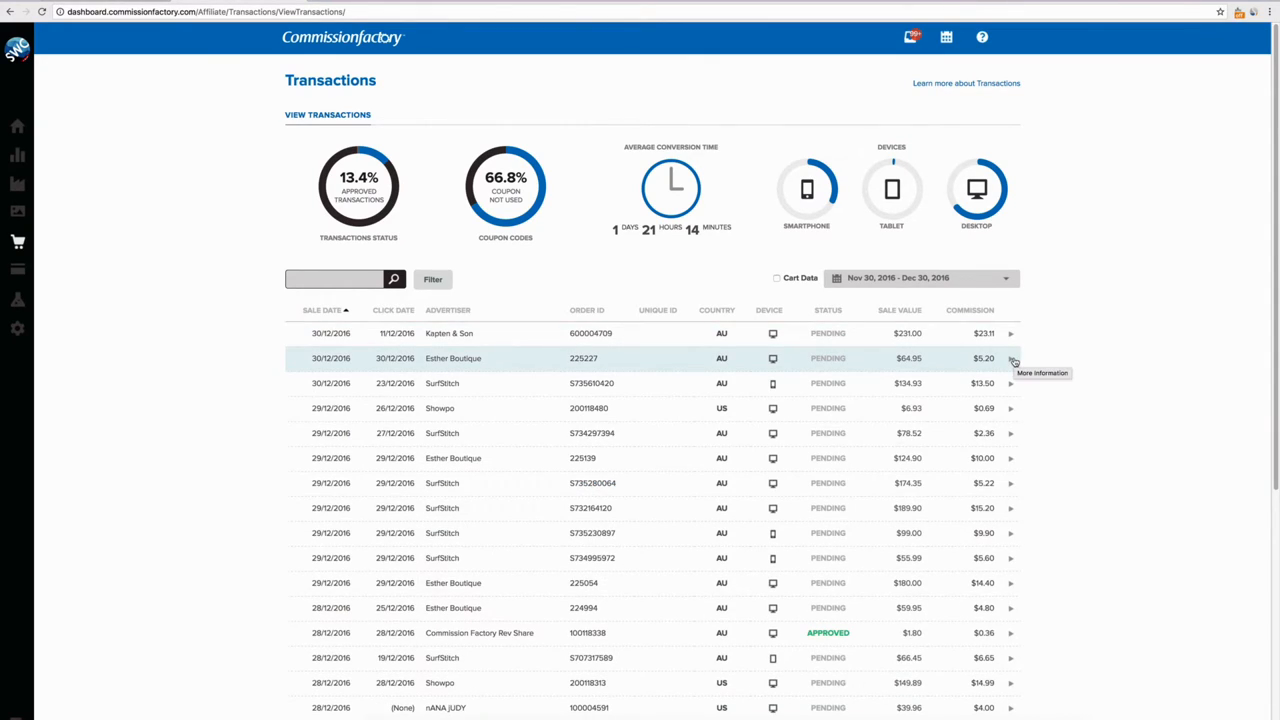
{"action": "mouse_move", "coordinate": [888, 483]}
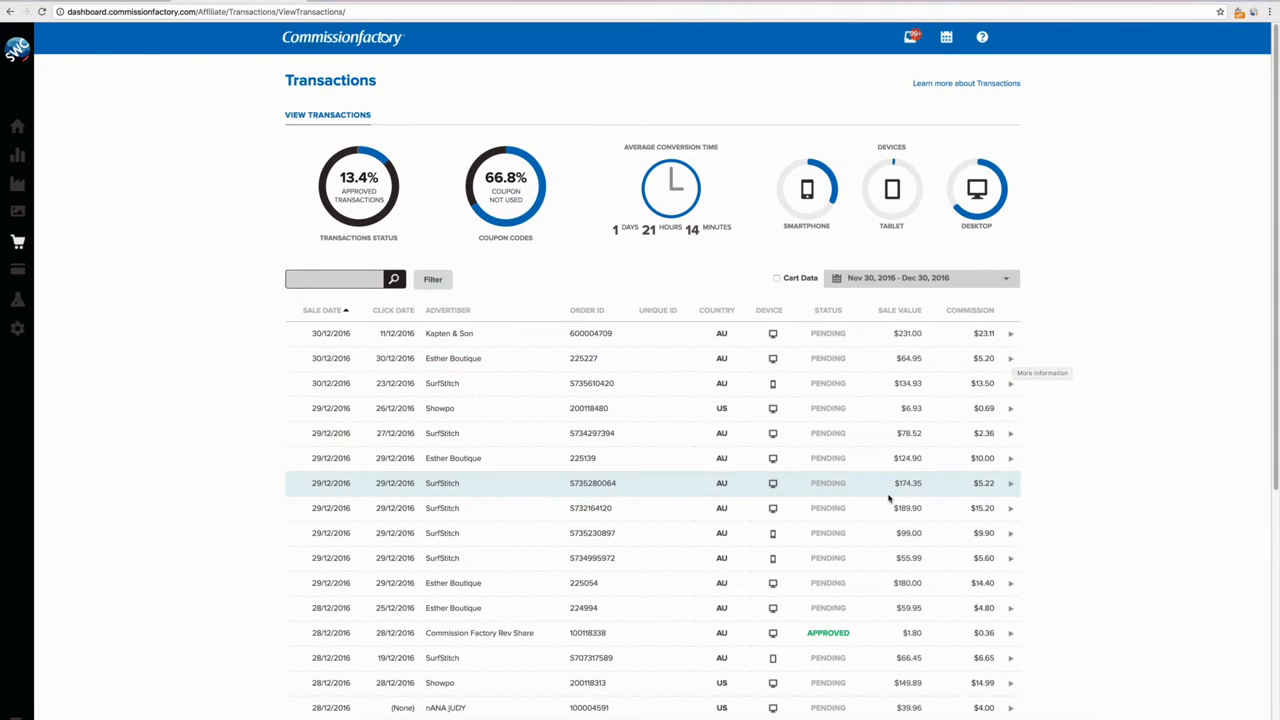
{"action": "scroll", "scroll_direction": "down", "scroll_amount": 3}
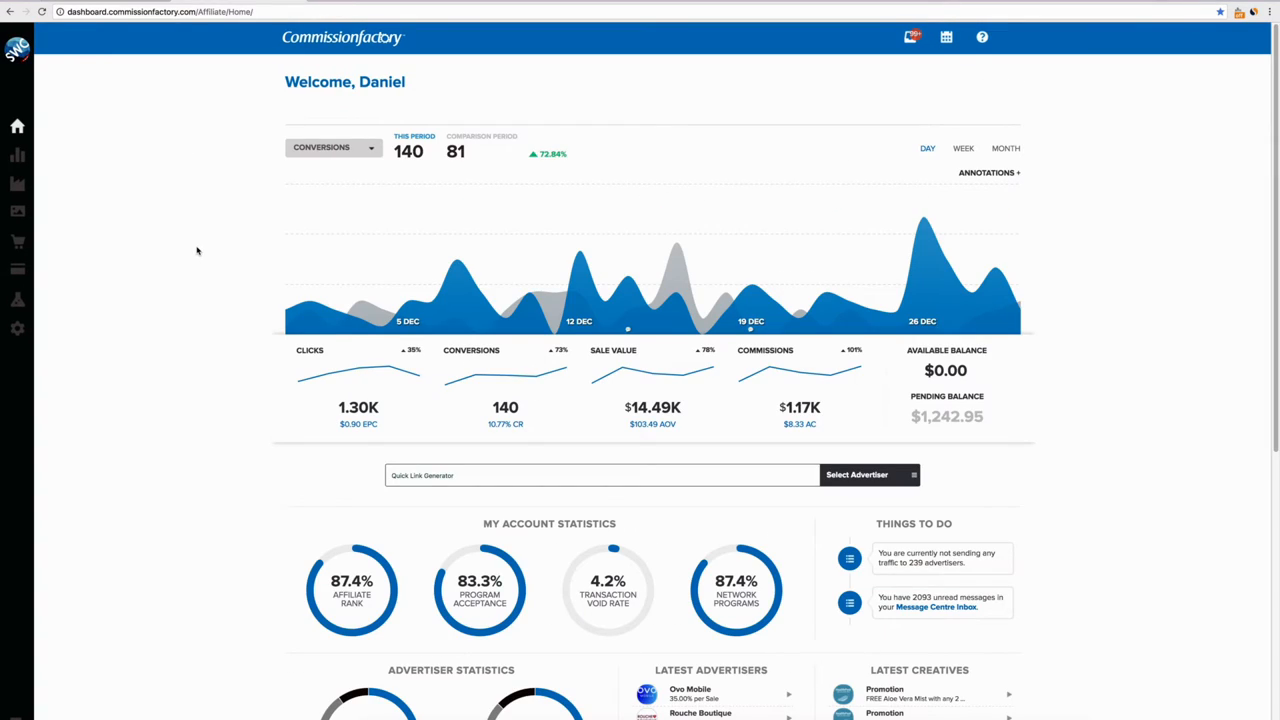
{"action": "mouse_move", "coordinate": [1150, 369]}
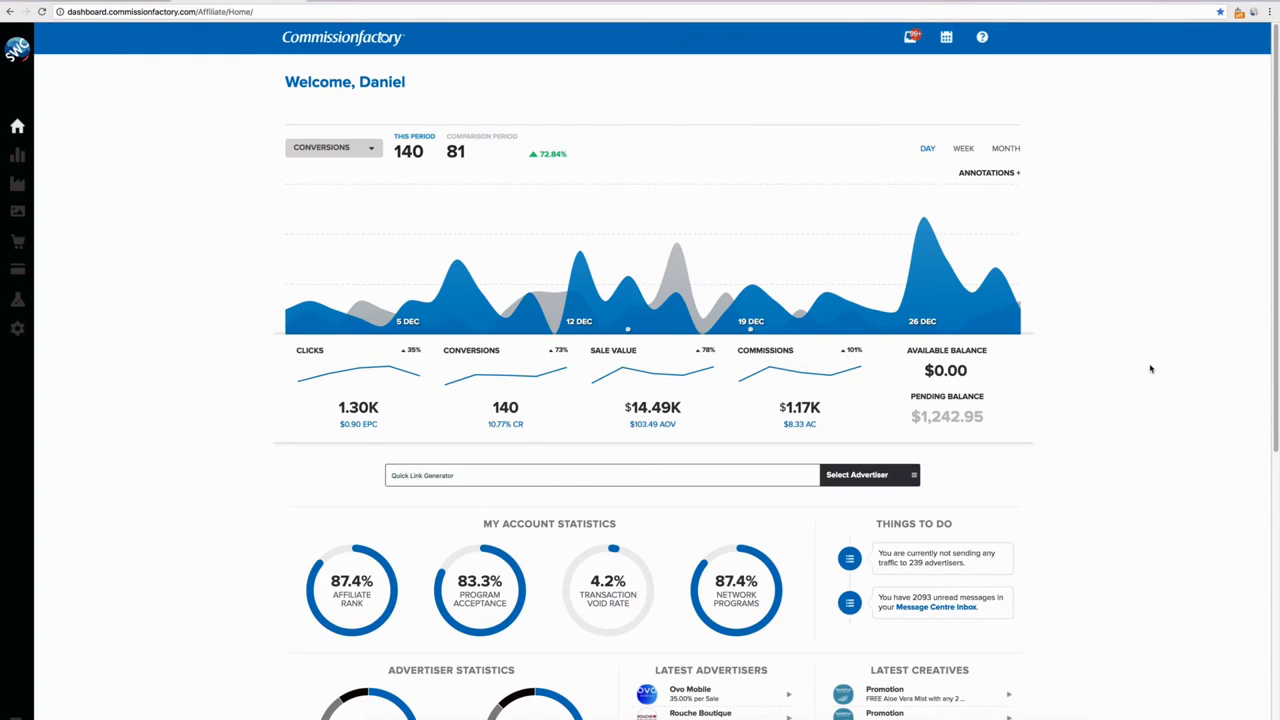
Scroll down through the dashboard's conversions chart and account statistics, then back up.
{"action": "scroll", "scroll_direction": "down", "scroll_amount": 3}
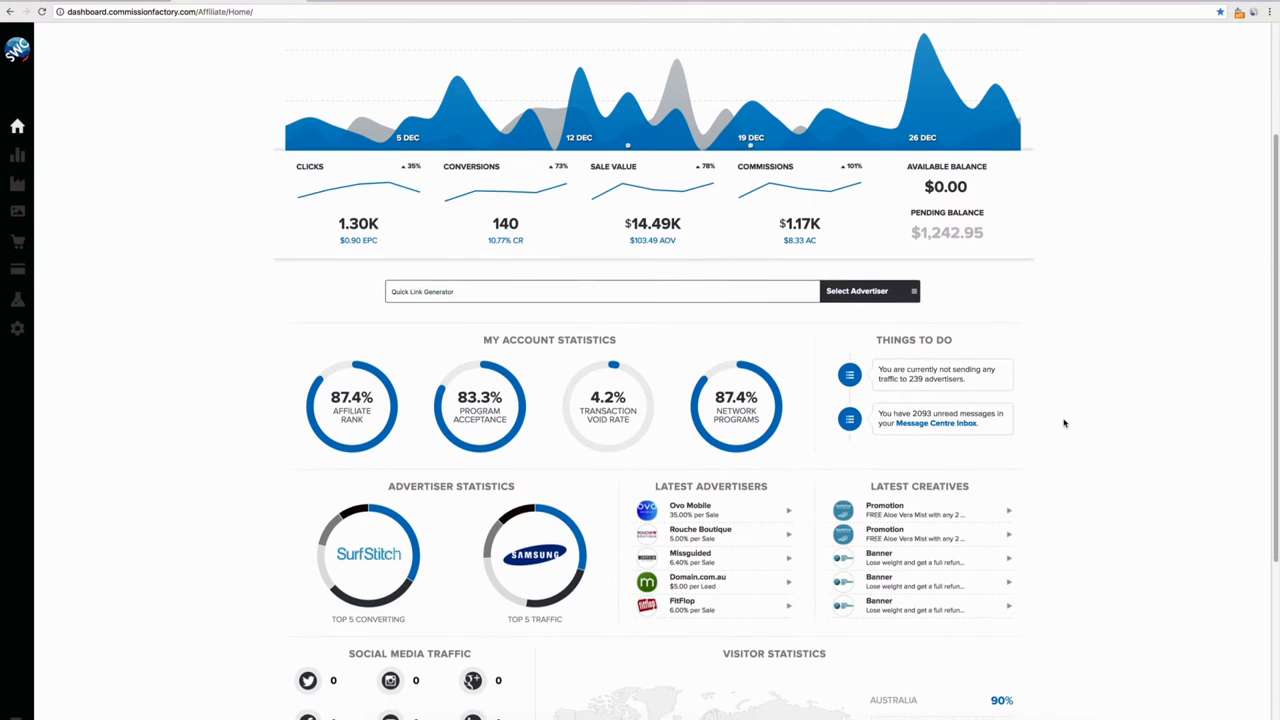
{"action": "scroll", "scroll_direction": "down", "scroll_amount": 3}
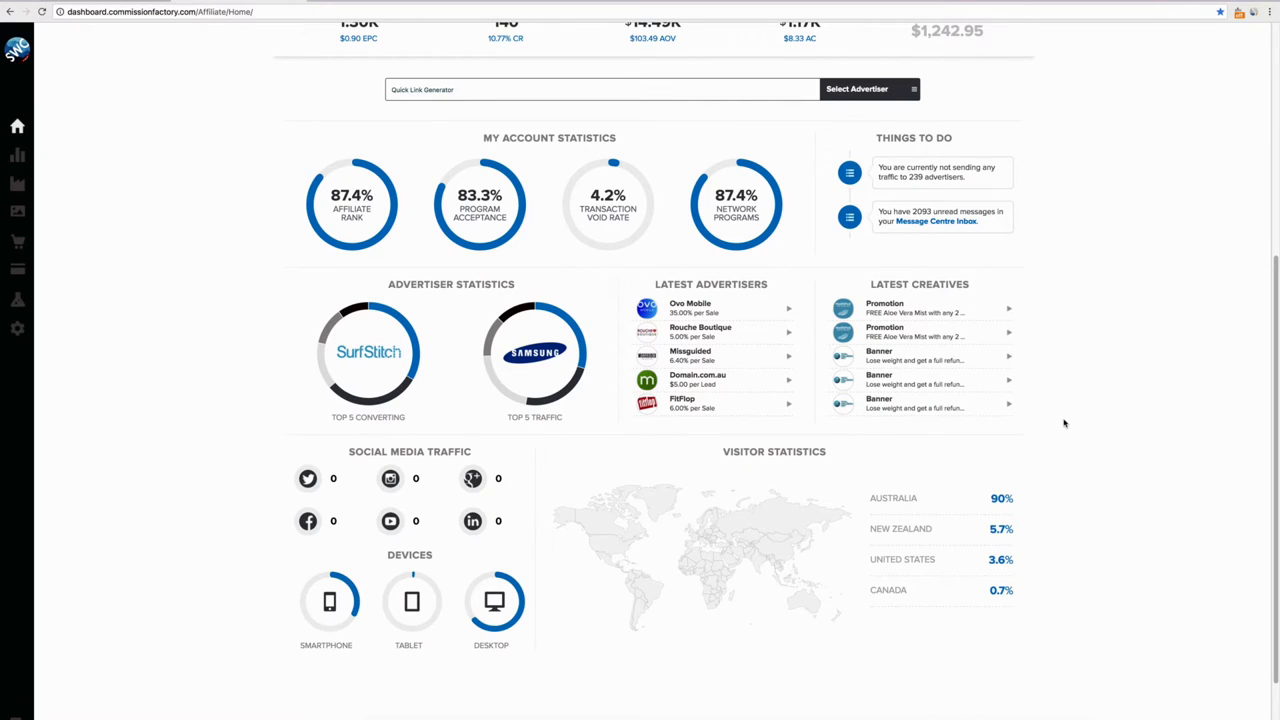
{"action": "mouse_move", "coordinate": [487, 498]}
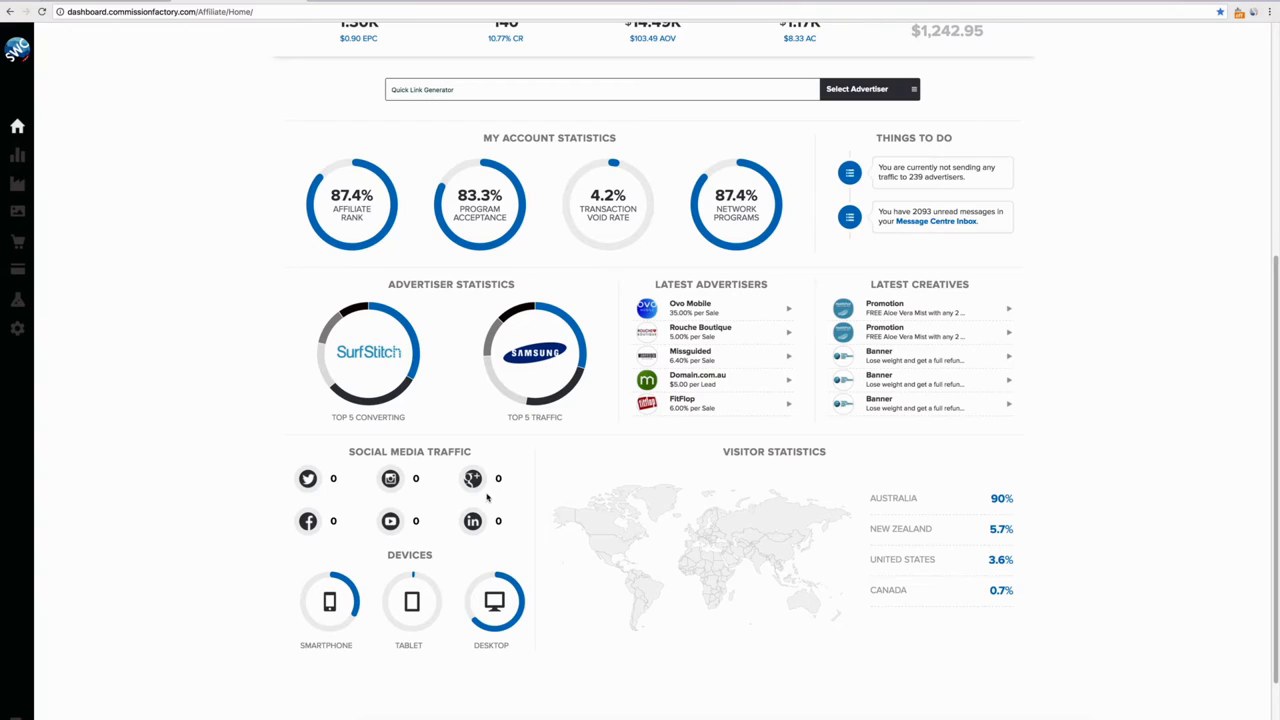
{"action": "scroll", "scroll_direction": "up", "scroll_amount": 3}
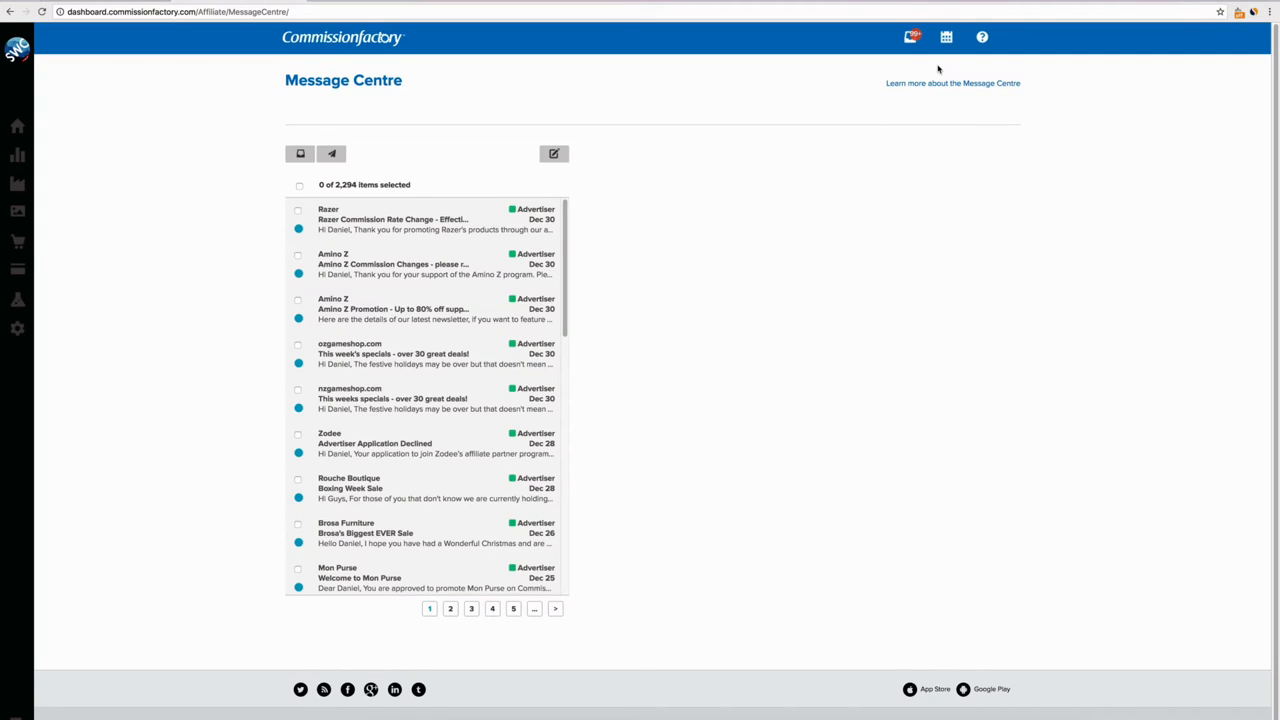
{"action": "mouse_move", "coordinate": [737, 339]}
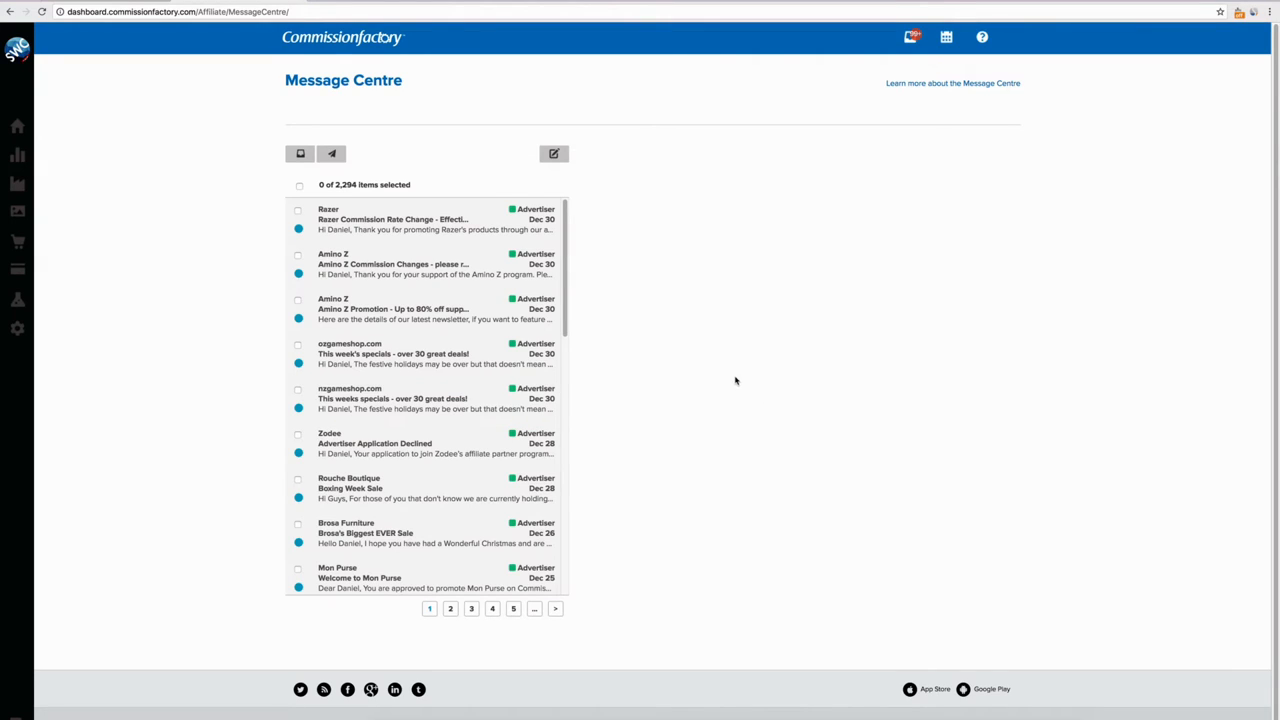
Return Home and review account statistics, latest advertisers, creatives and visitor statistics.
{"action": "scroll", "scroll_direction": "down", "scroll_amount": 3}
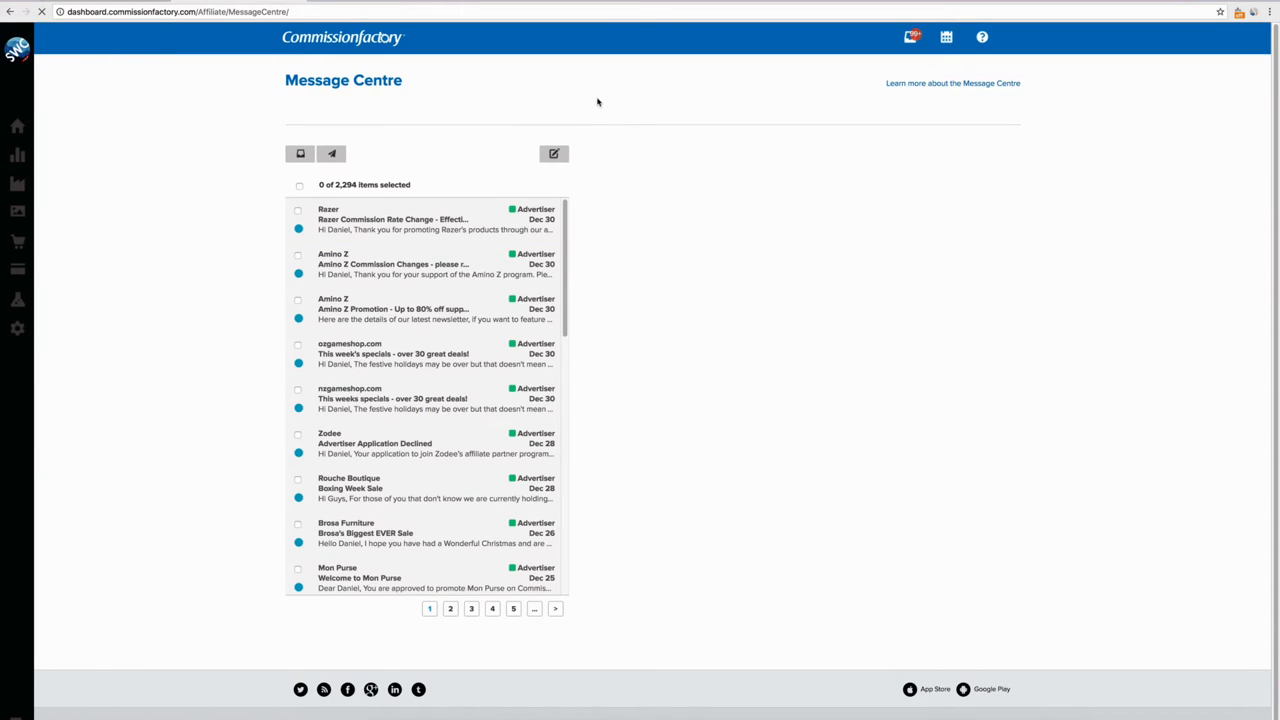
{"action": "left_click", "coordinate": [17, 126]}
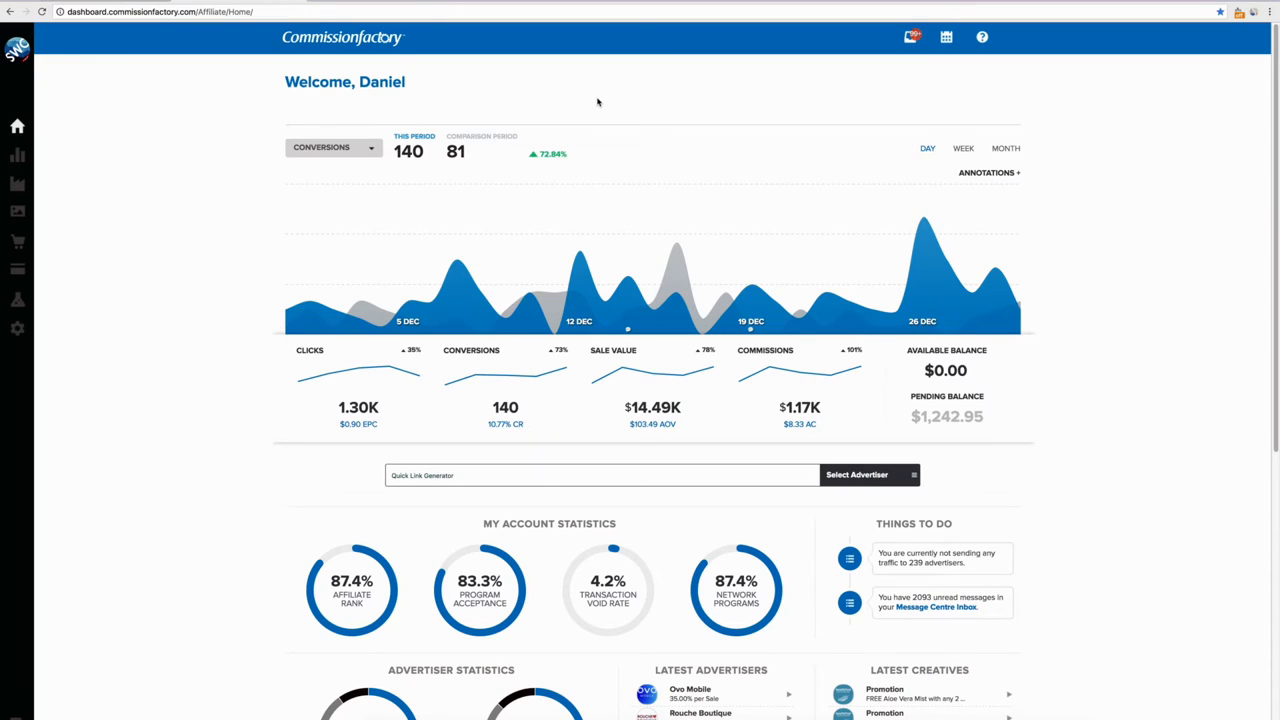
{"action": "mouse_move", "coordinate": [1148, 456]}
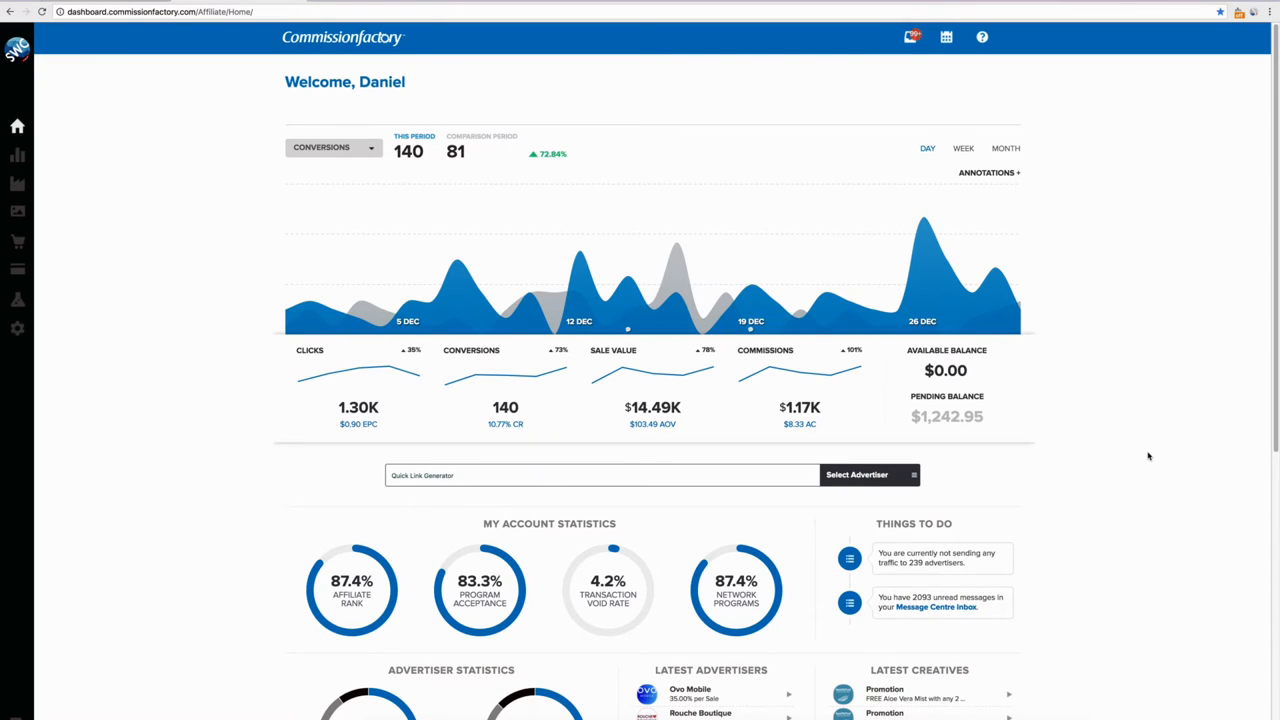
{"action": "mouse_move", "coordinate": [1118, 472]}
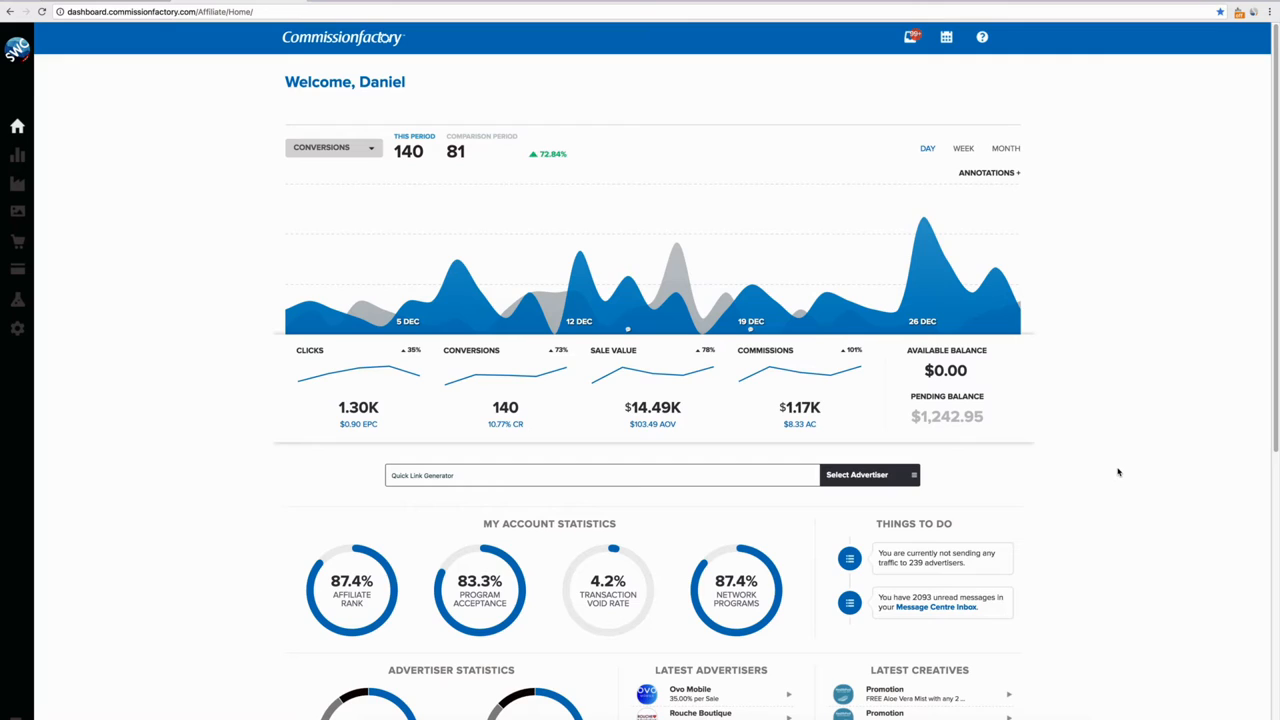
{"action": "scroll", "scroll_direction": "down", "scroll_amount": 3}
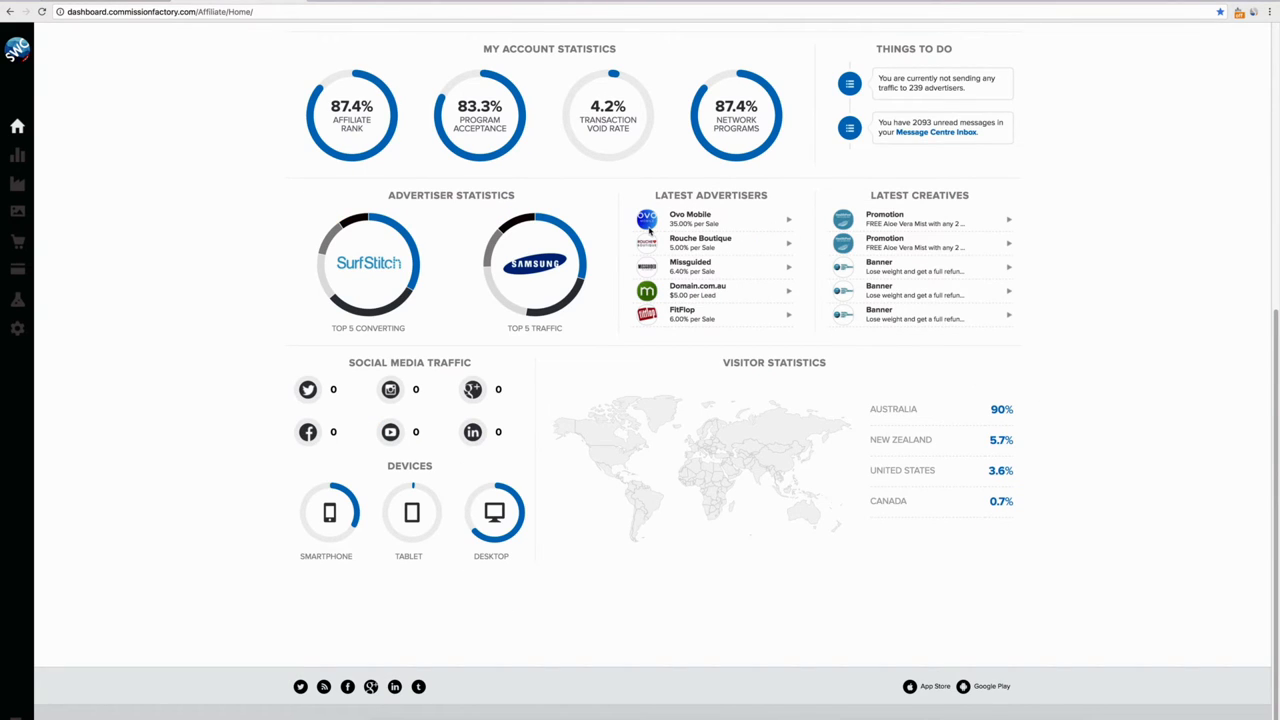
{"action": "mouse_move", "coordinate": [1013, 208]}
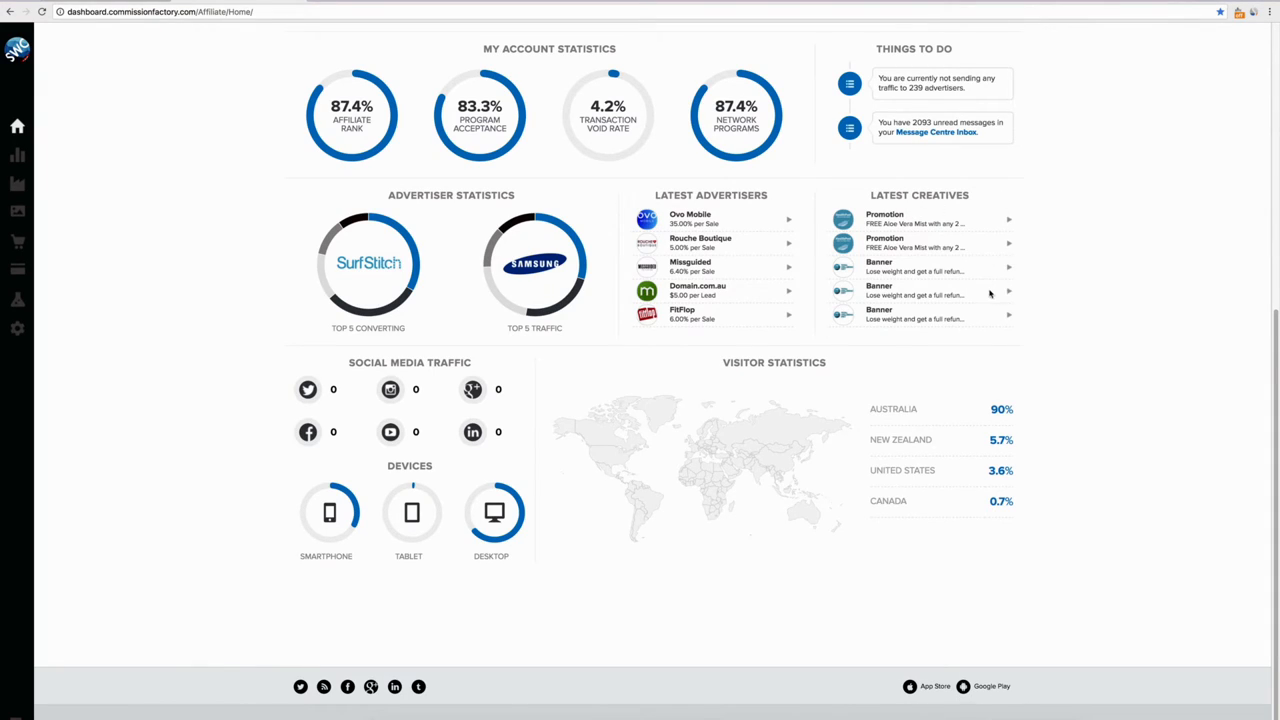
{"action": "mouse_move", "coordinate": [823, 230]}
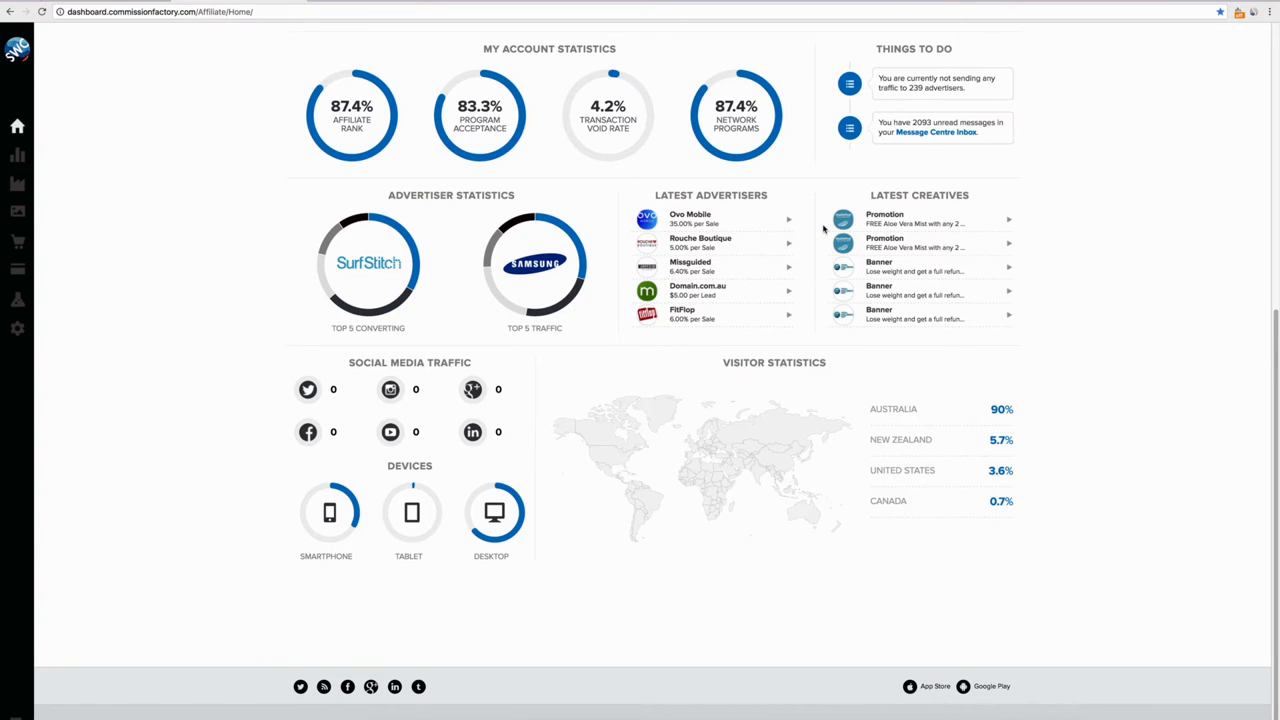
{"action": "mouse_move", "coordinate": [731, 261]}
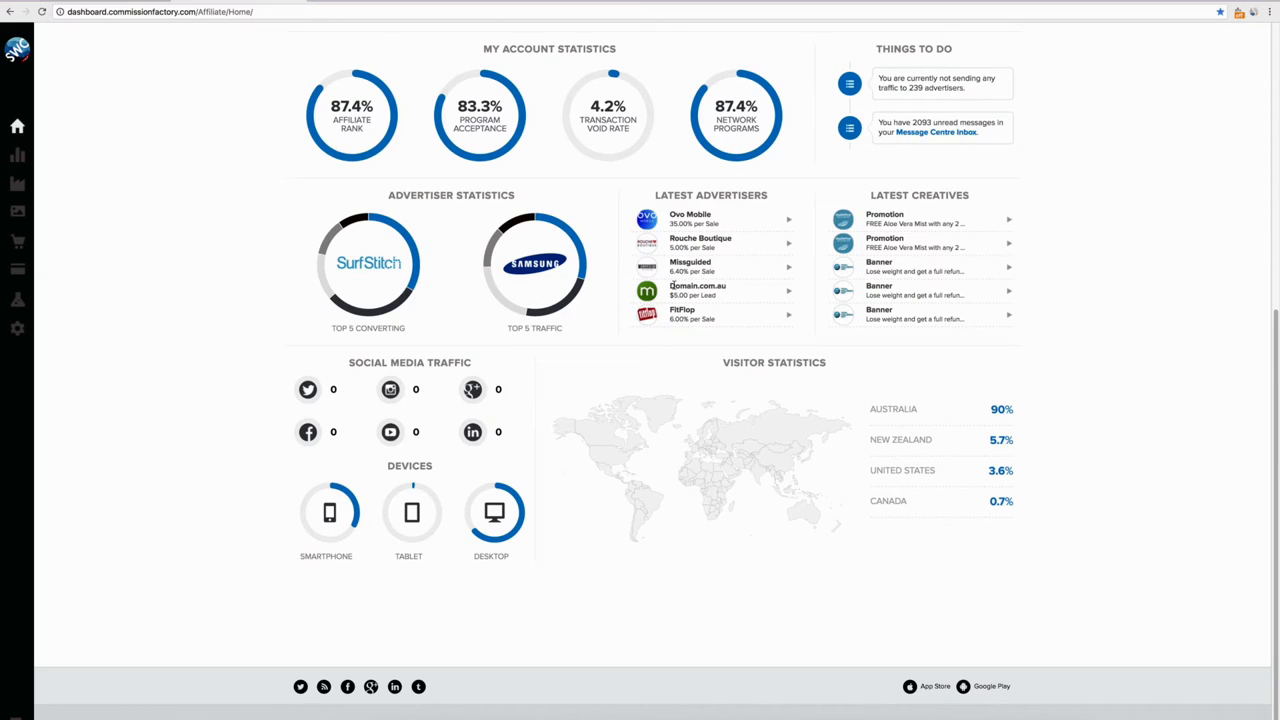
{"action": "mouse_move", "coordinate": [660, 286]}
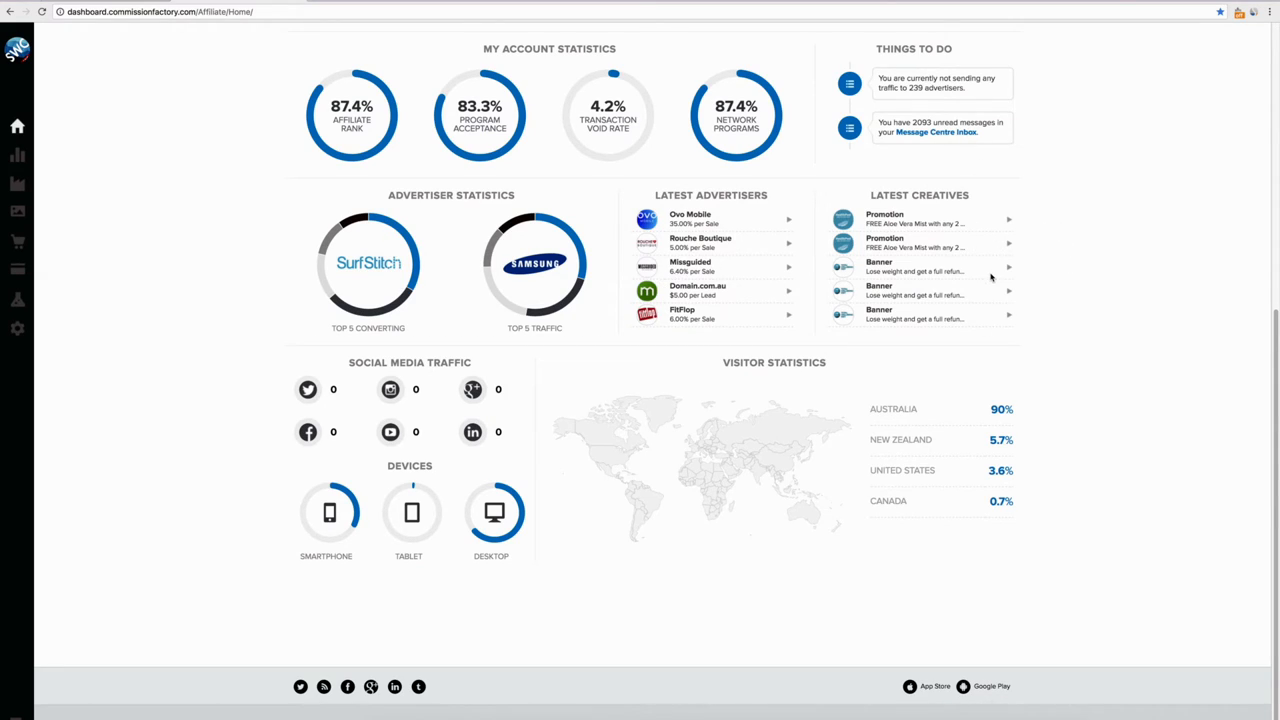
{"action": "scroll", "scroll_direction": "up", "scroll_amount": 3}
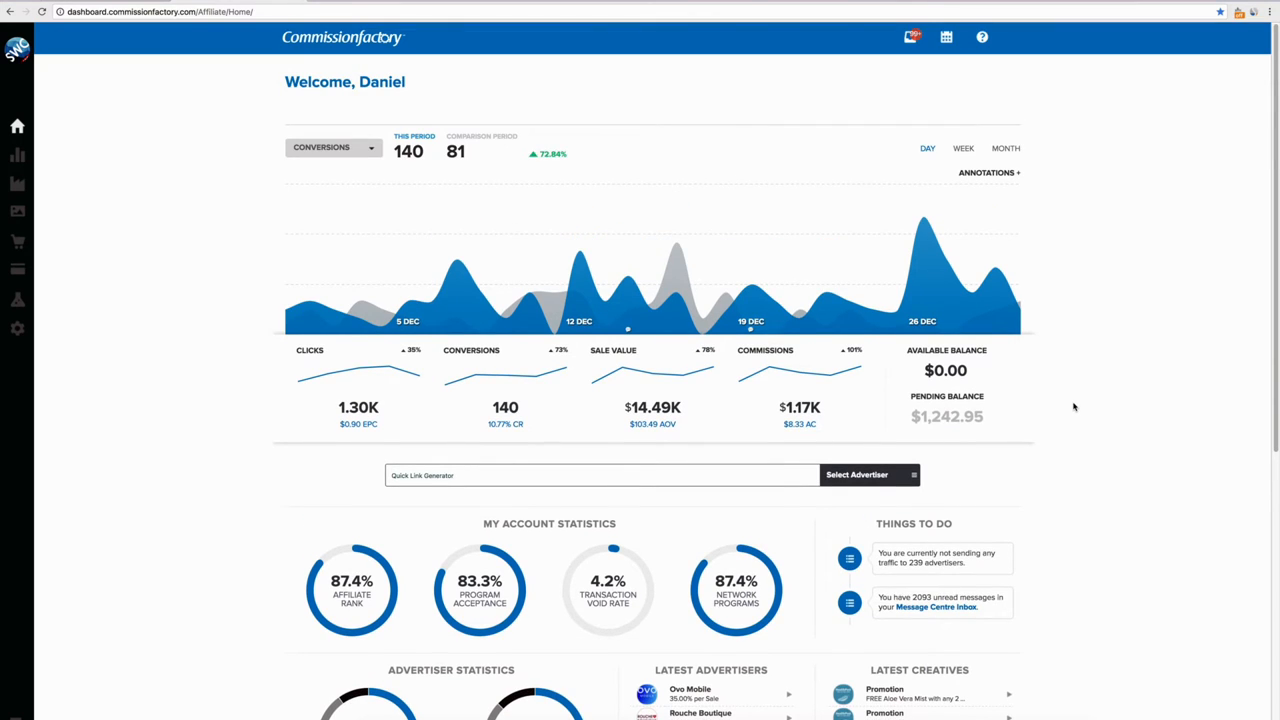
{"action": "mouse_move", "coordinate": [653, 300]}
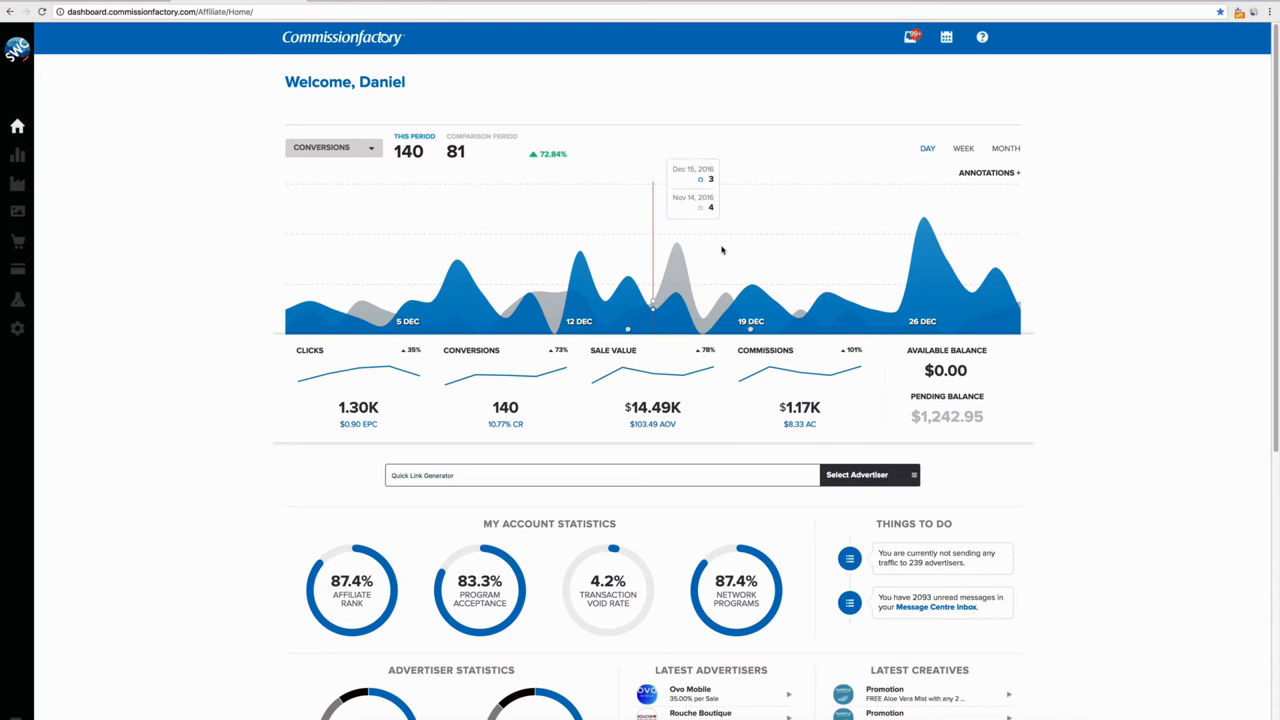
{"action": "mouse_move", "coordinate": [1110, 269]}
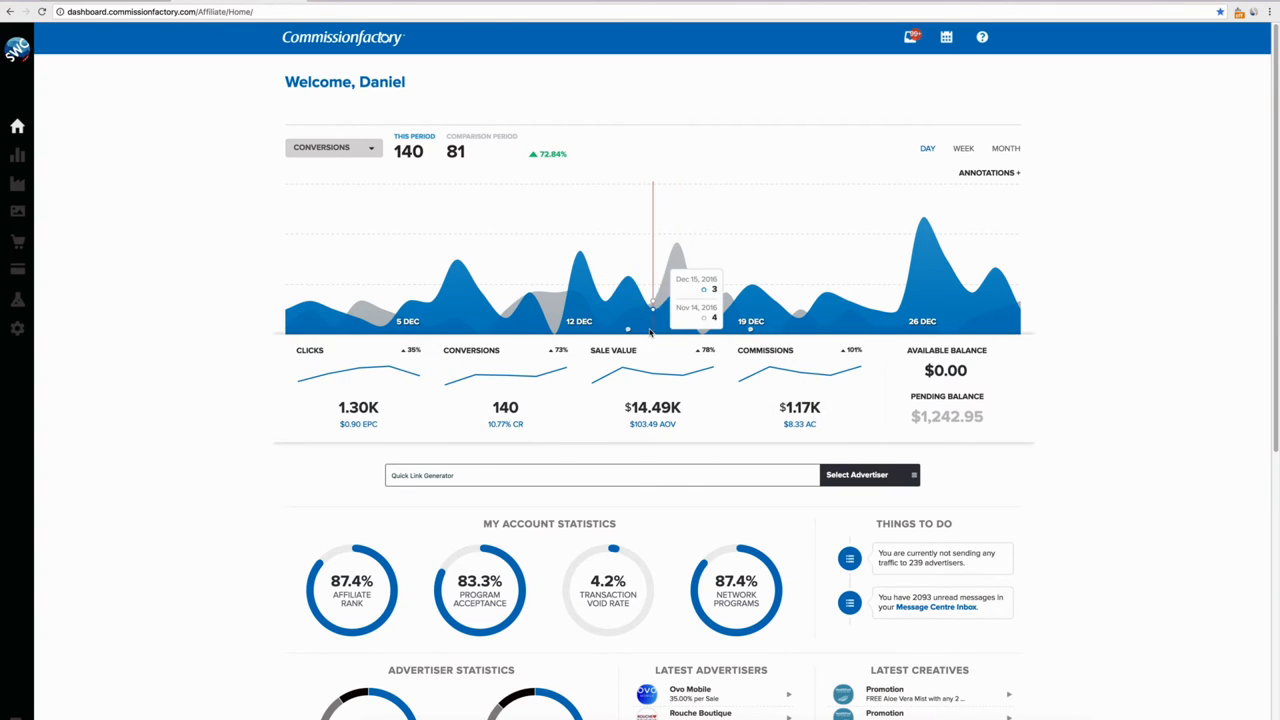
{"action": "mouse_move", "coordinate": [660, 325]}
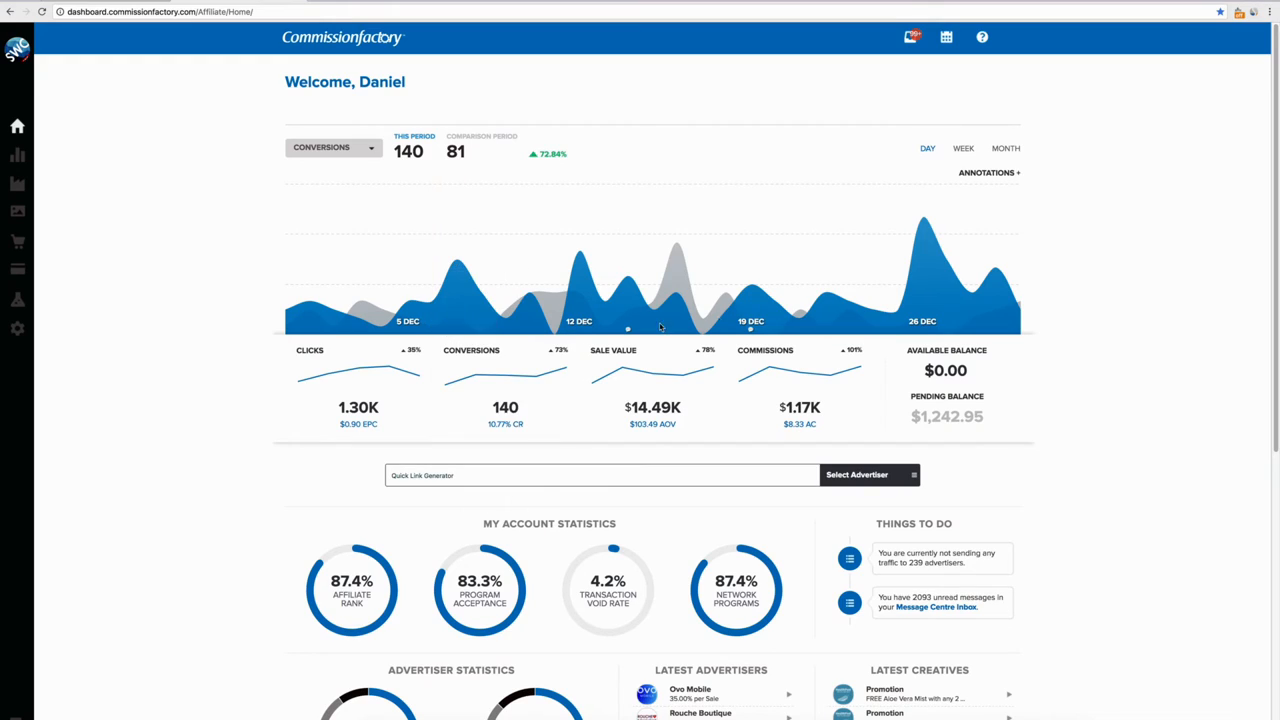
{"action": "mouse_move", "coordinate": [628, 305]}
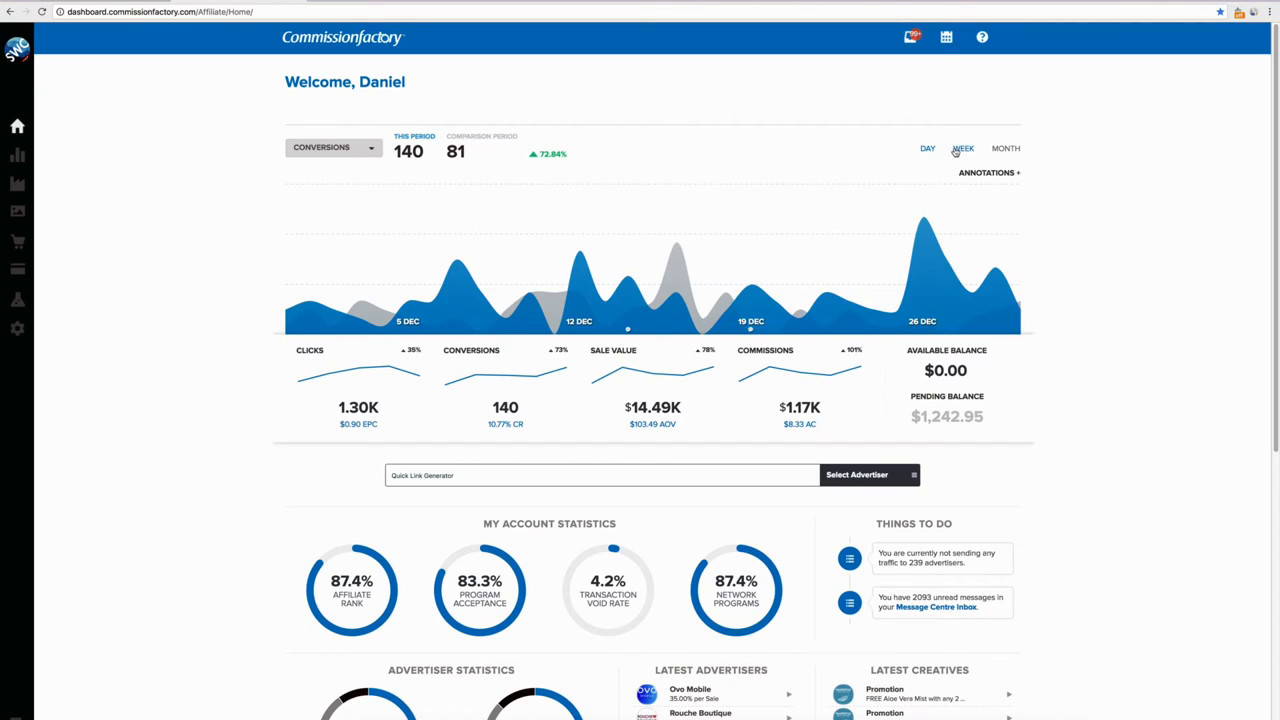
{"action": "left_click", "coordinate": [927, 148]}
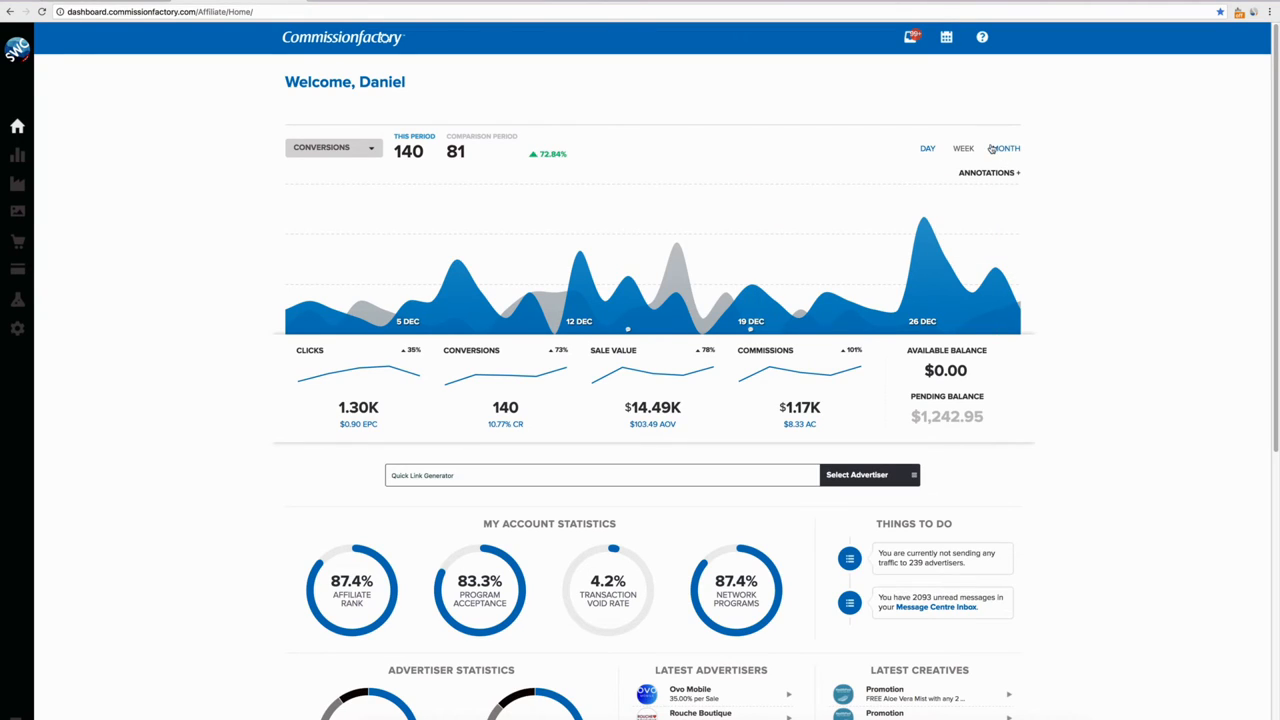
{"action": "left_click", "coordinate": [1005, 148]}
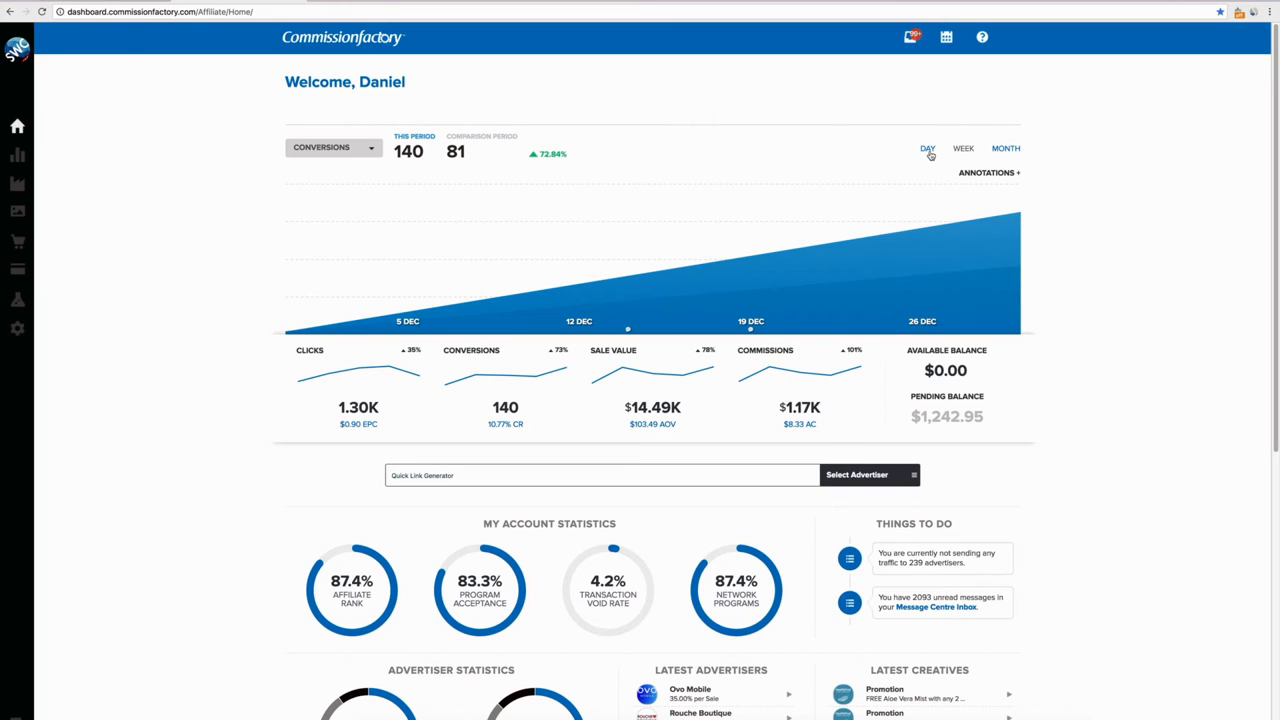
{"action": "left_click", "coordinate": [927, 148]}
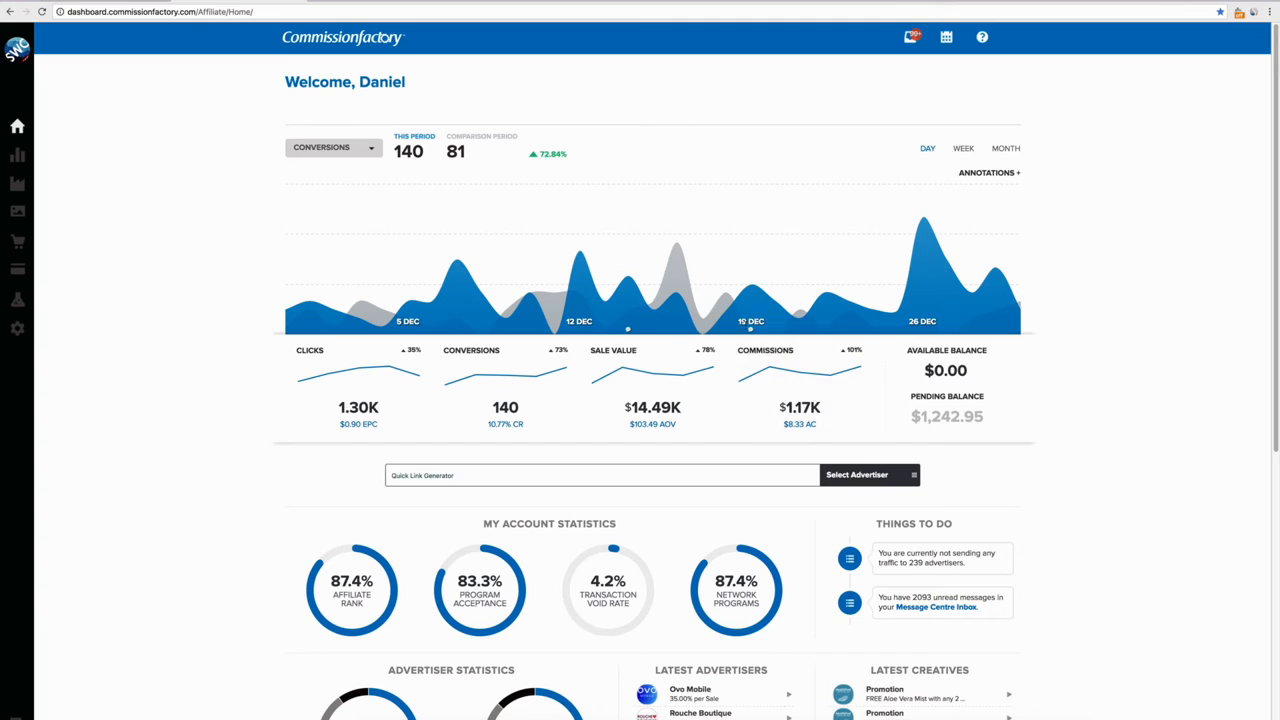
{"action": "mouse_move", "coordinate": [383, 325]}
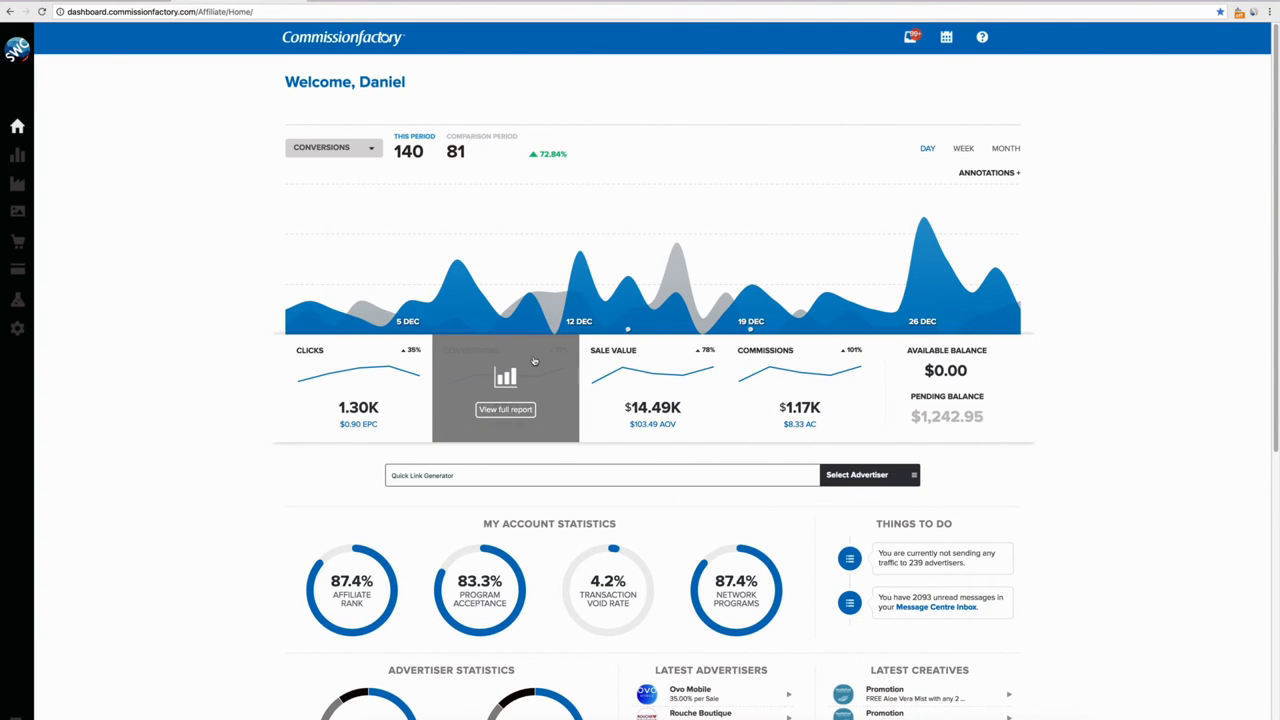
{"action": "mouse_move", "coordinate": [526, 356]}
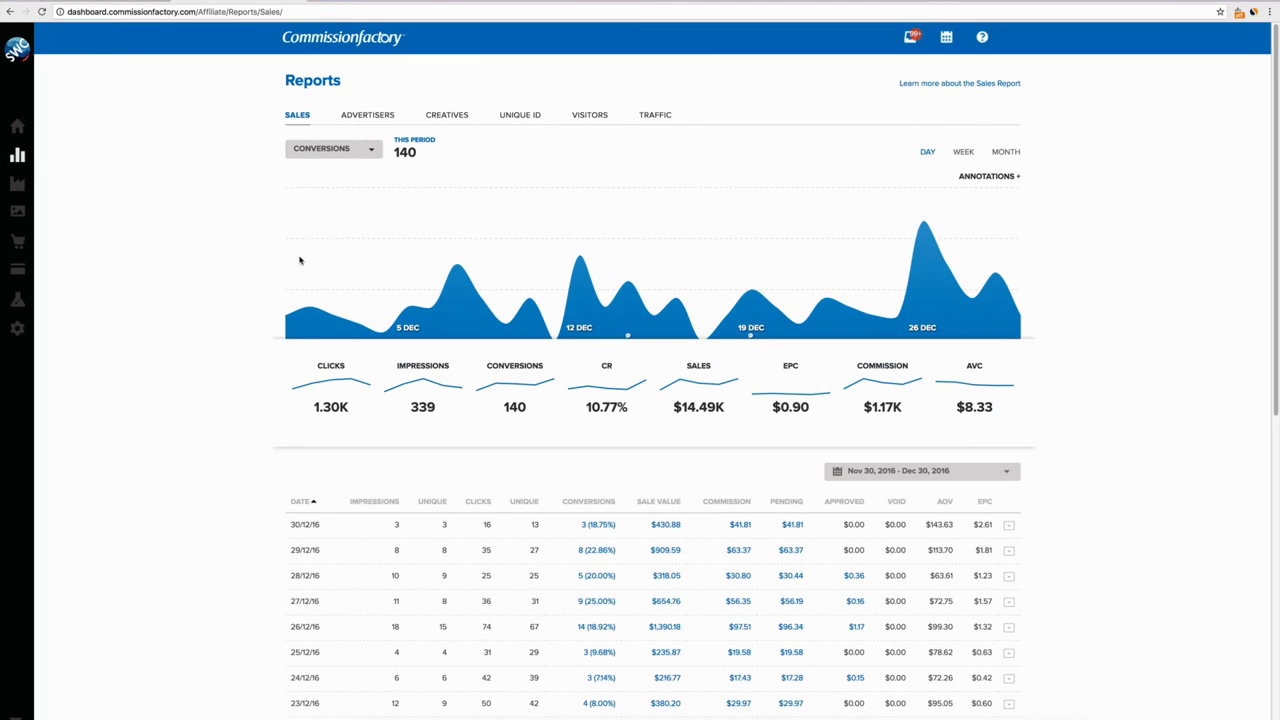
{"action": "mouse_move", "coordinate": [805, 468]}
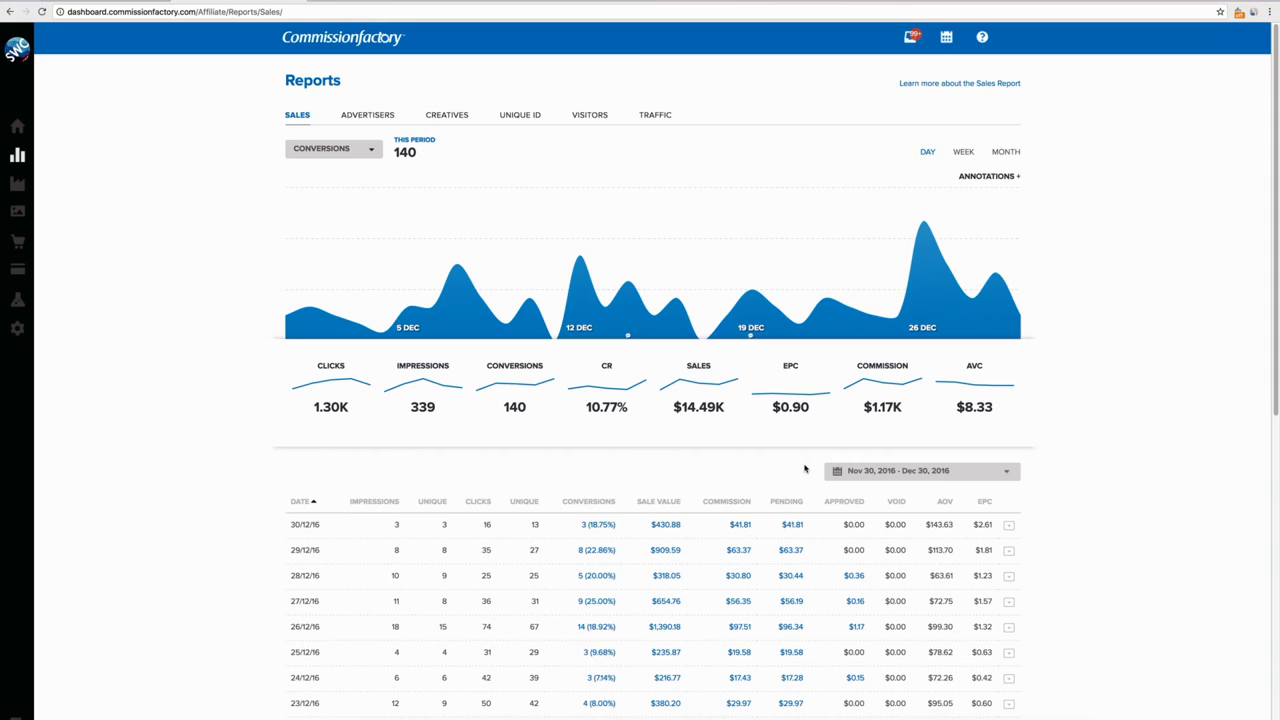
{"action": "mouse_move", "coordinate": [820, 459]}
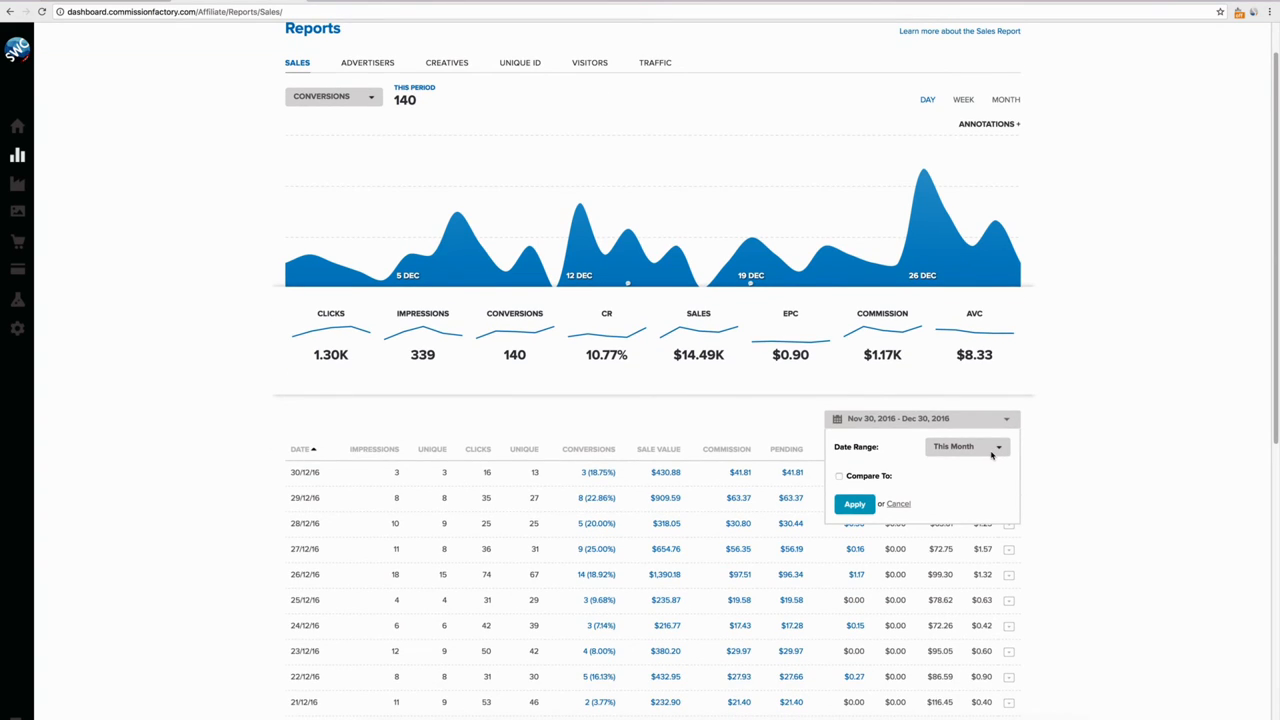
Enable Compare To and apply a custom 30/11/2014–30/12/2016 date range.
{"action": "left_click", "coordinate": [839, 475]}
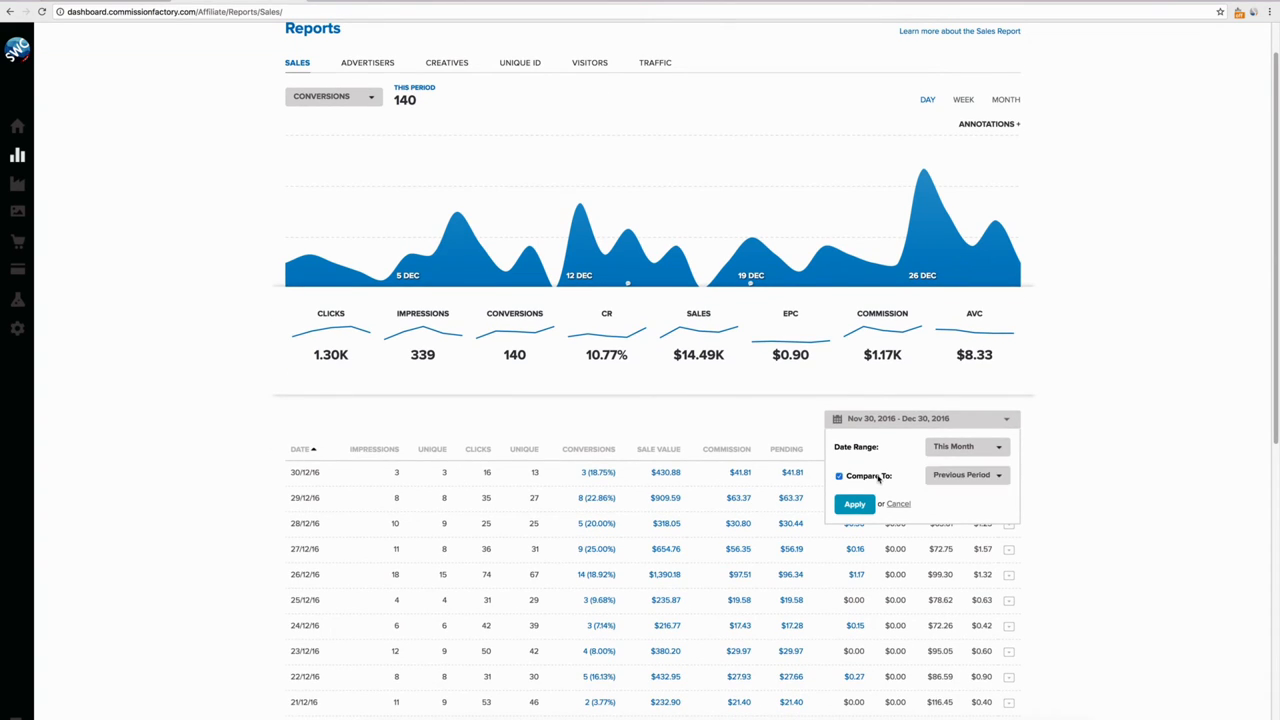
{"action": "left_click", "coordinate": [965, 446]}
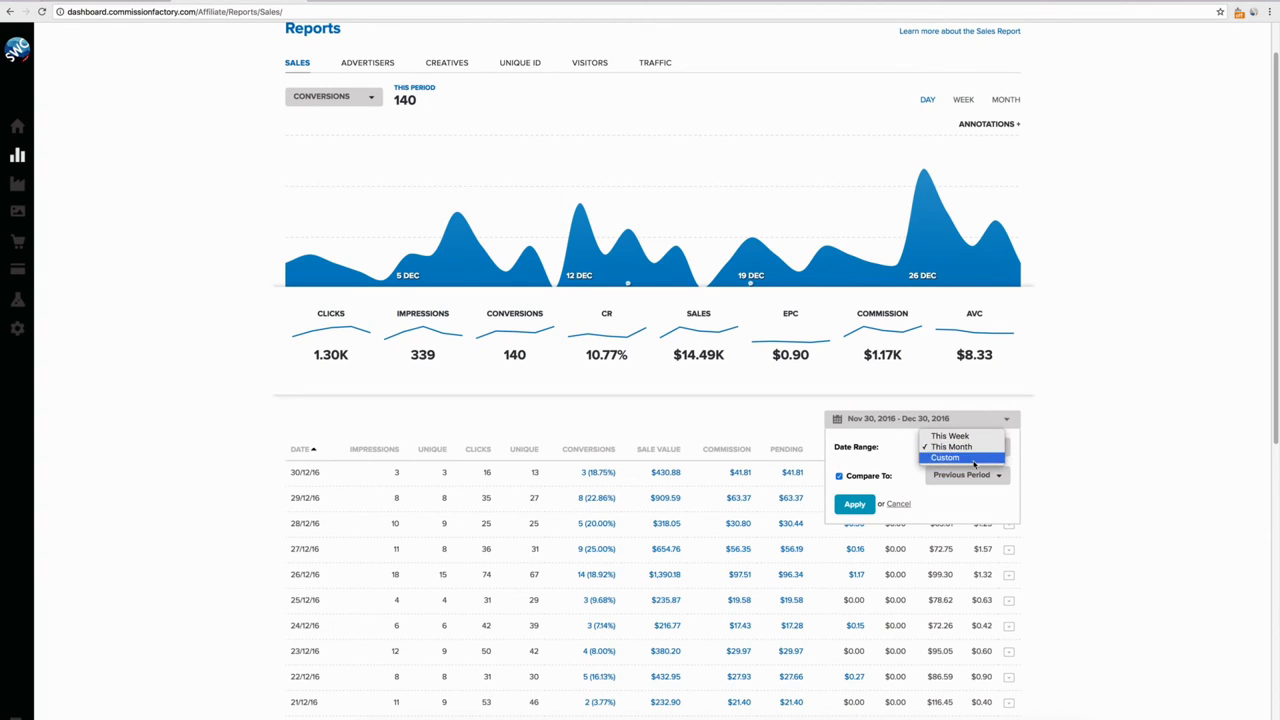
{"action": "left_click", "coordinate": [945, 457]}
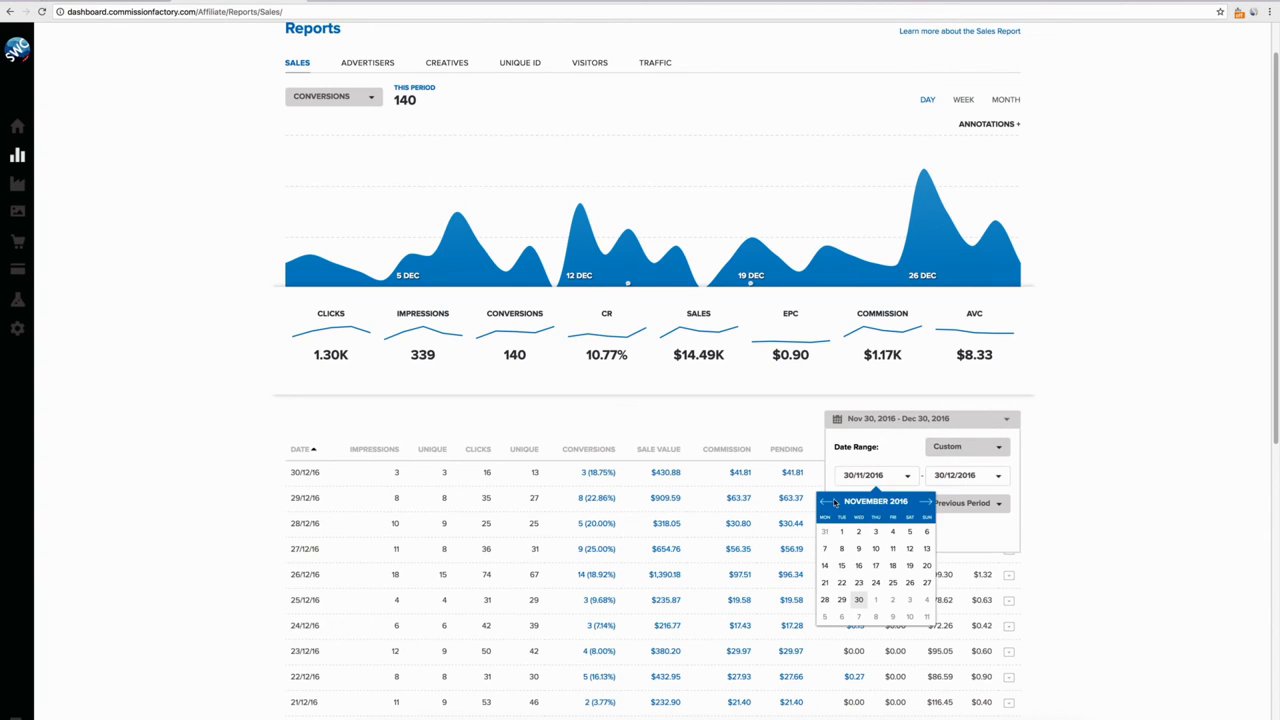
{"action": "left_click", "coordinate": [826, 502]}
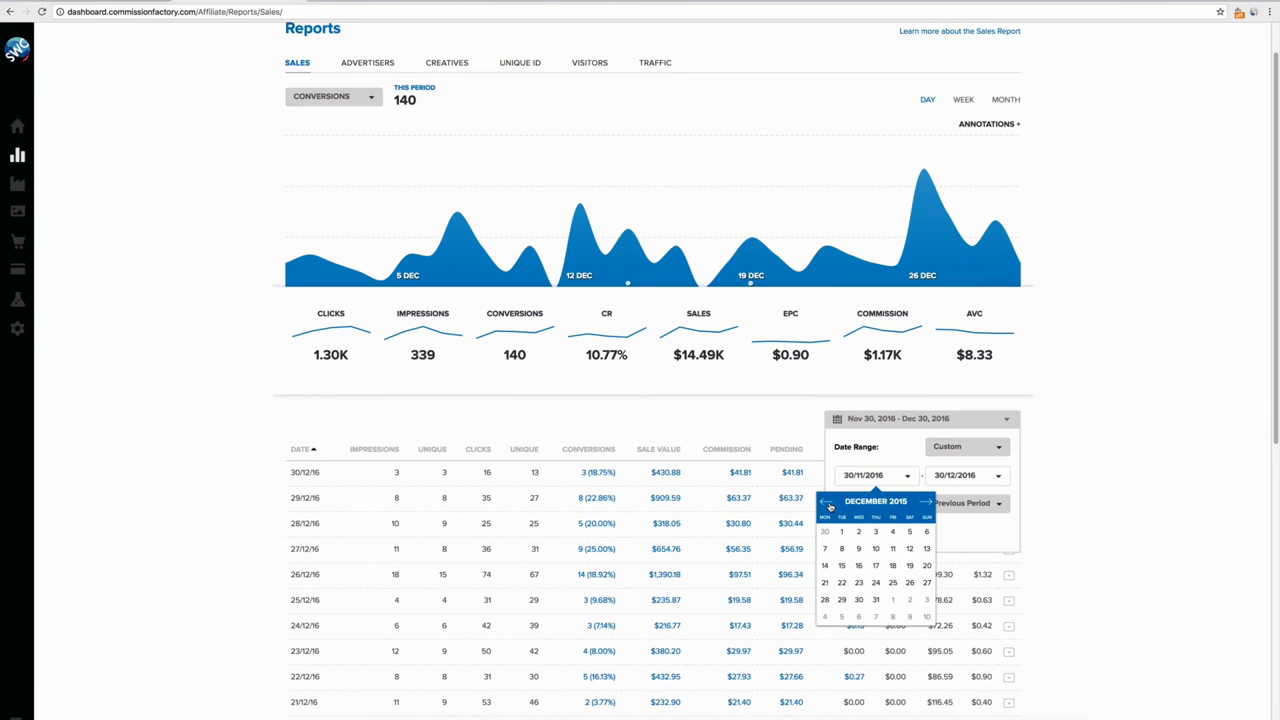
{"action": "left_click", "coordinate": [827, 503]}
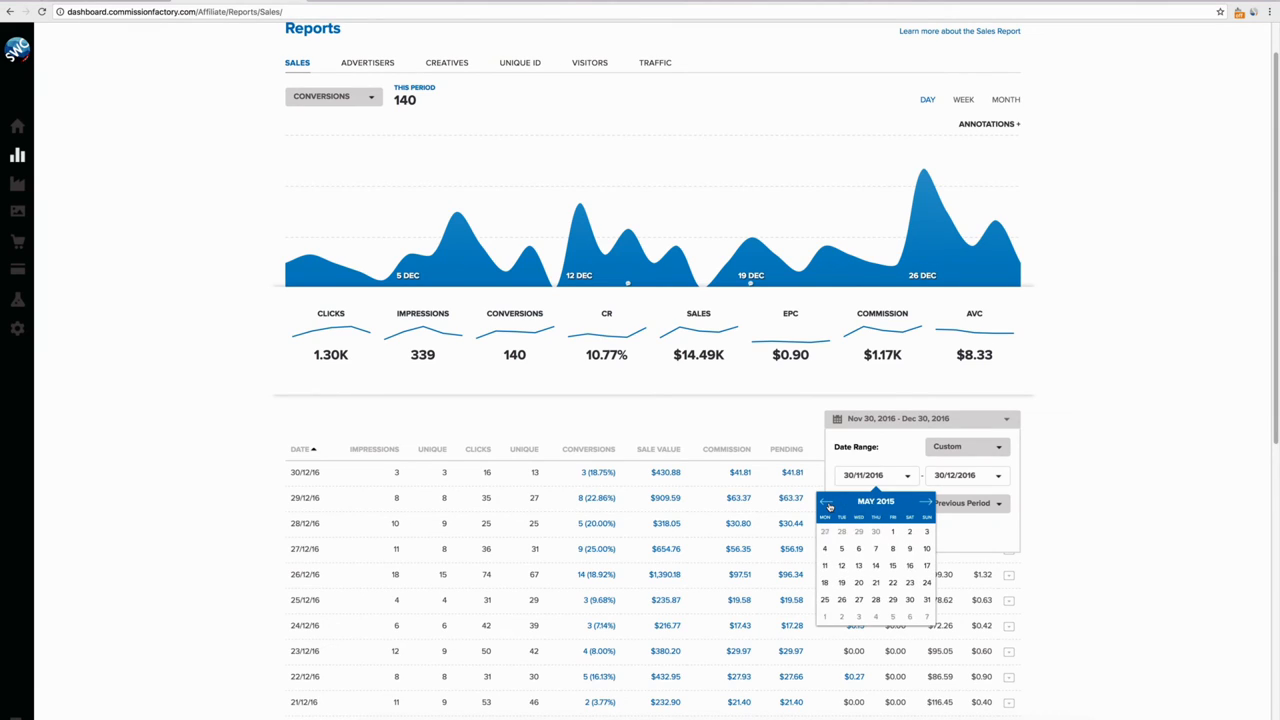
{"action": "left_click", "coordinate": [828, 503]}
{"action": "type", "text": "4"}
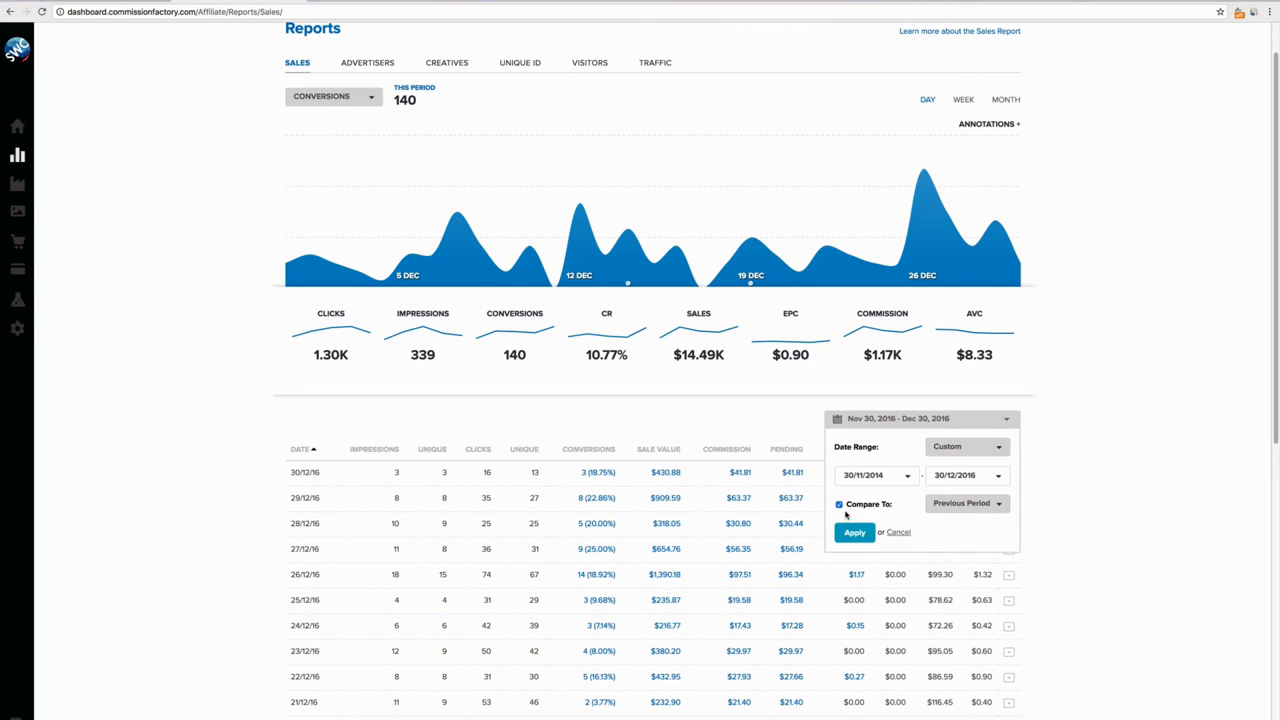
{"action": "left_click", "coordinate": [854, 531]}
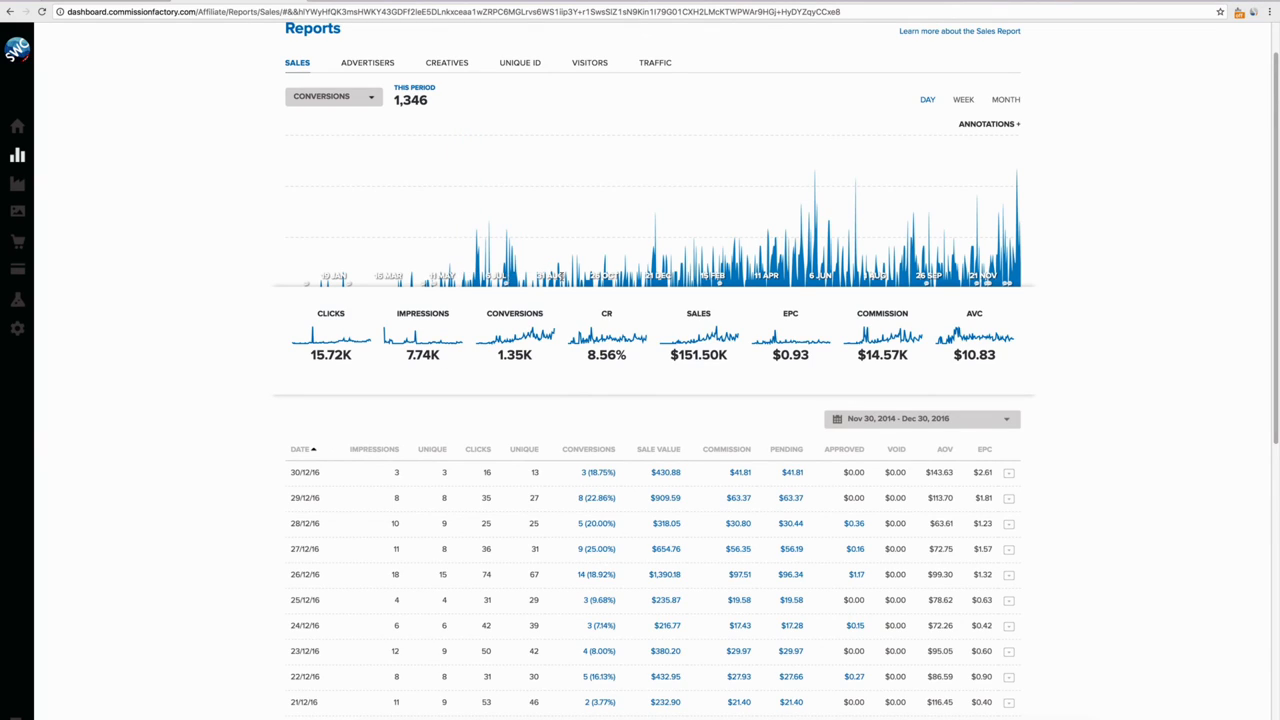
{"action": "mouse_move", "coordinate": [1010, 260]}
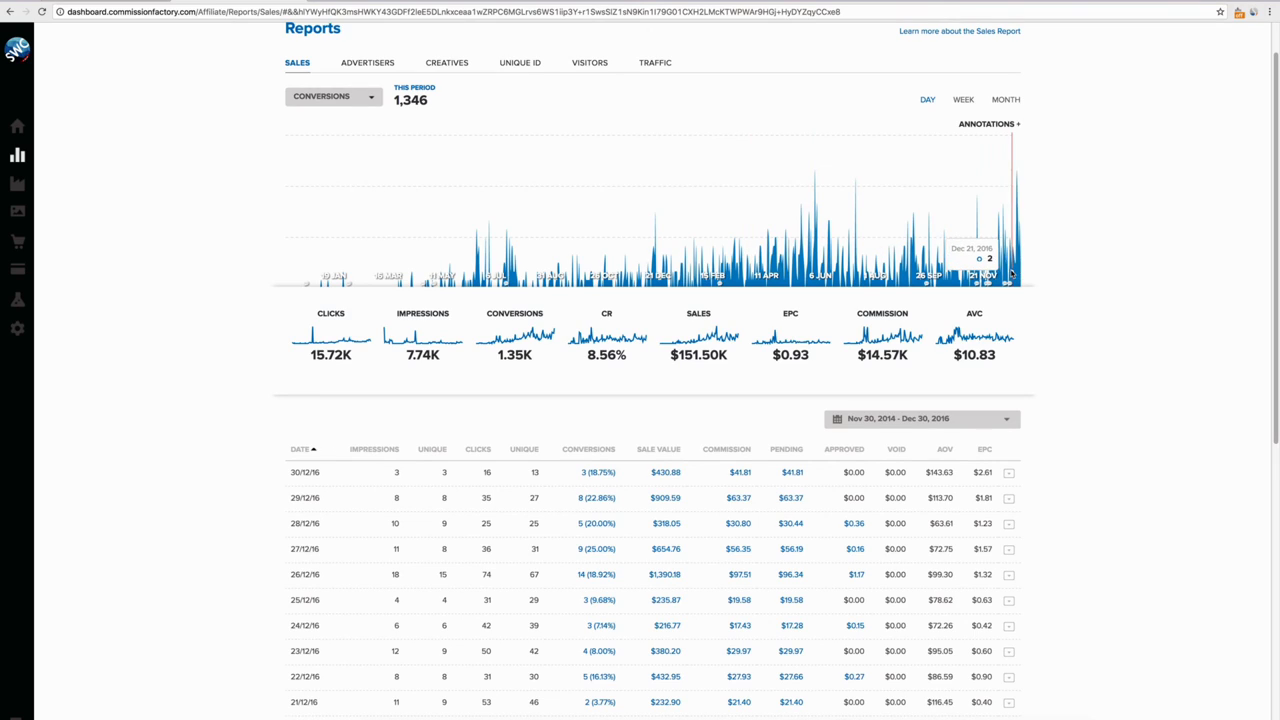
{"action": "mouse_move", "coordinate": [1117, 276]}
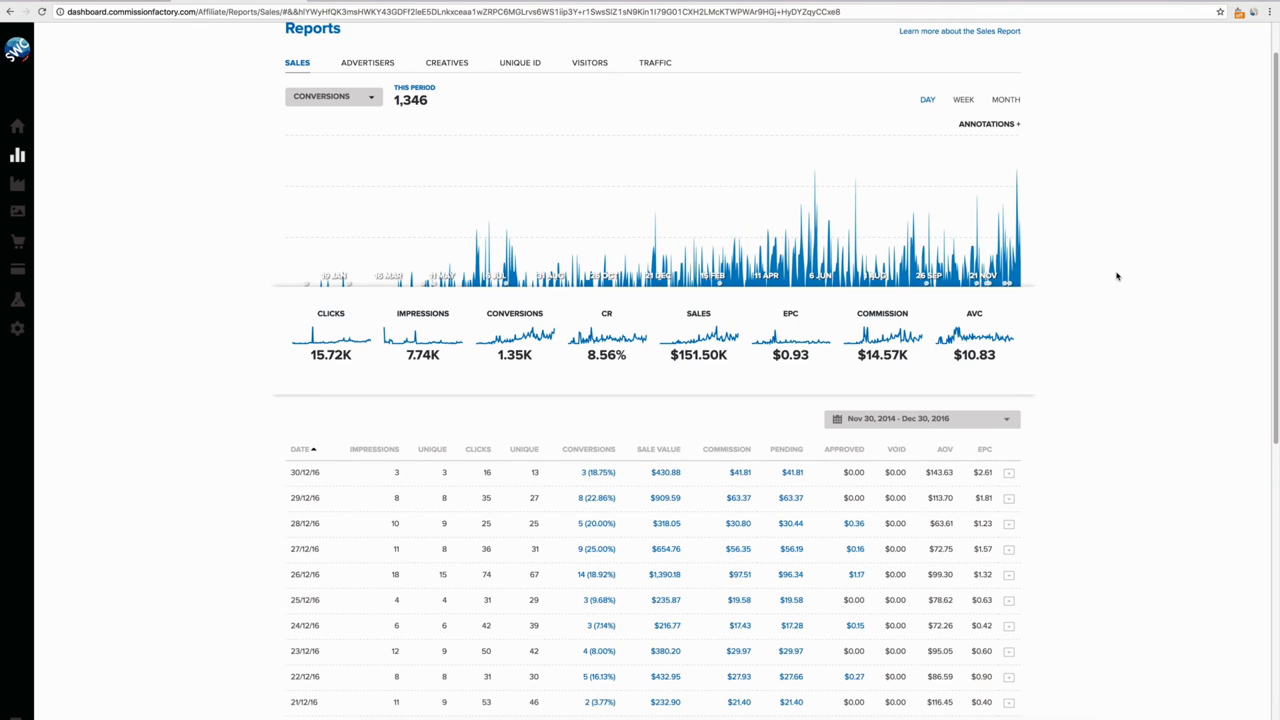
{"action": "mouse_move", "coordinate": [918, 386]}
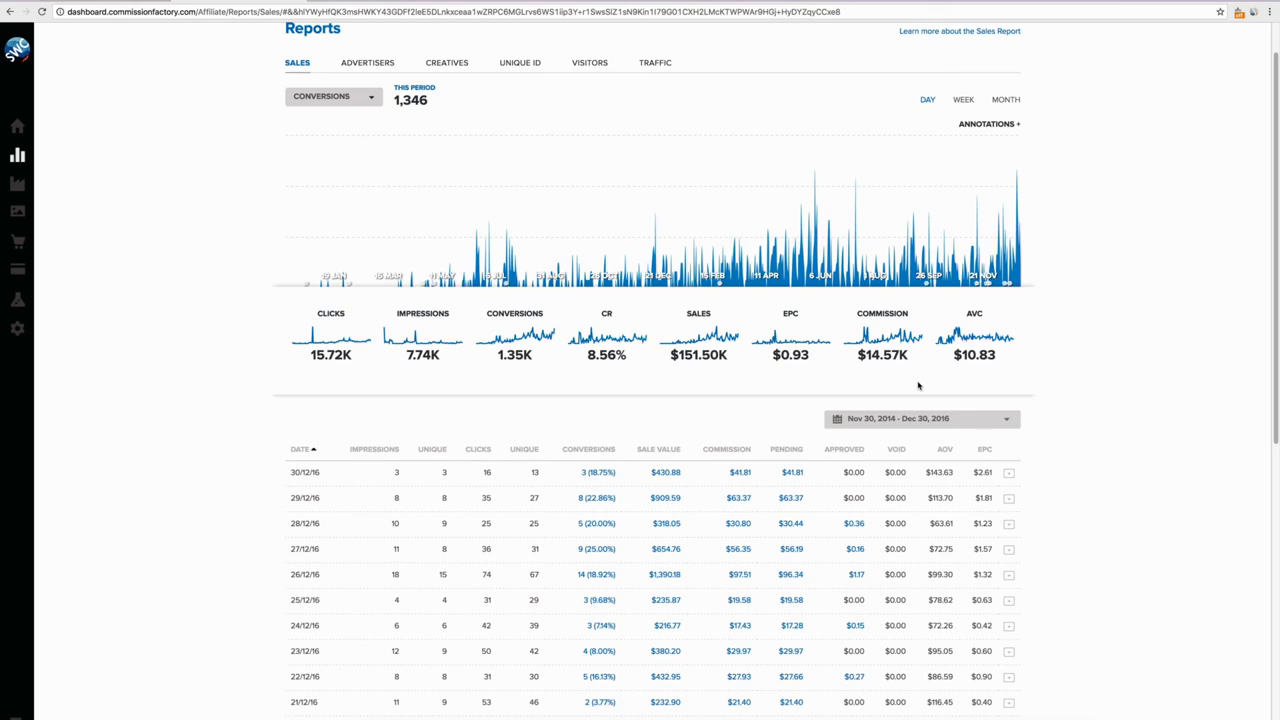
{"action": "mouse_move", "coordinate": [722, 360]}
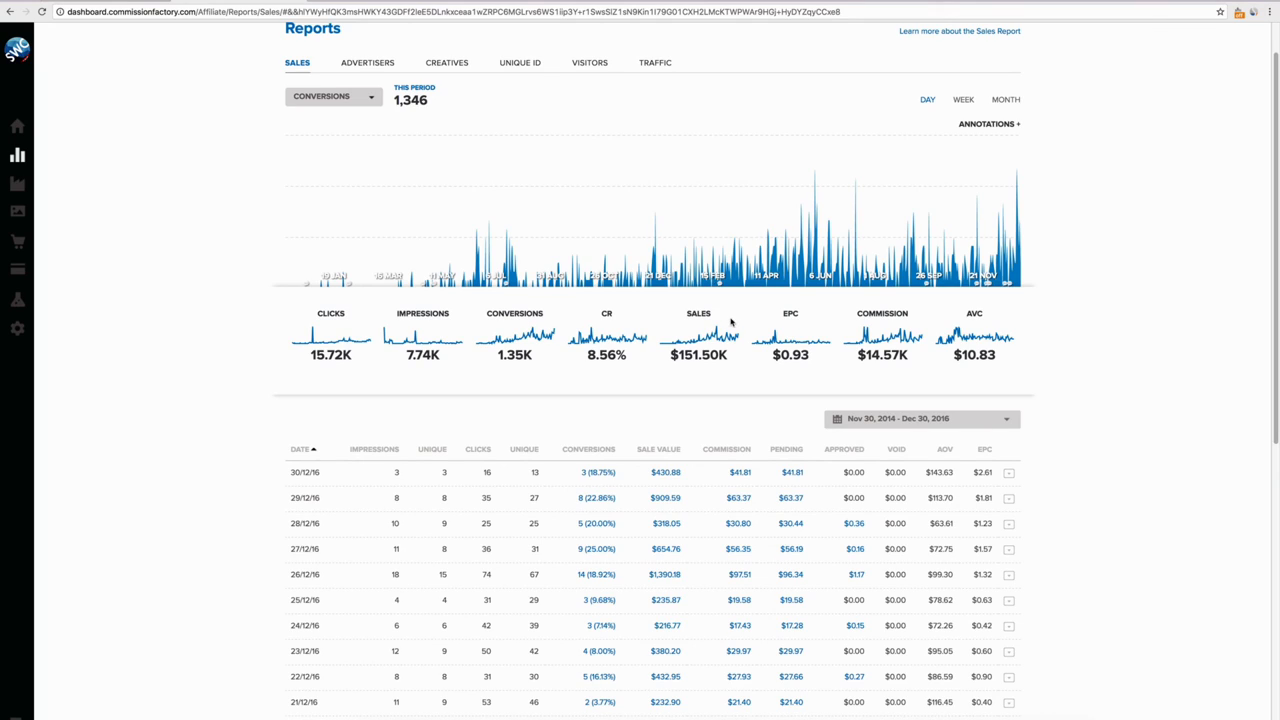
{"action": "mouse_move", "coordinate": [741, 397]}
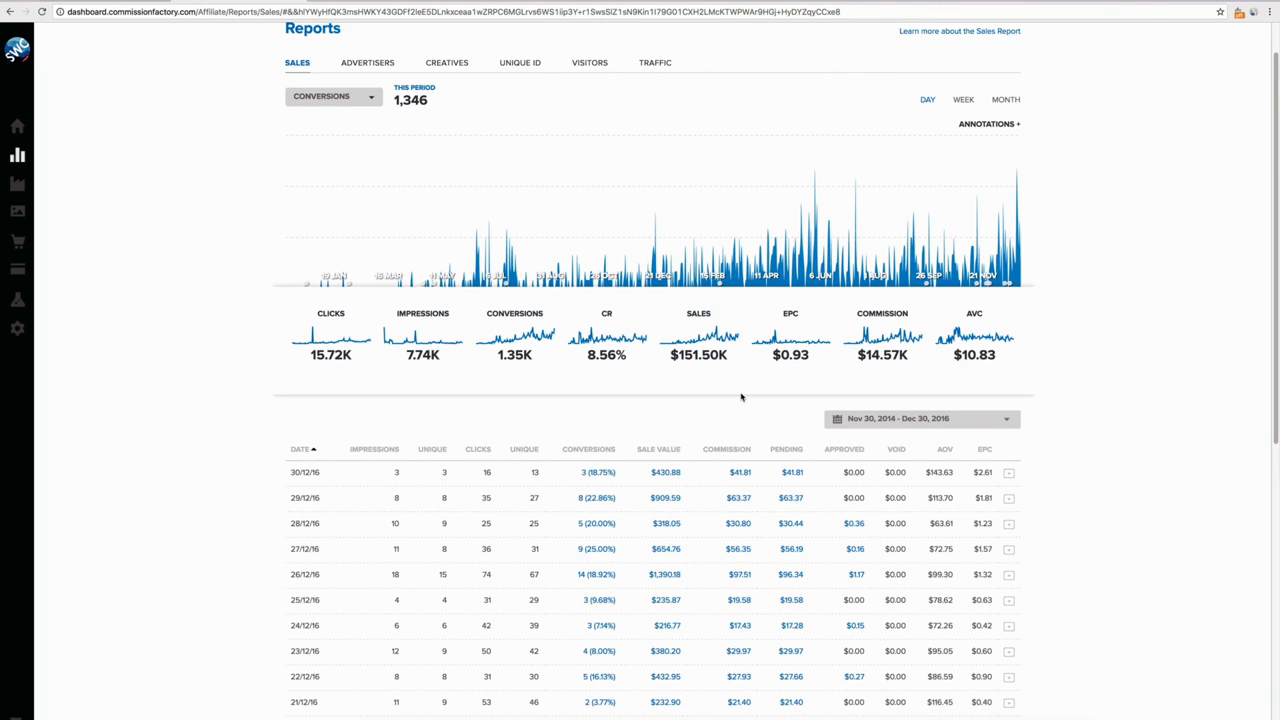
{"action": "mouse_move", "coordinate": [618, 357]}
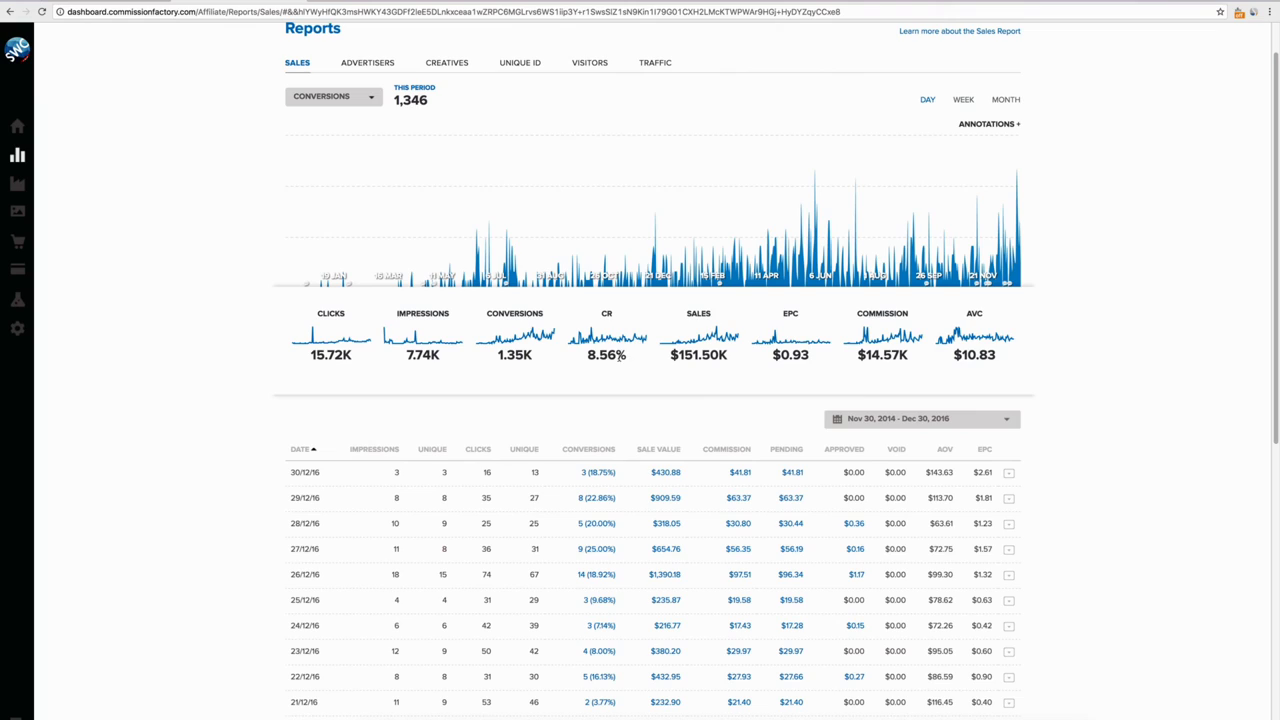
{"action": "mouse_move", "coordinate": [615, 320]}
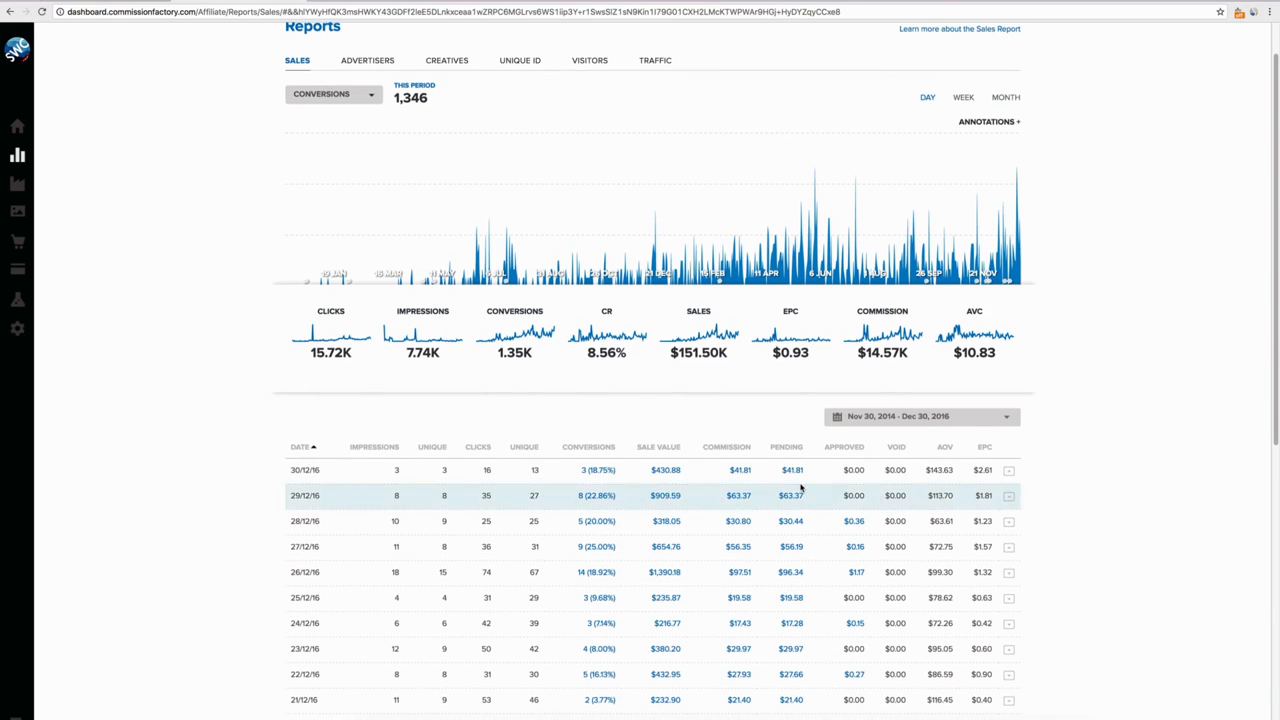
{"action": "scroll", "scroll_direction": "down", "scroll_amount": 3}
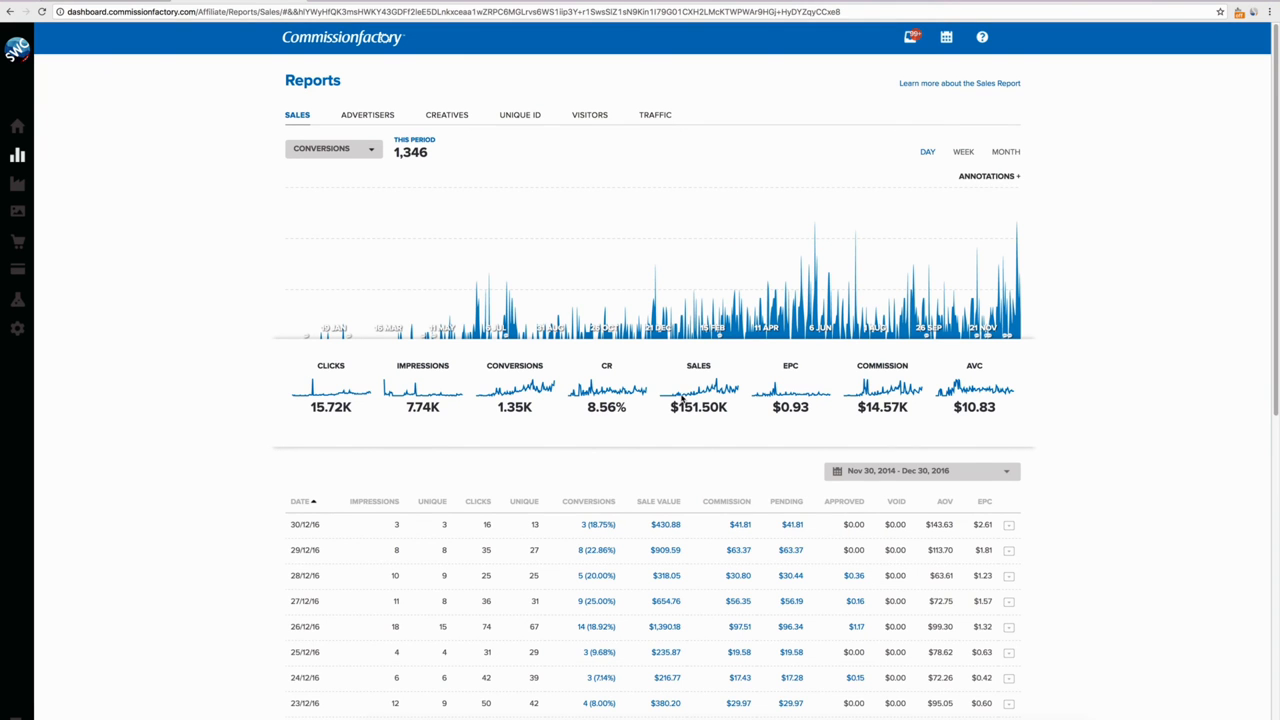
{"action": "mouse_move", "coordinate": [678, 393]}
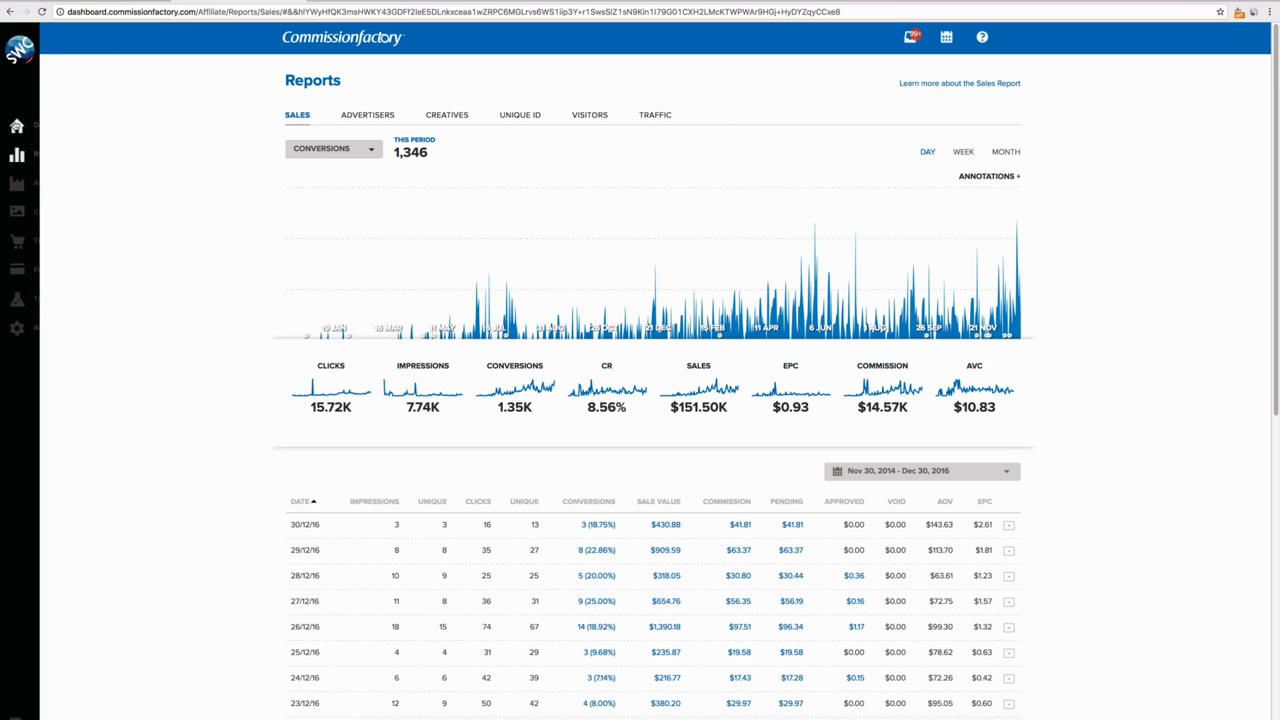
{"action": "mouse_move", "coordinate": [325, 197]}
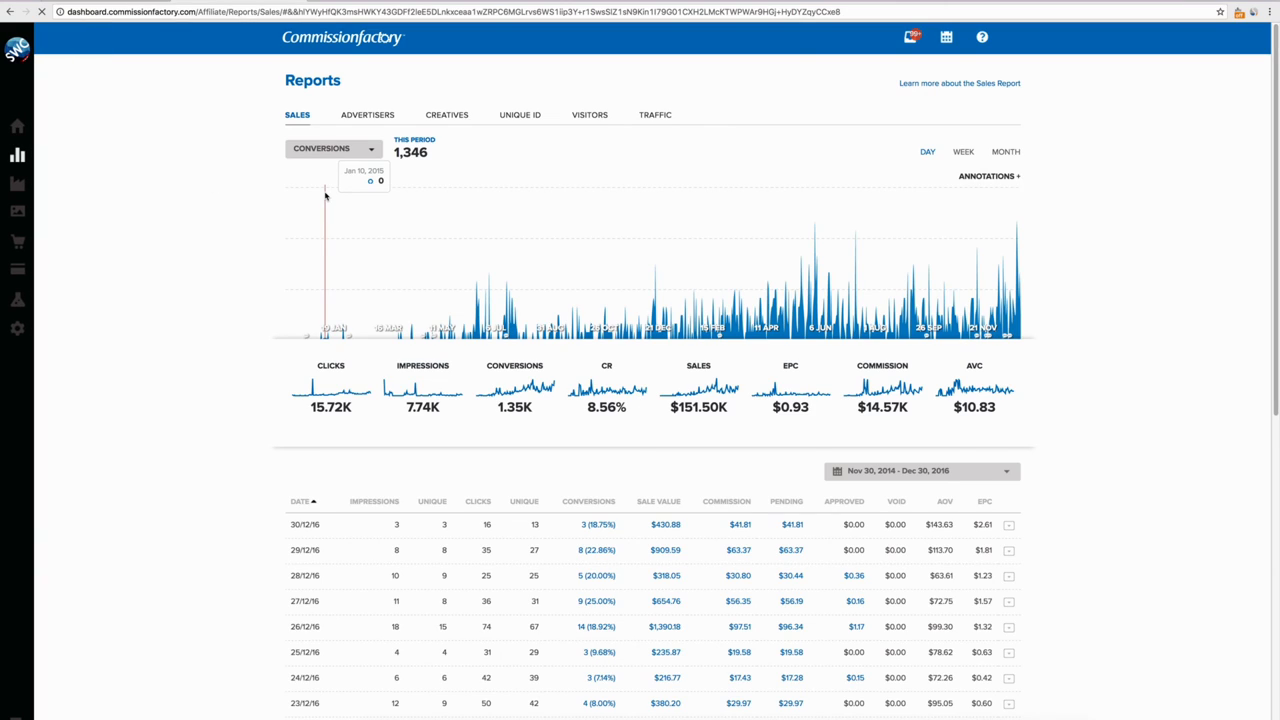